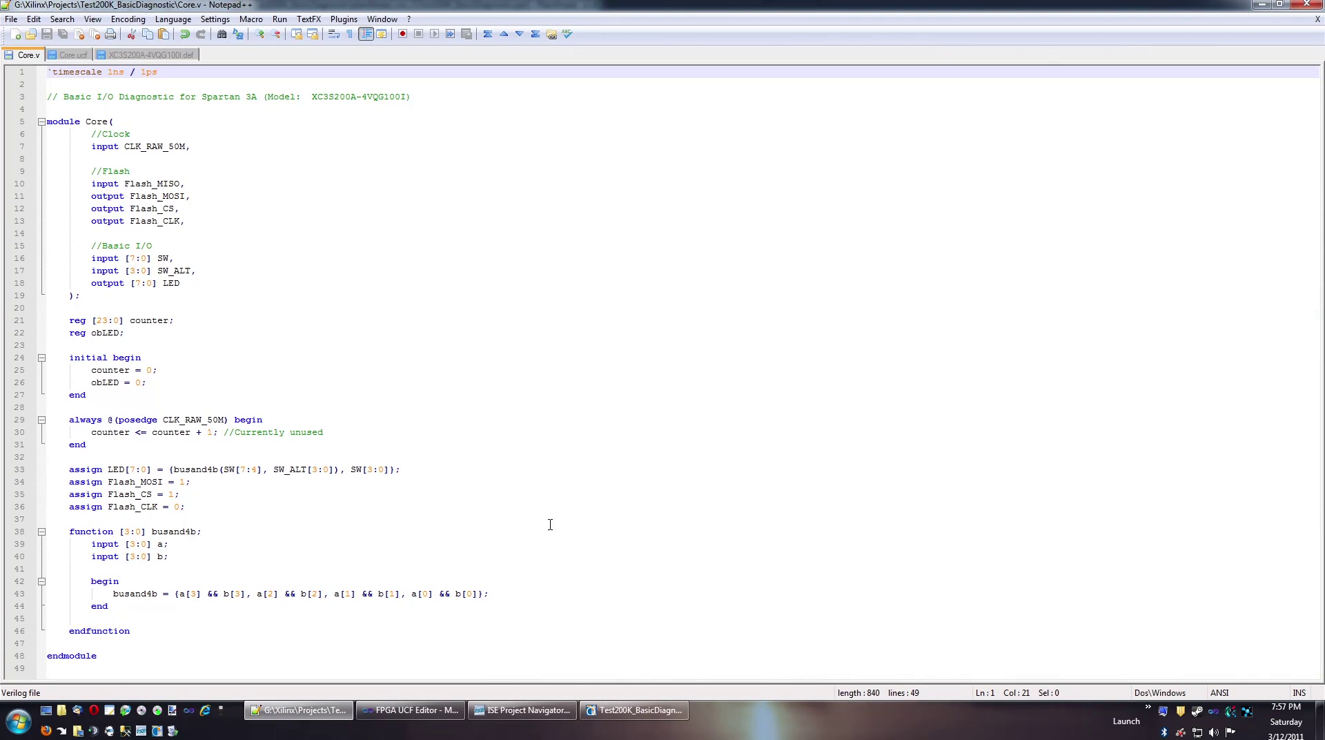
{"action": "mouse_move", "coordinate": [537, 300]}
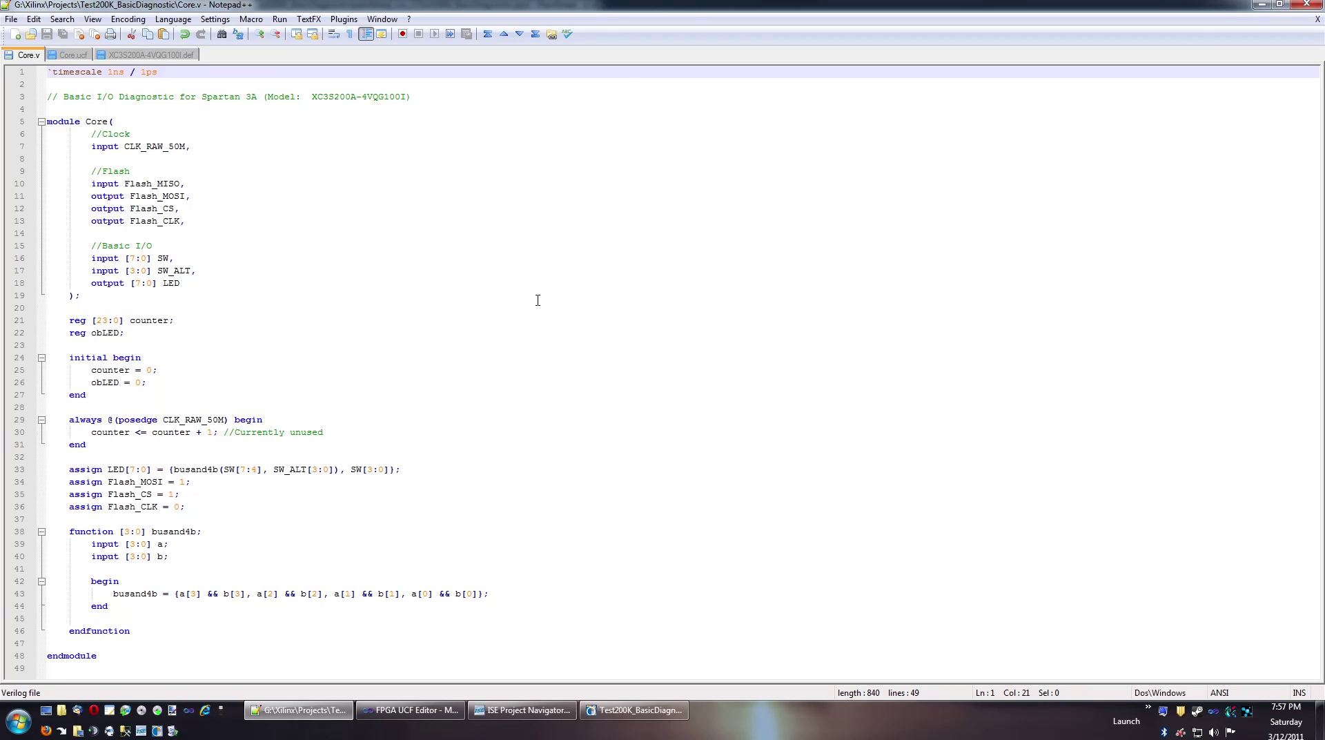
{"action": "mouse_move", "coordinate": [328, 214]}
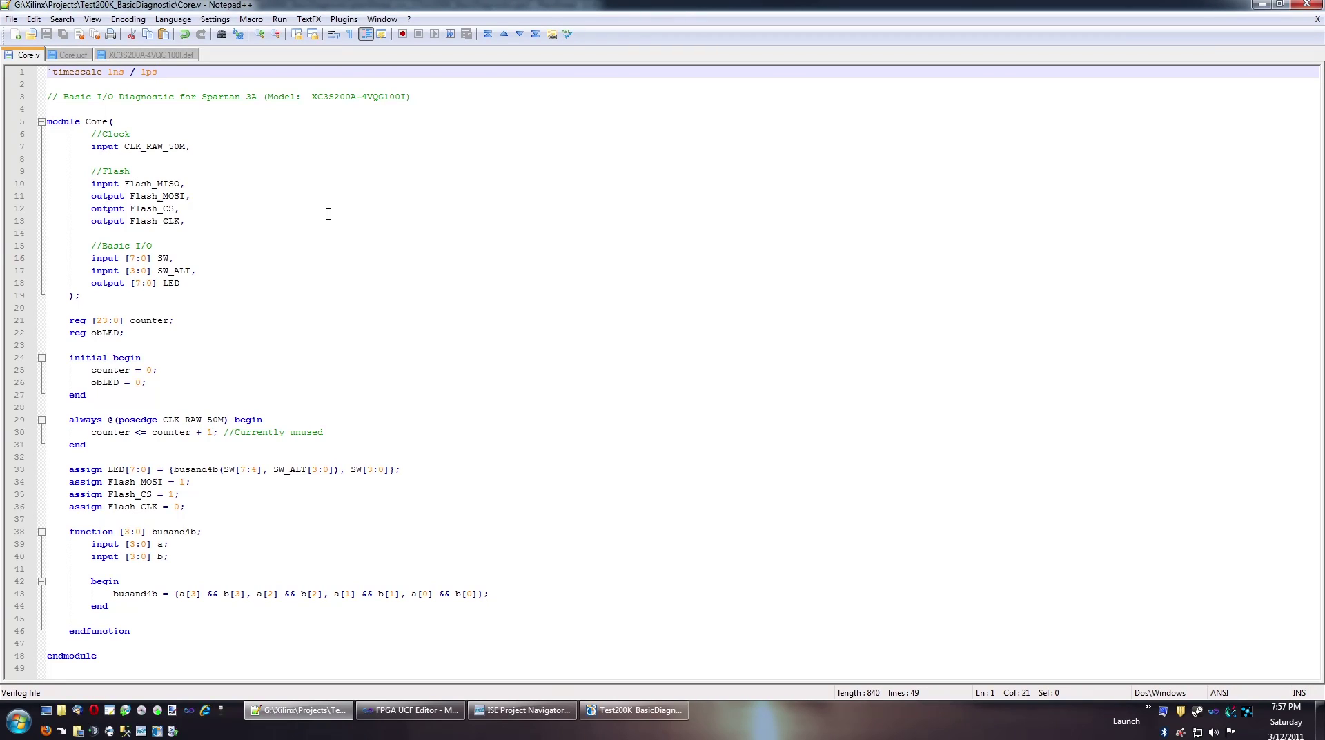
Leave Core.v, bring up the FPGA UCF Editor project in Visual Studio and start it with debugging
{"action": "left_click", "coordinate": [276, 159]}
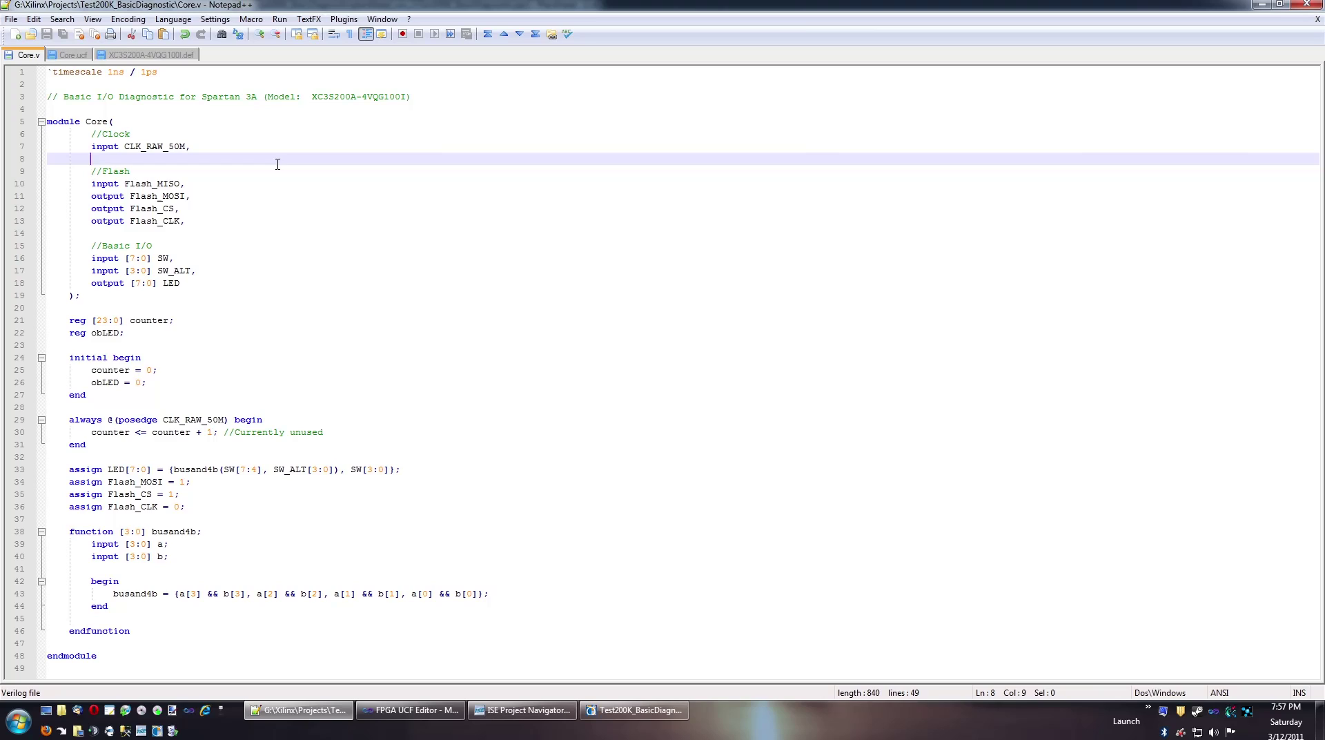
{"action": "mouse_move", "coordinate": [315, 246]}
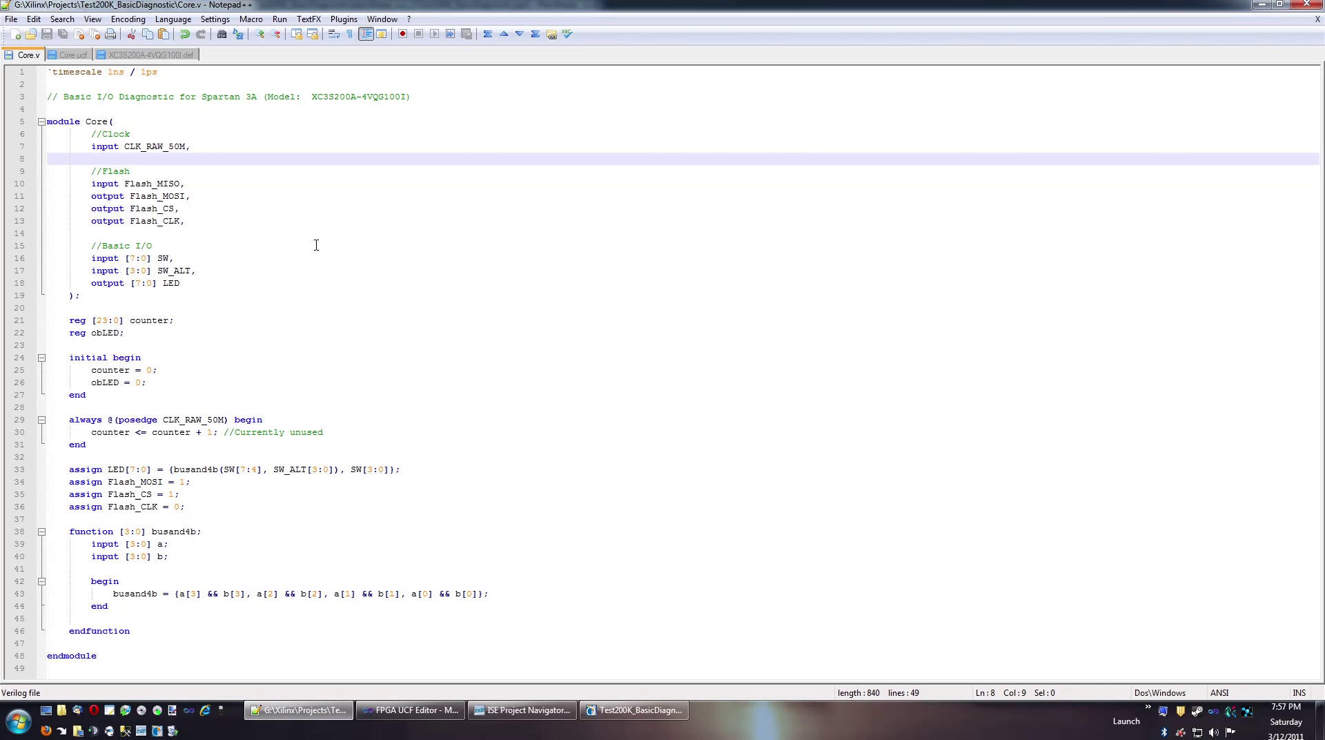
{"action": "mouse_move", "coordinate": [96, 184]}
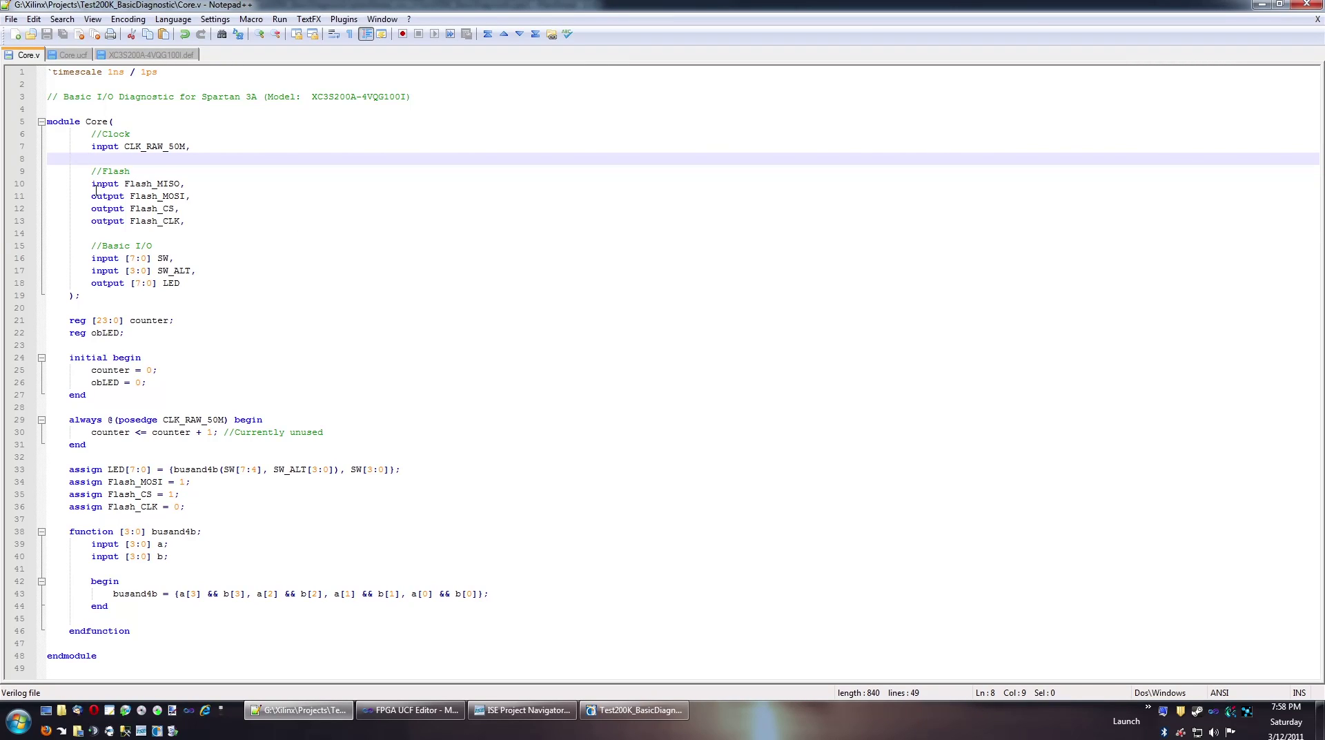
{"action": "mouse_move", "coordinate": [636, 552]}
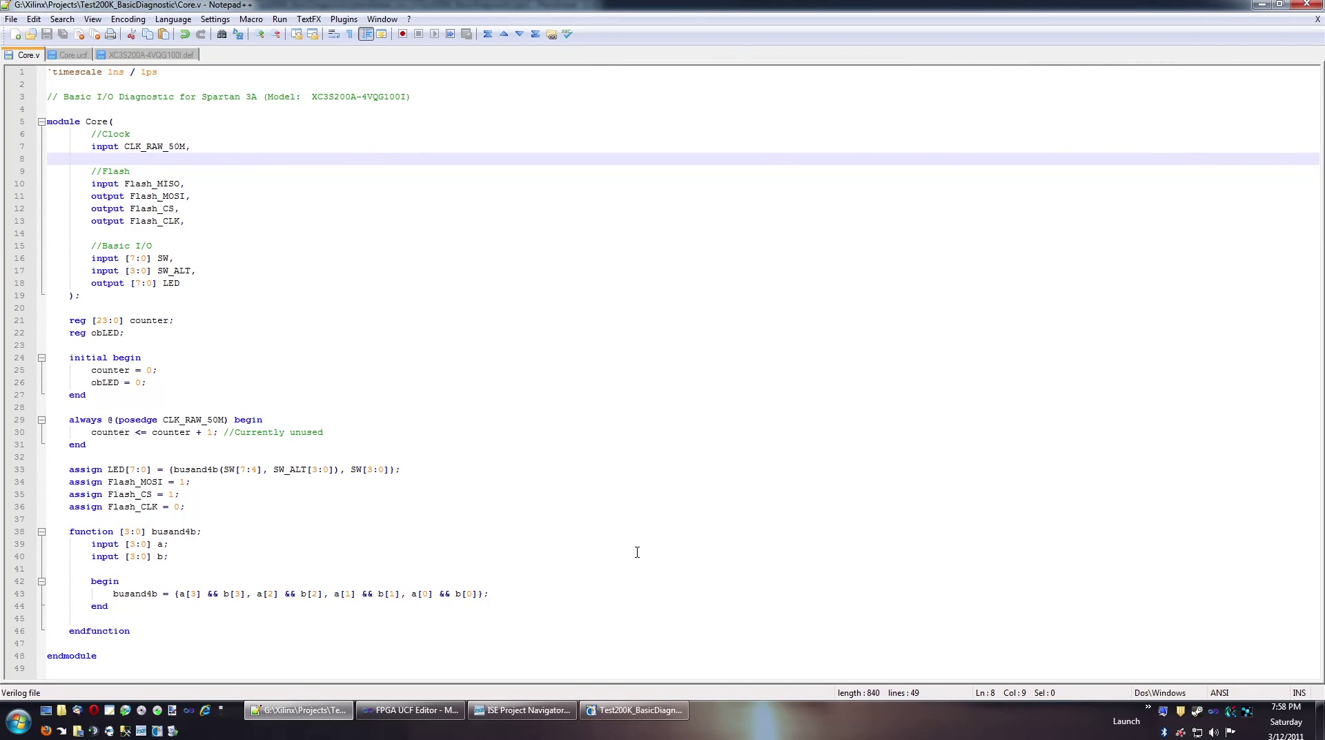
{"action": "mouse_move", "coordinate": [649, 704]}
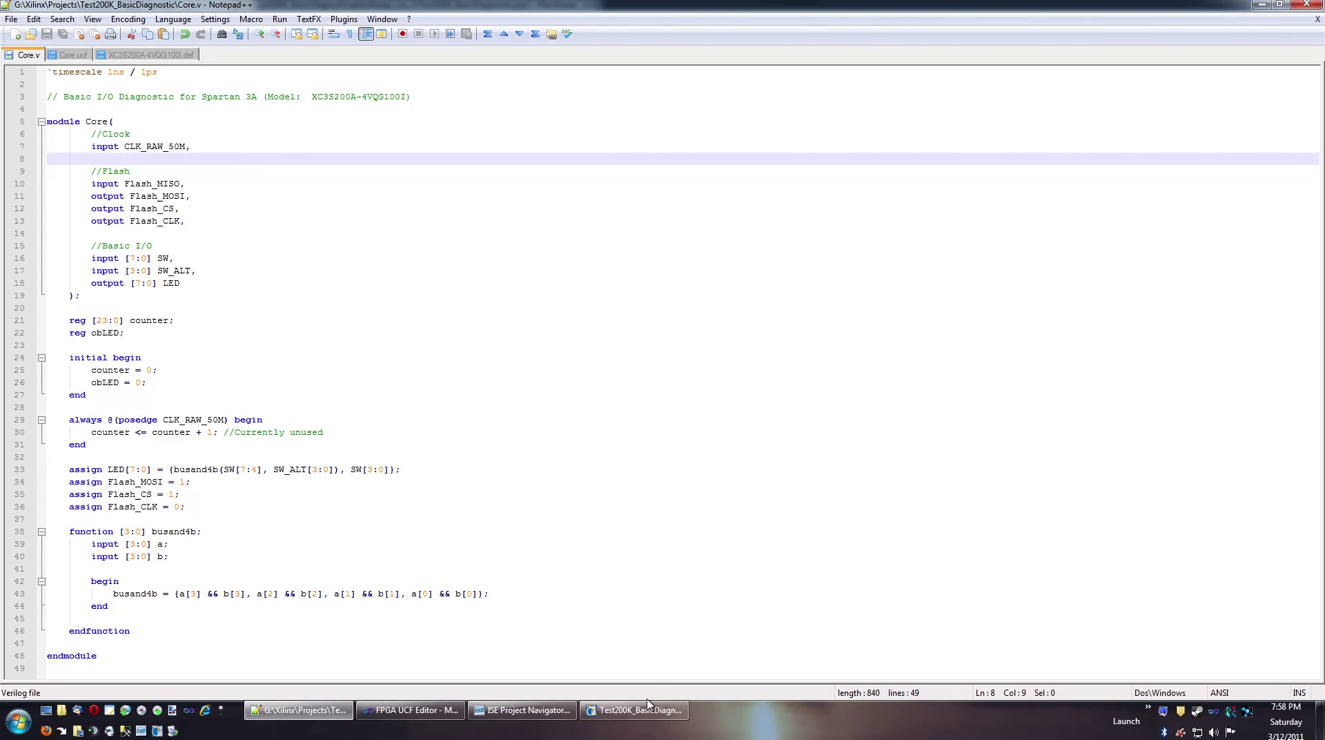
{"action": "left_click", "coordinate": [635, 710]}
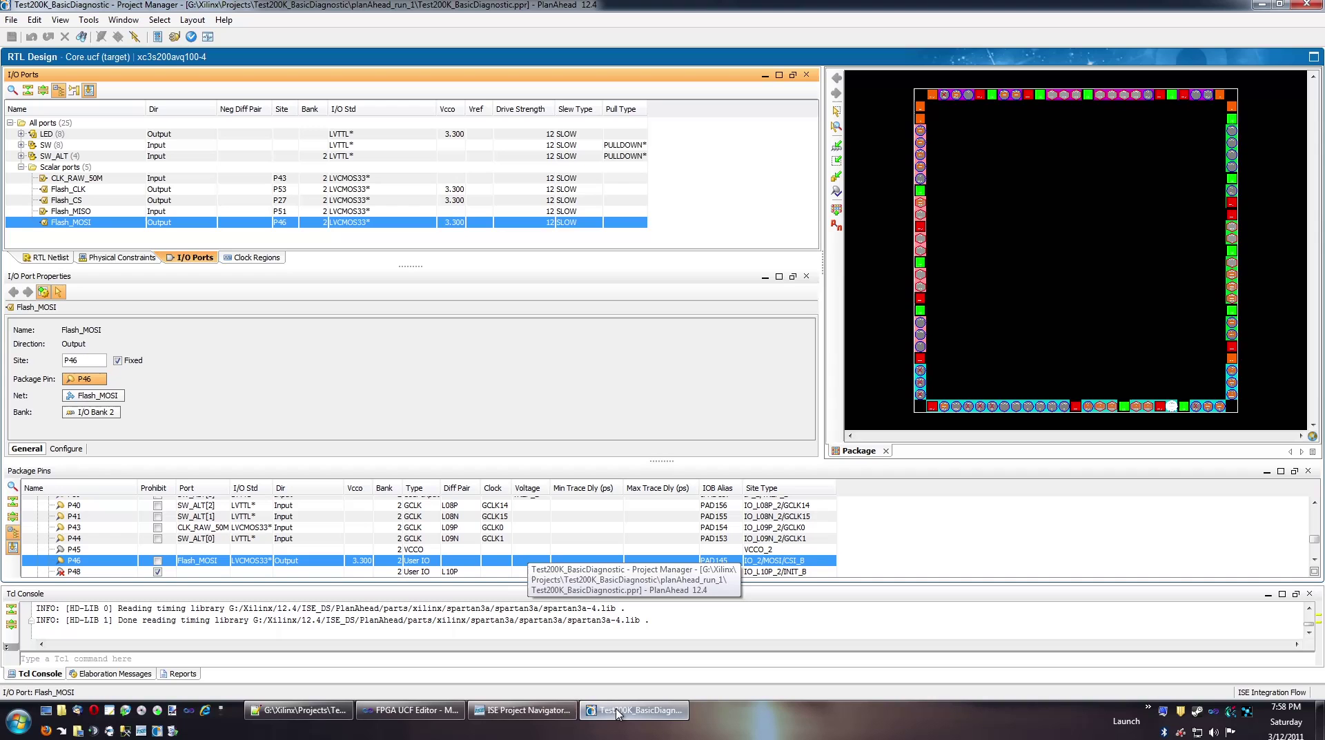
{"action": "mouse_move", "coordinate": [189, 133]}
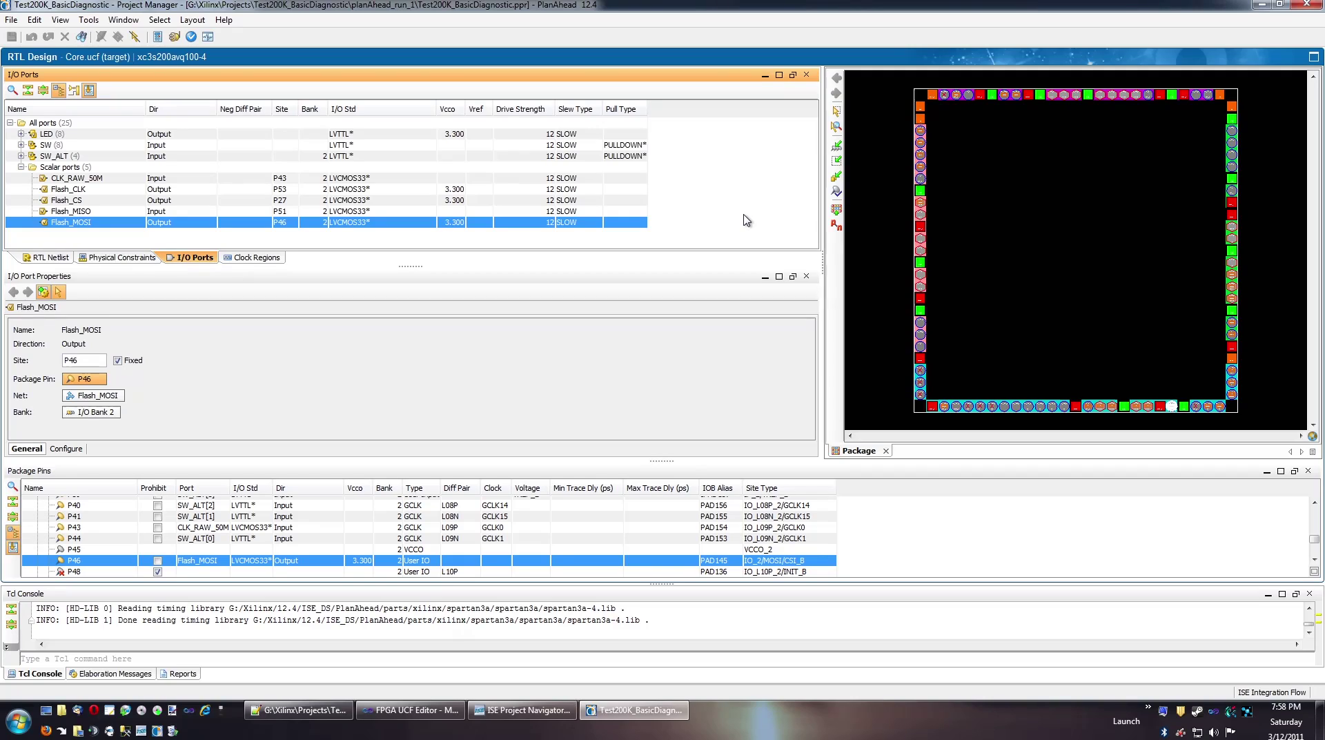
{"action": "mouse_move", "coordinate": [80, 249]}
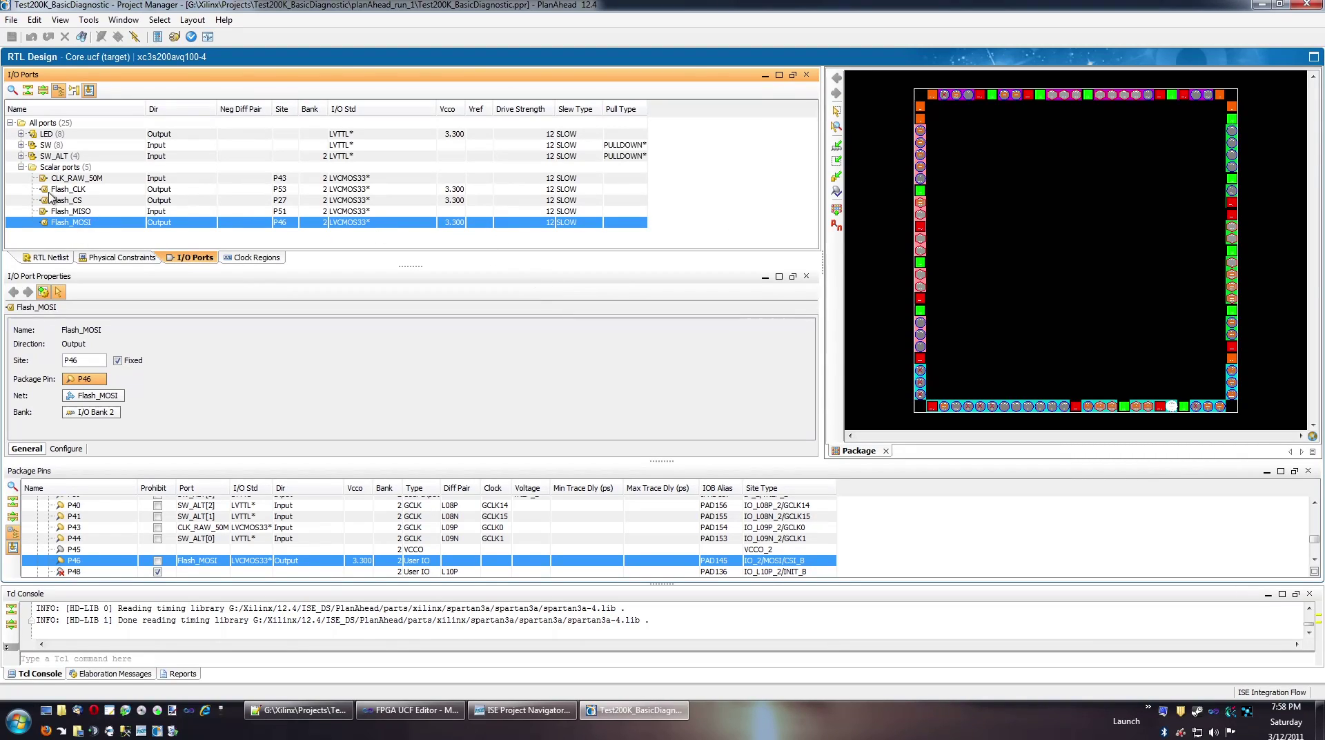
{"action": "mouse_move", "coordinate": [250, 206]}
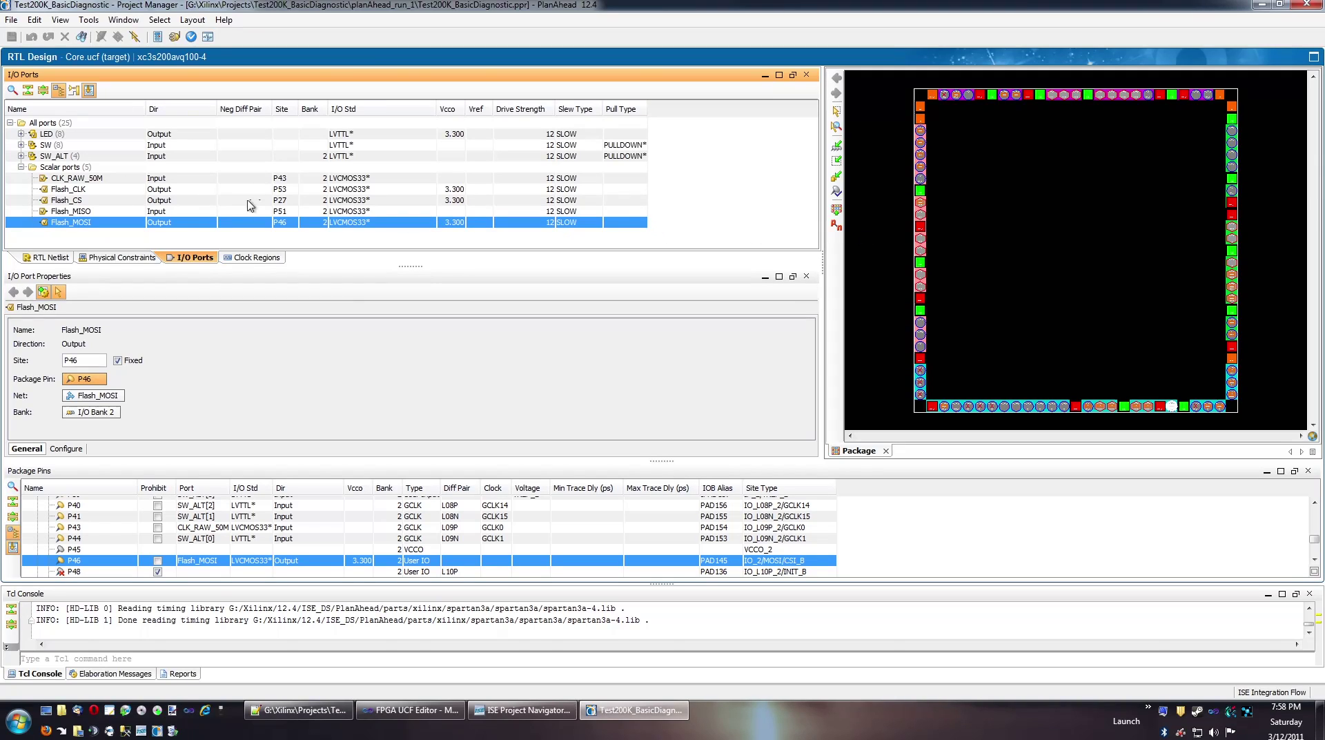
{"action": "mouse_move", "coordinate": [958, 269]}
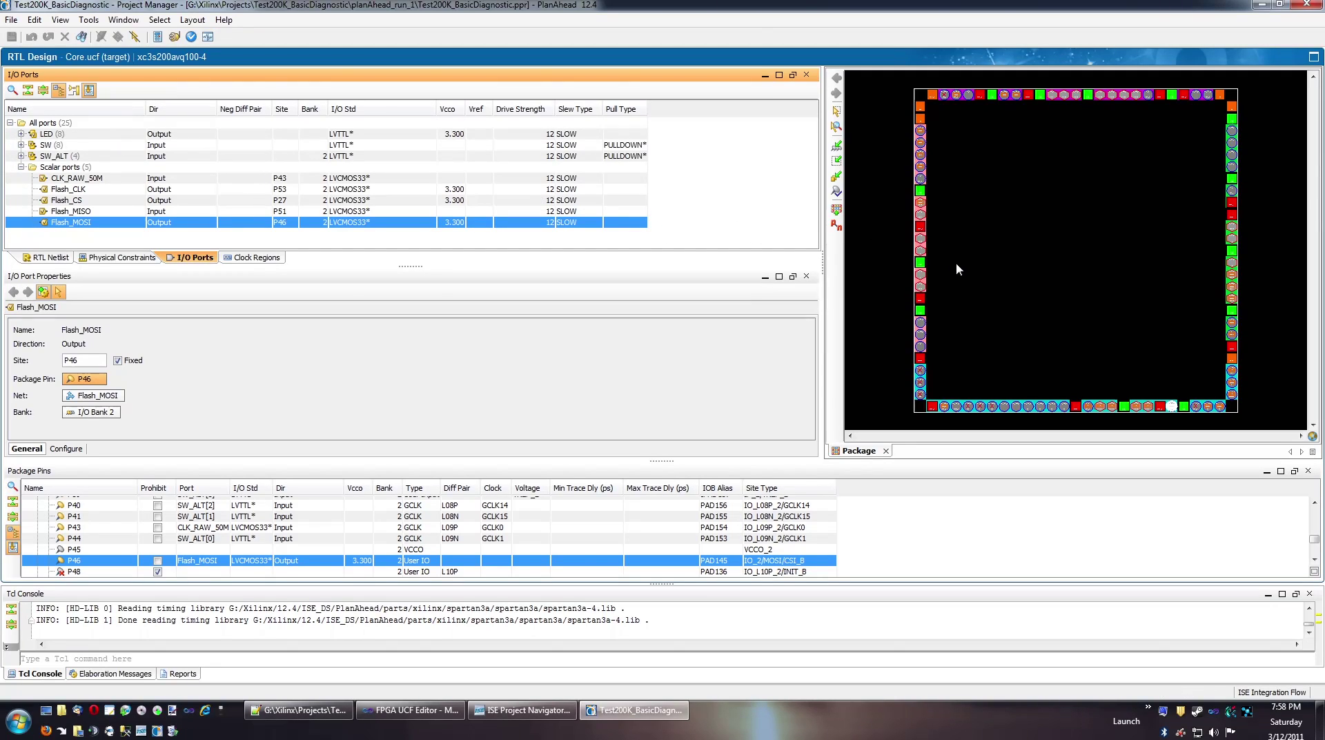
{"action": "mouse_move", "coordinate": [1003, 407]}
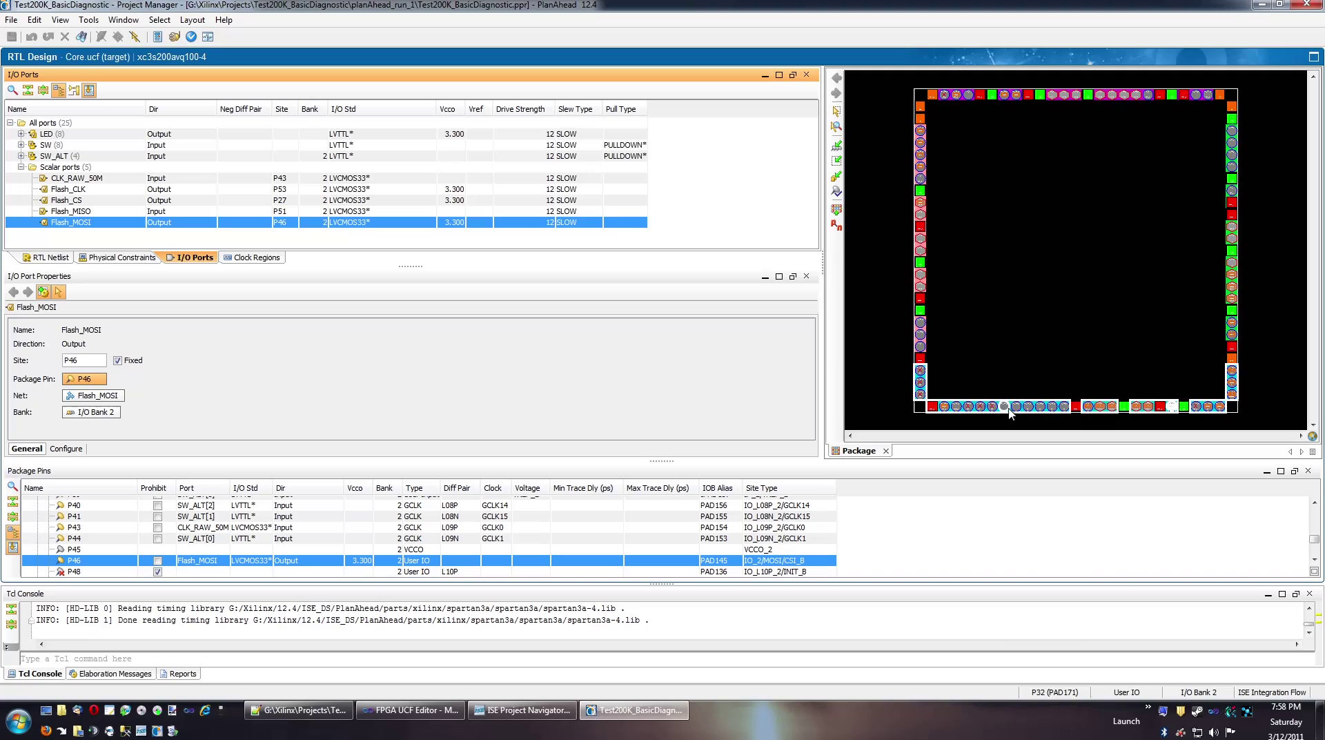
{"action": "mouse_move", "coordinate": [992, 407]}
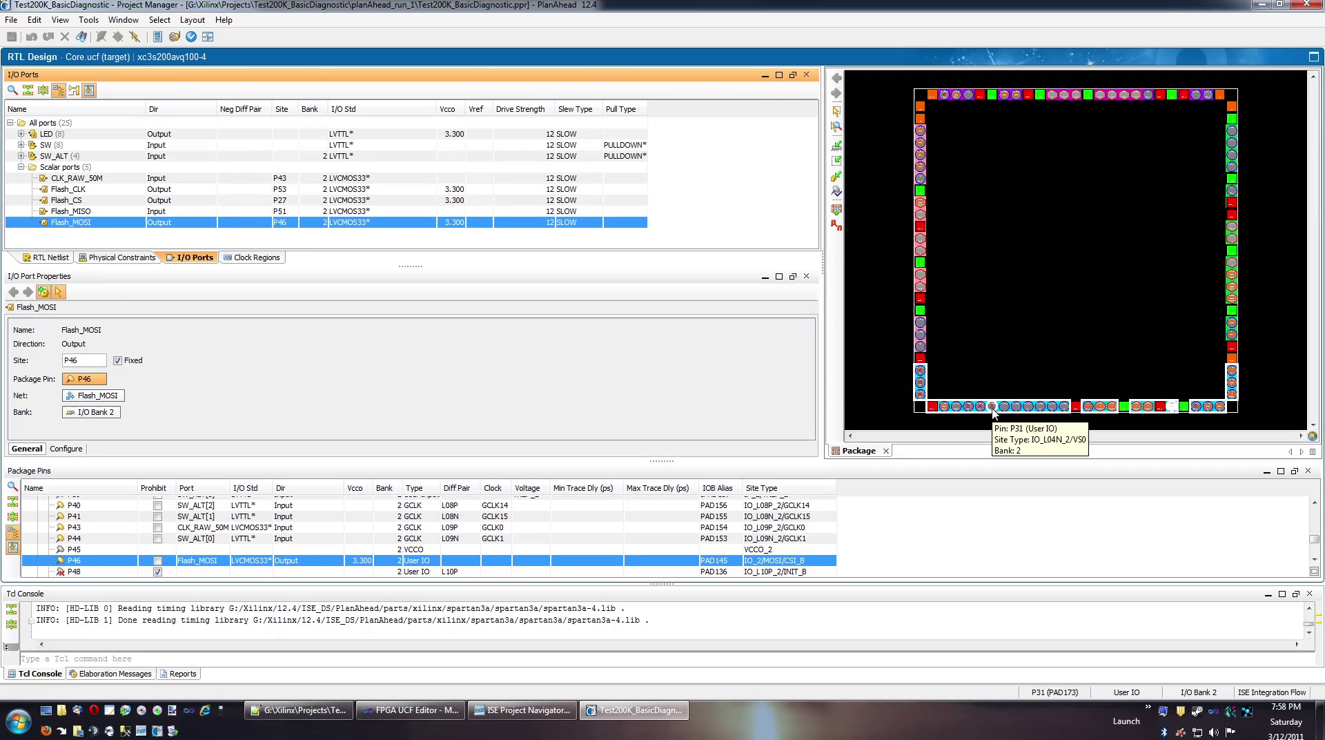
{"action": "mouse_move", "coordinate": [1020, 344]}
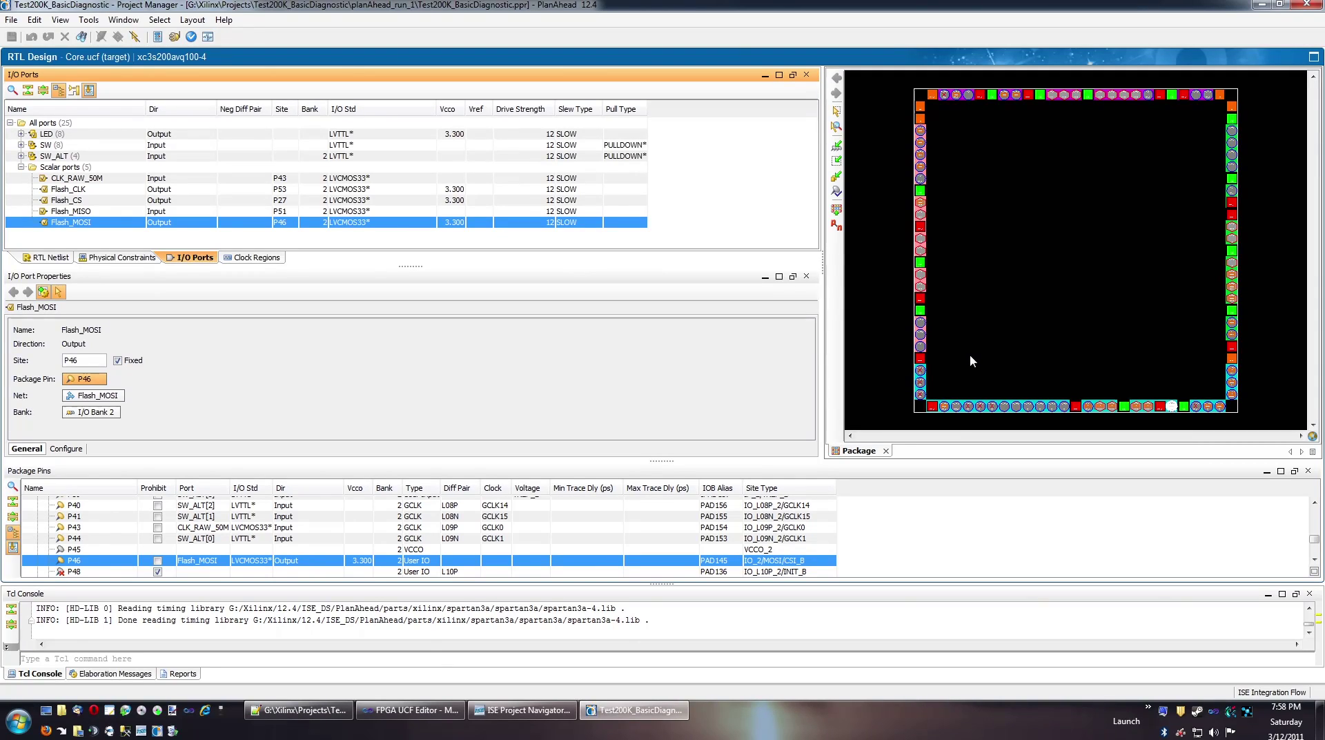
{"action": "mouse_move", "coordinate": [328, 352]}
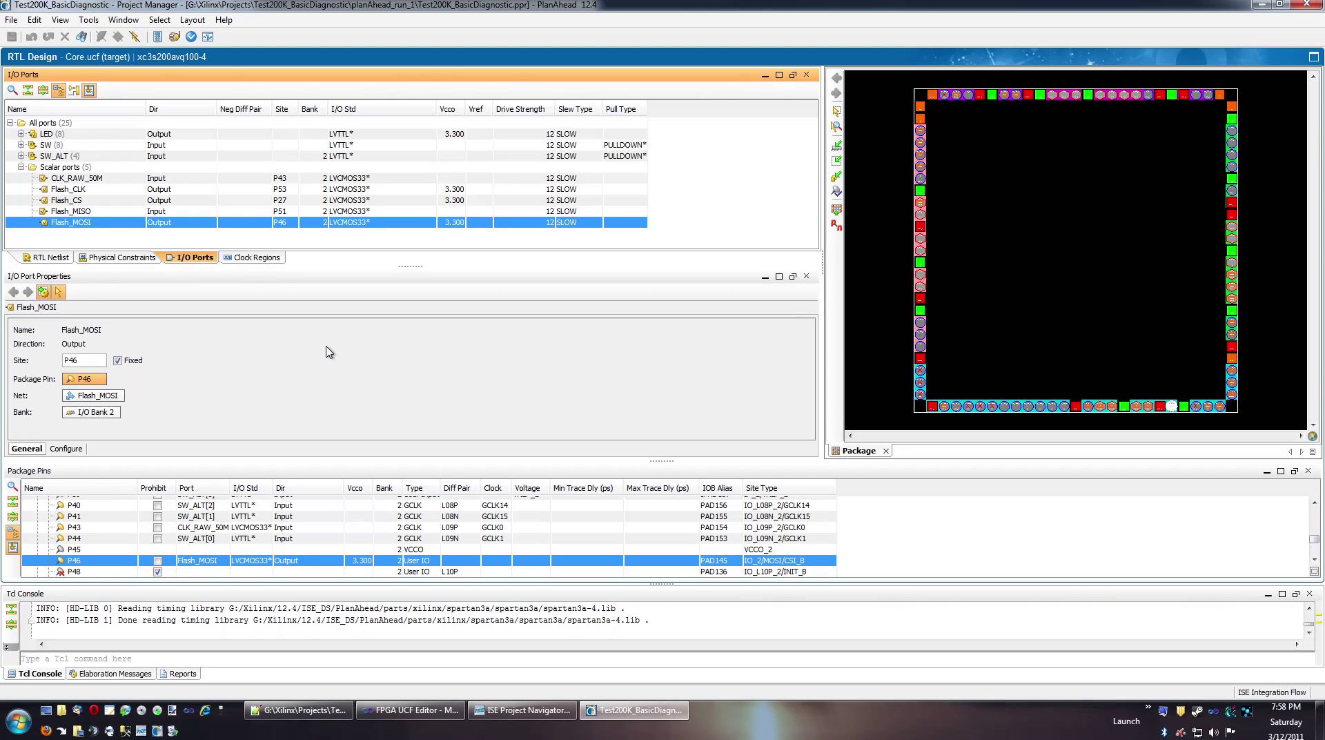
{"action": "mouse_move", "coordinate": [334, 342]}
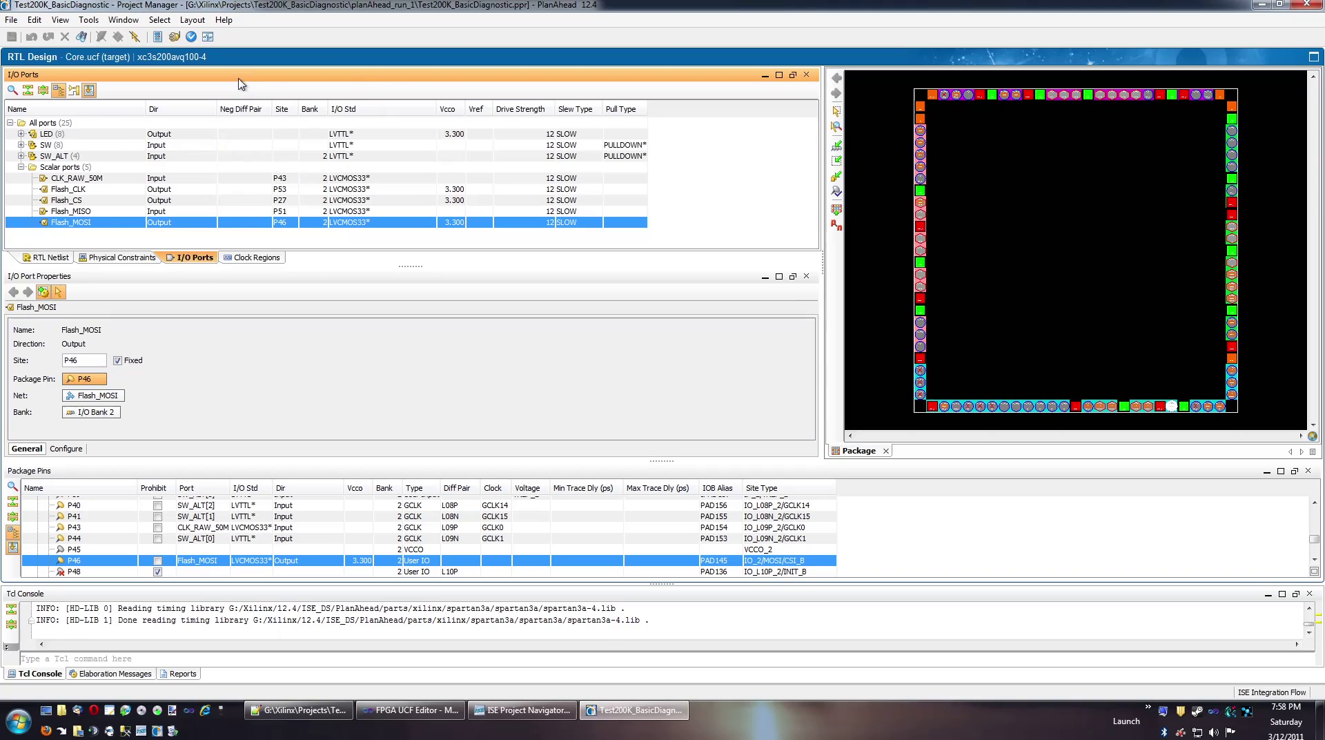
{"action": "mouse_move", "coordinate": [419, 326]}
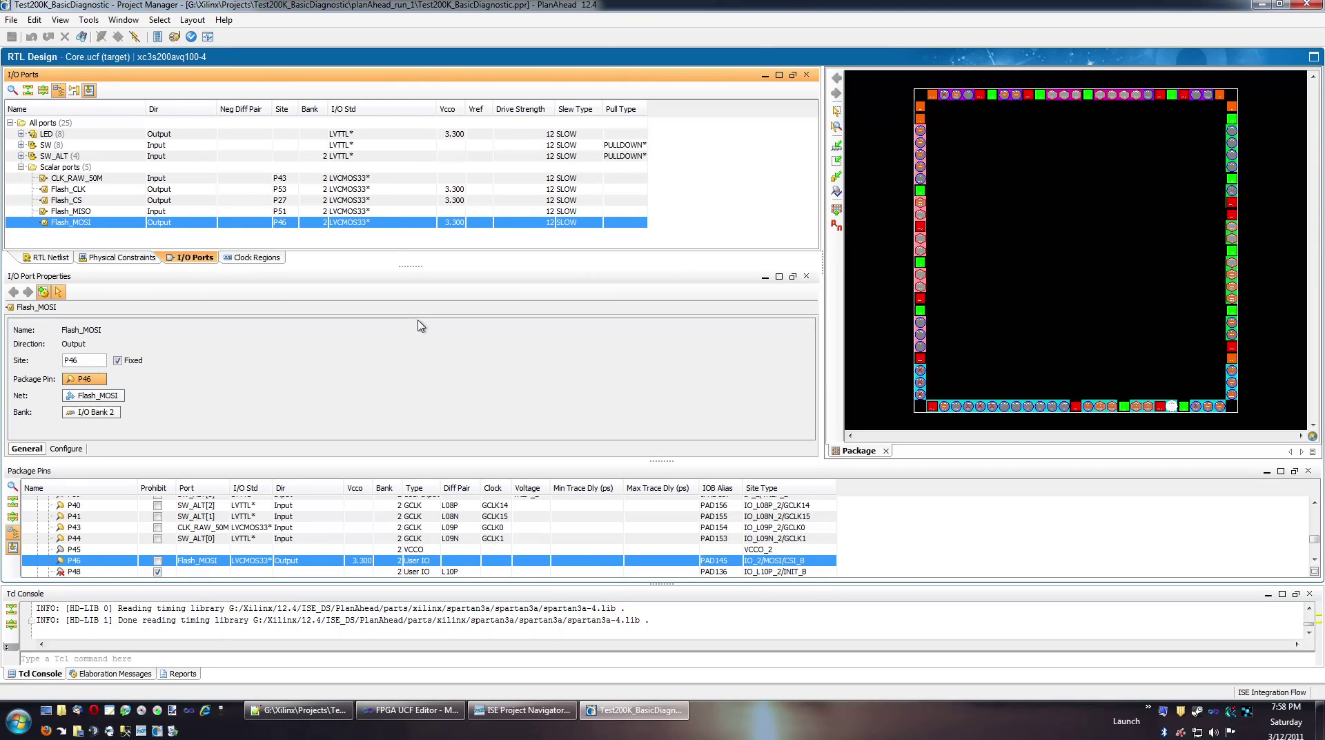
{"action": "mouse_move", "coordinate": [364, 681]}
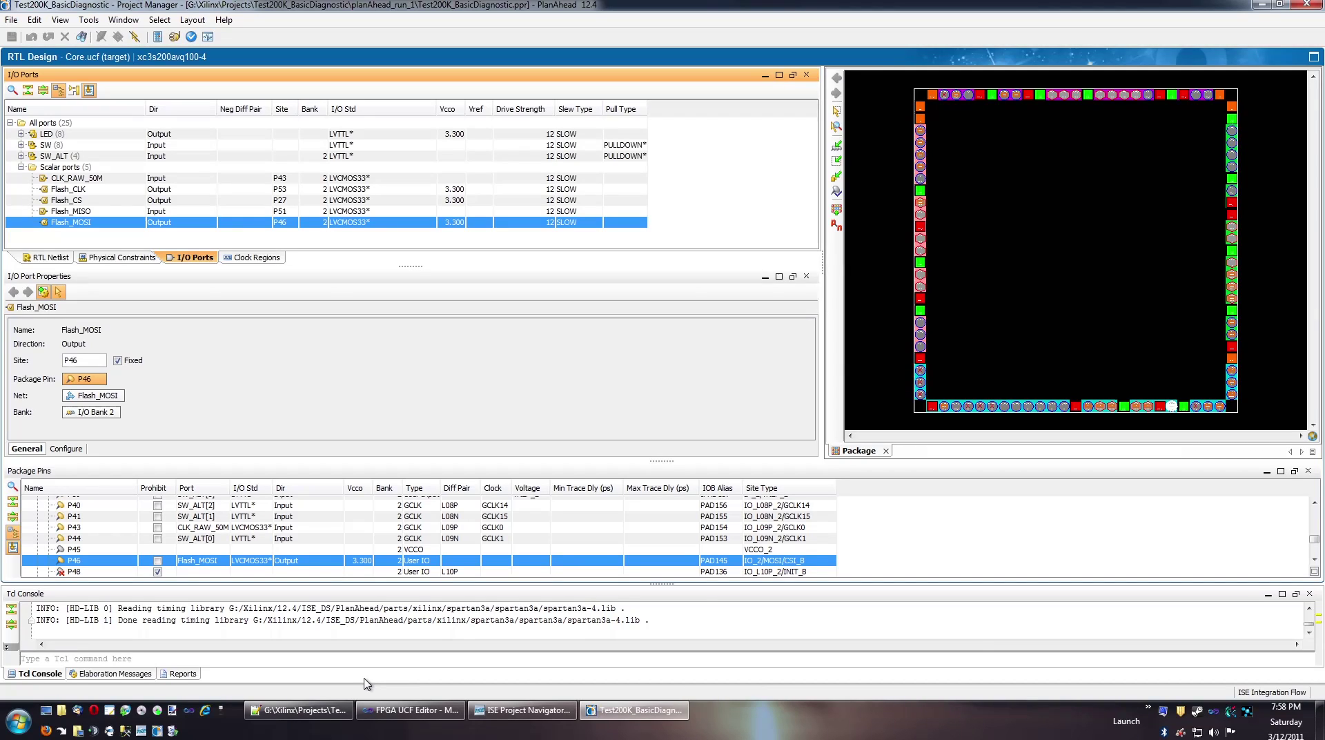
{"action": "mouse_move", "coordinate": [919, 231]}
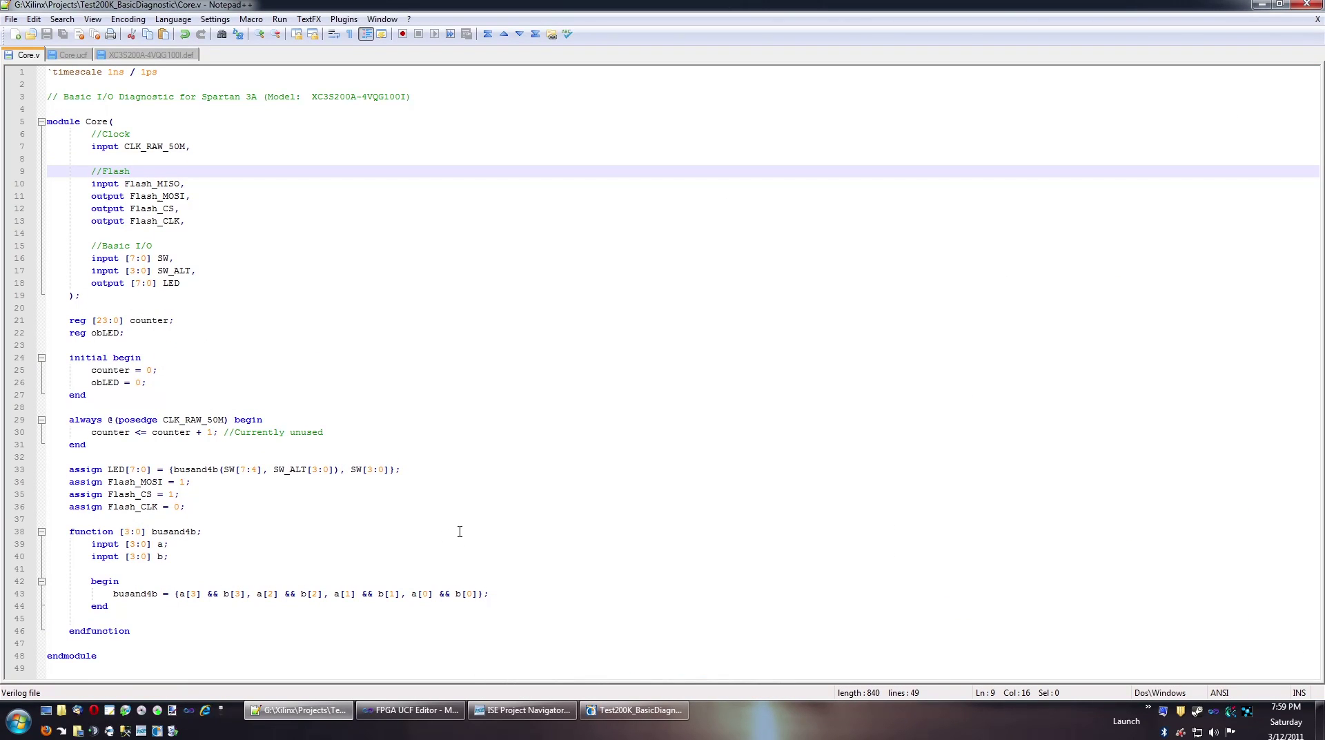
{"action": "mouse_move", "coordinate": [499, 539]}
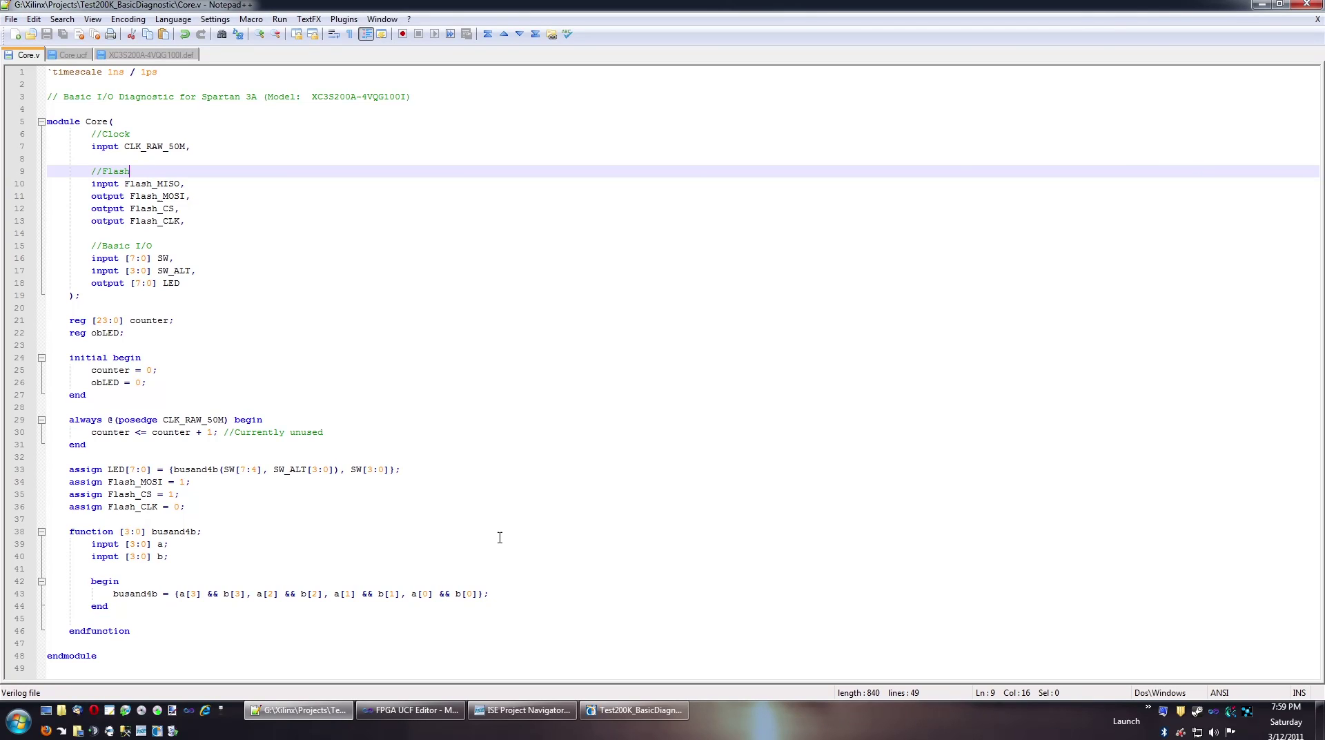
{"action": "mouse_move", "coordinate": [410, 709]}
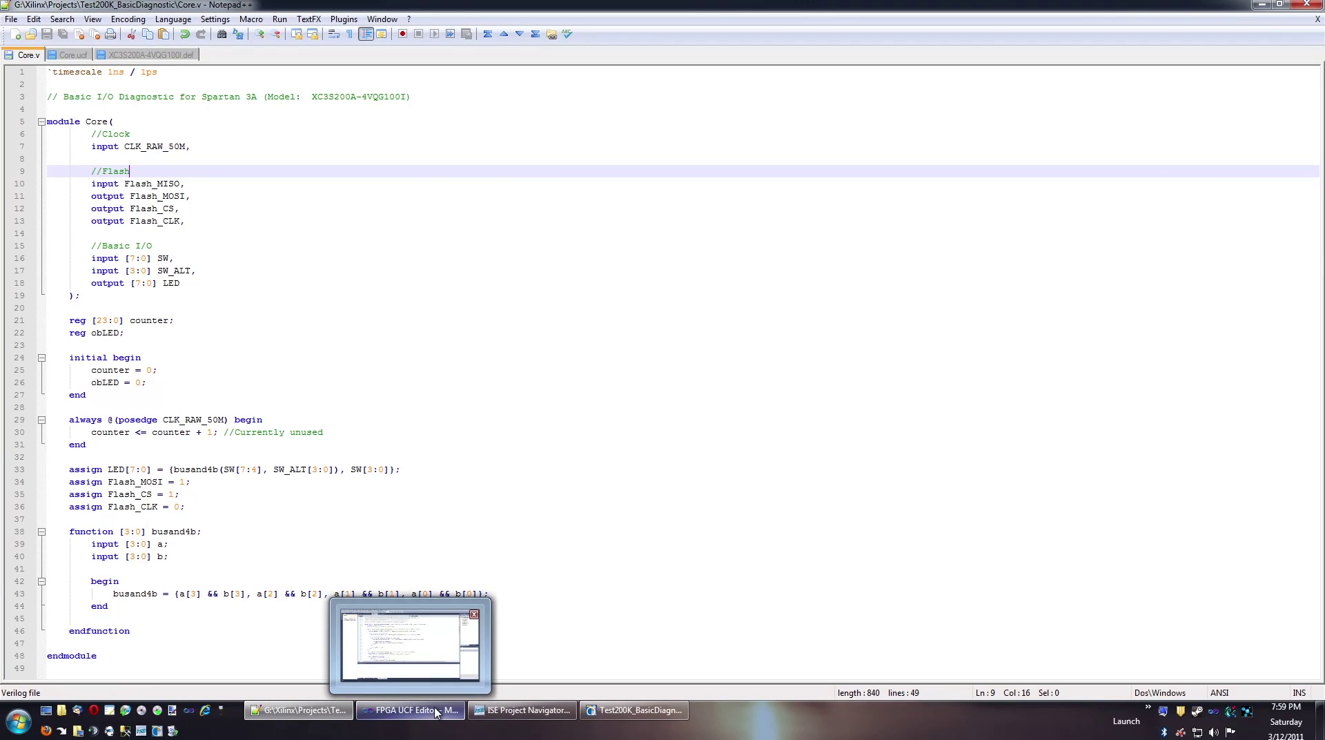
{"action": "left_click", "coordinate": [410, 709]}
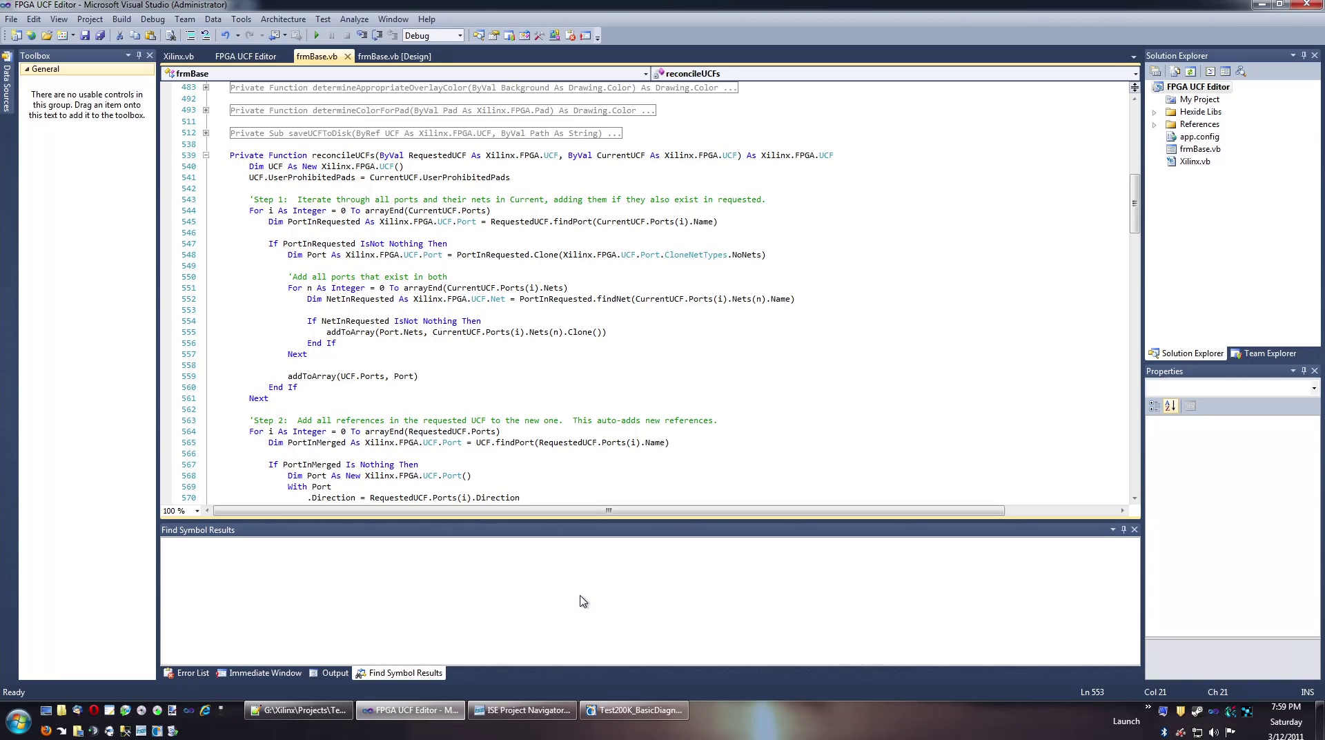
{"action": "left_click", "coordinate": [315, 34]}
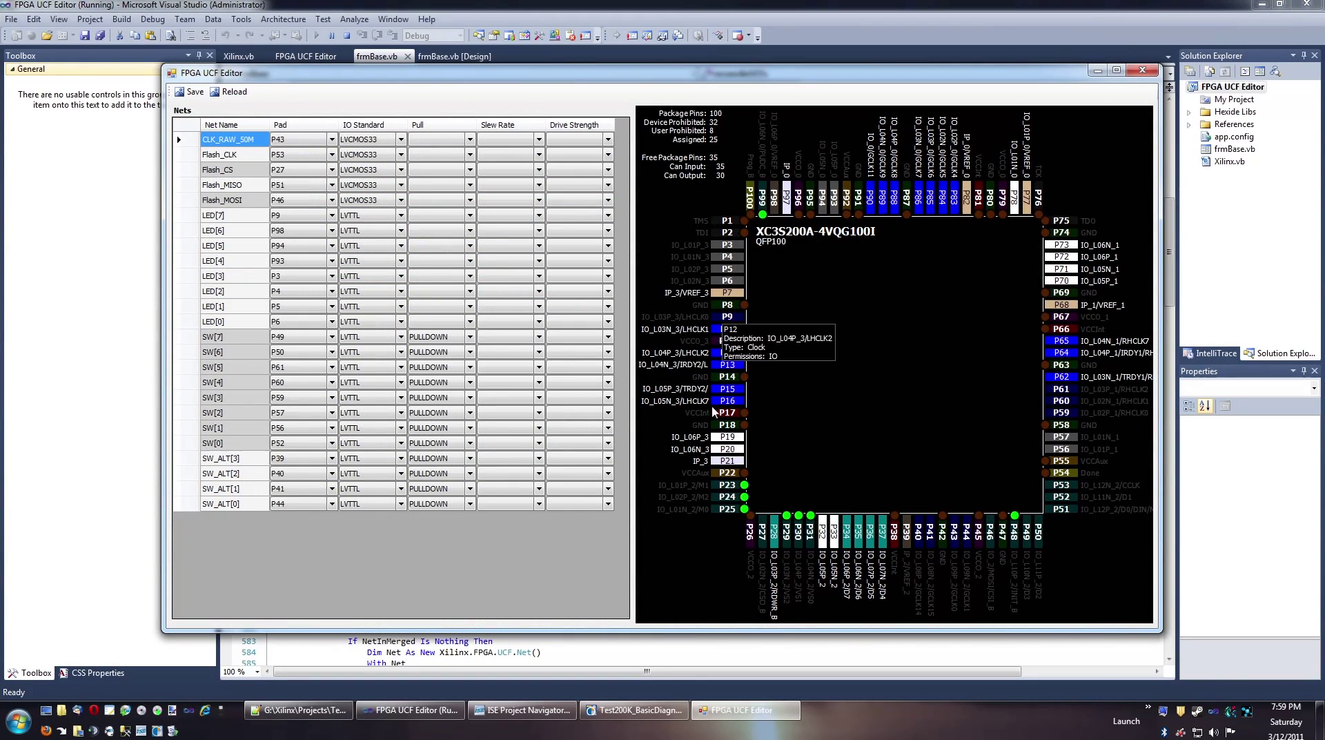
{"action": "mouse_move", "coordinate": [850, 414]}
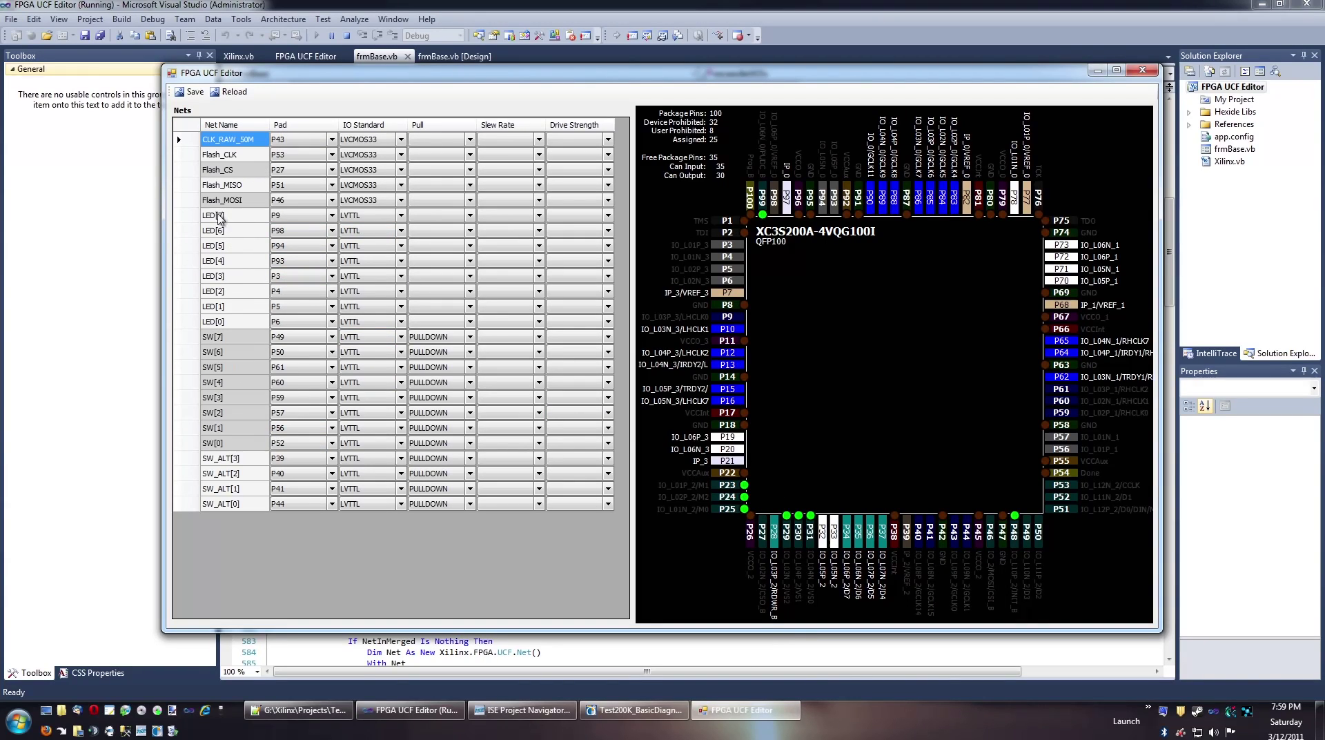
{"action": "mouse_move", "coordinate": [908, 272]}
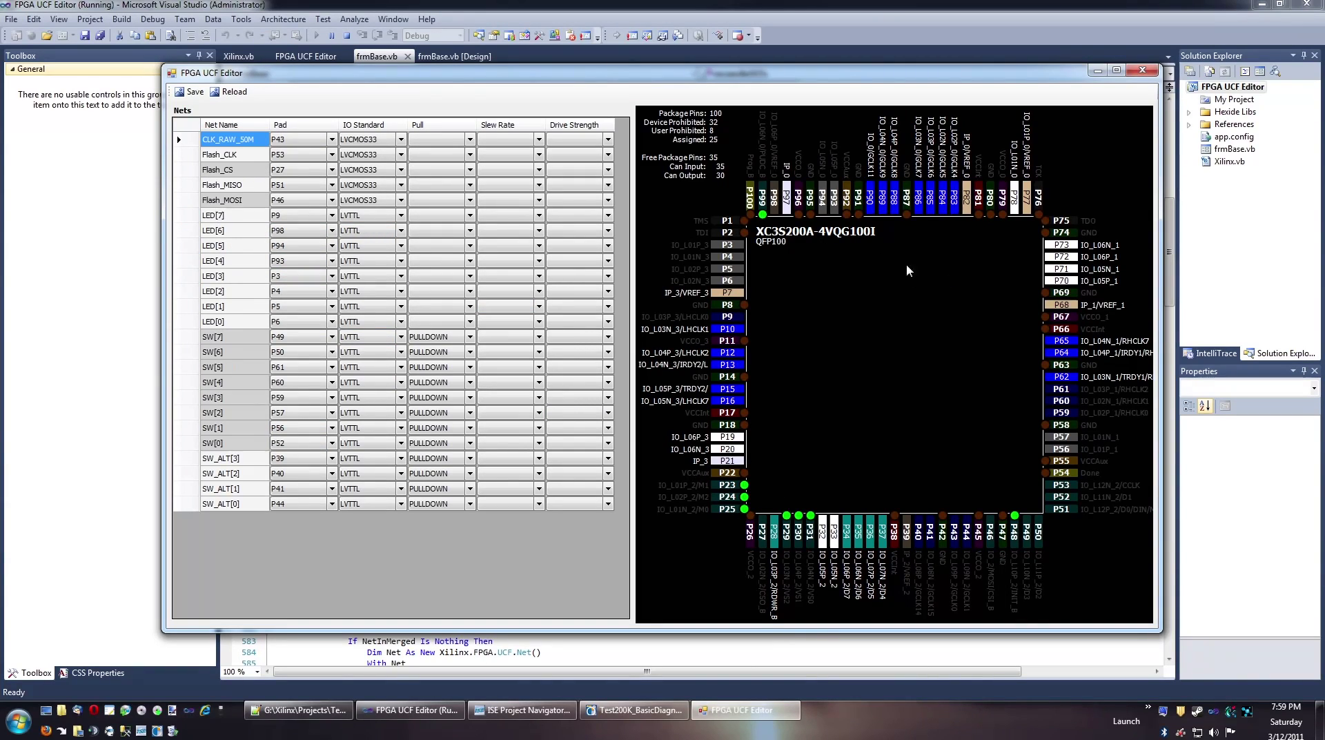
{"action": "mouse_move", "coordinate": [929, 122]}
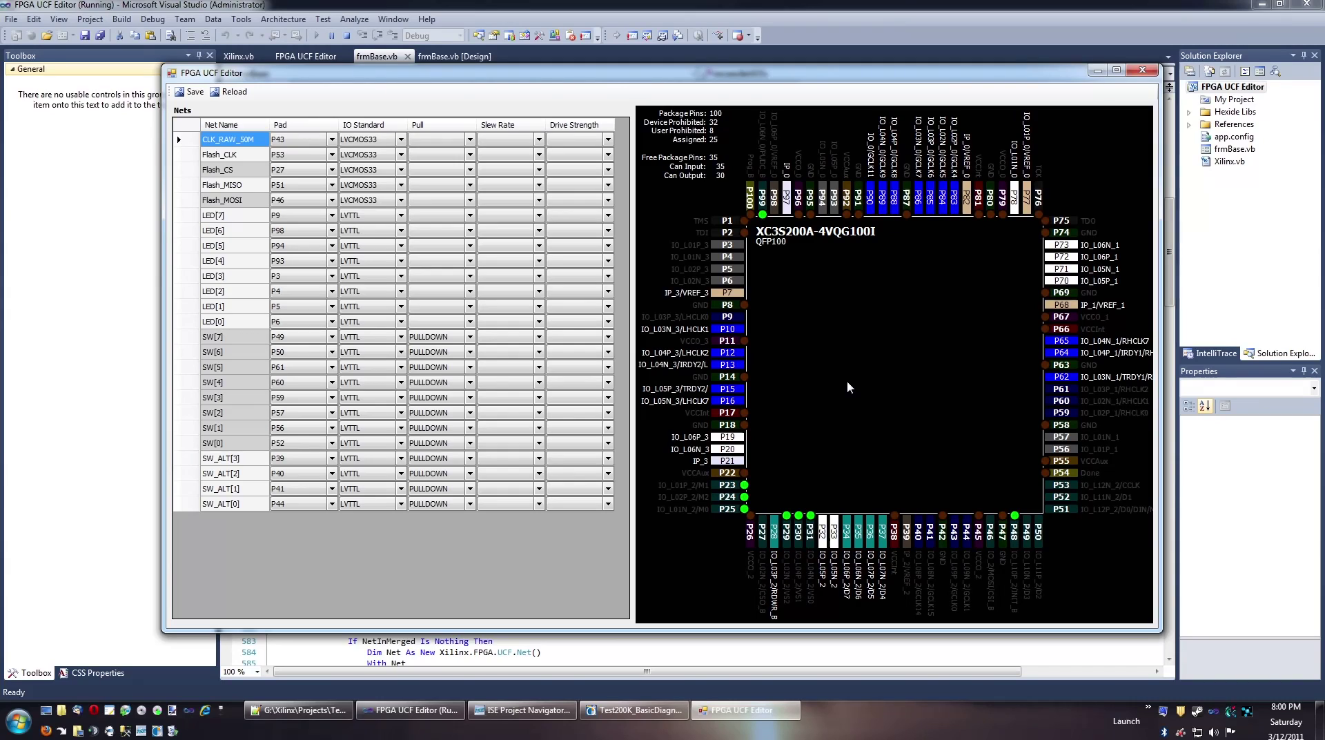
{"action": "mouse_move", "coordinate": [899, 399]}
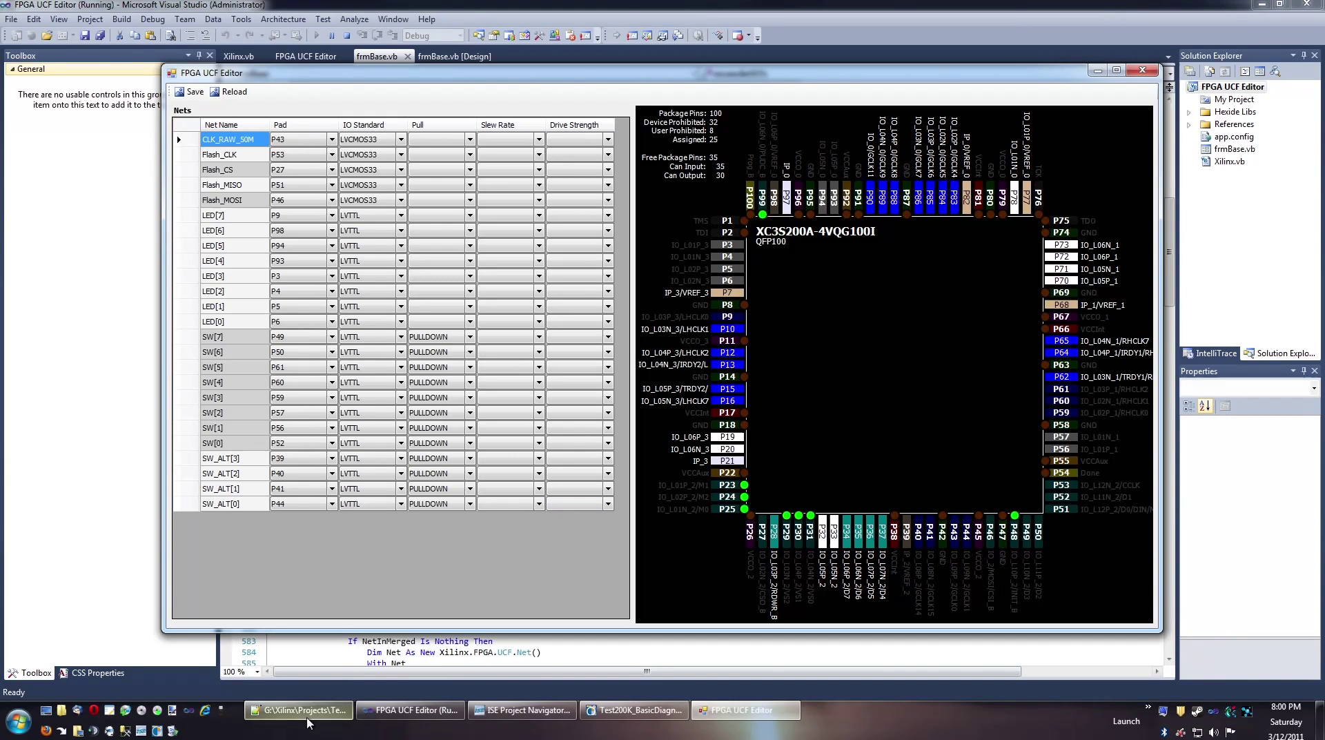
{"action": "mouse_move", "coordinate": [747, 259]}
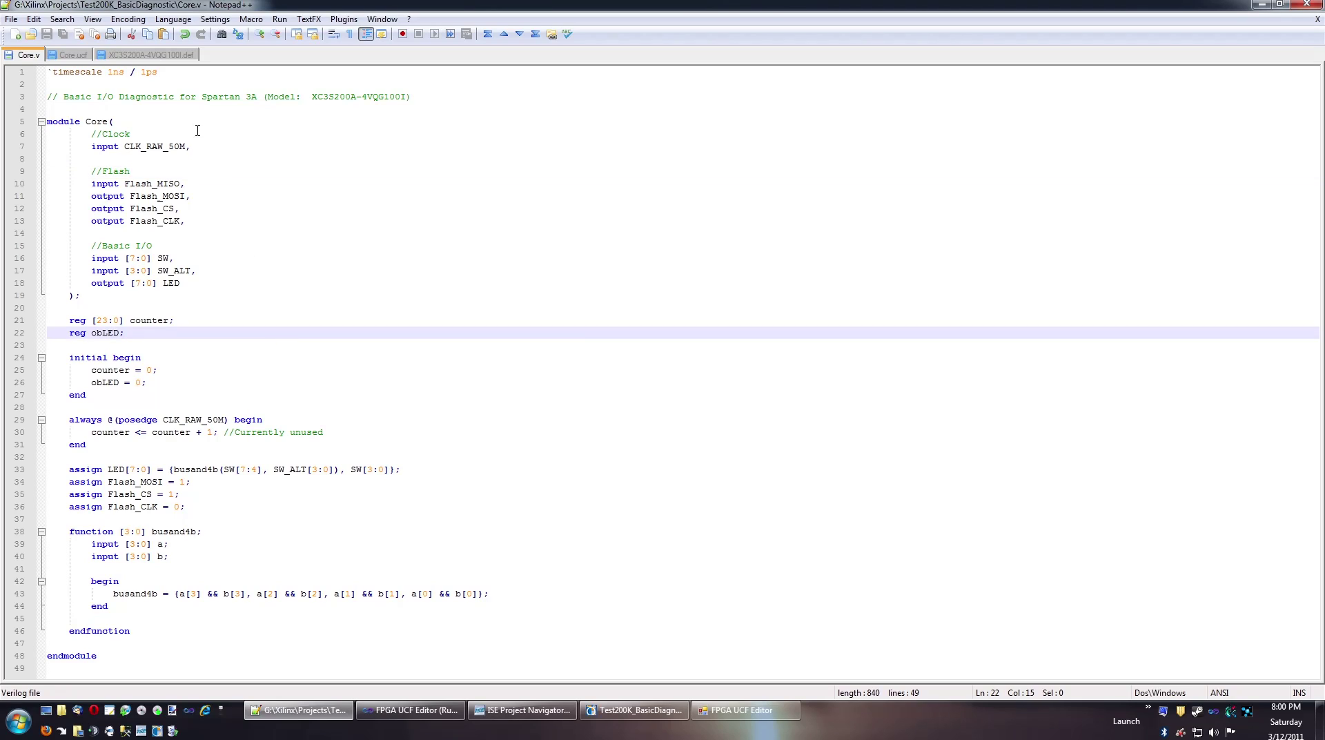
Show the Core.ucf constraints file in Notepad++
{"action": "left_click", "coordinate": [110, 121]}
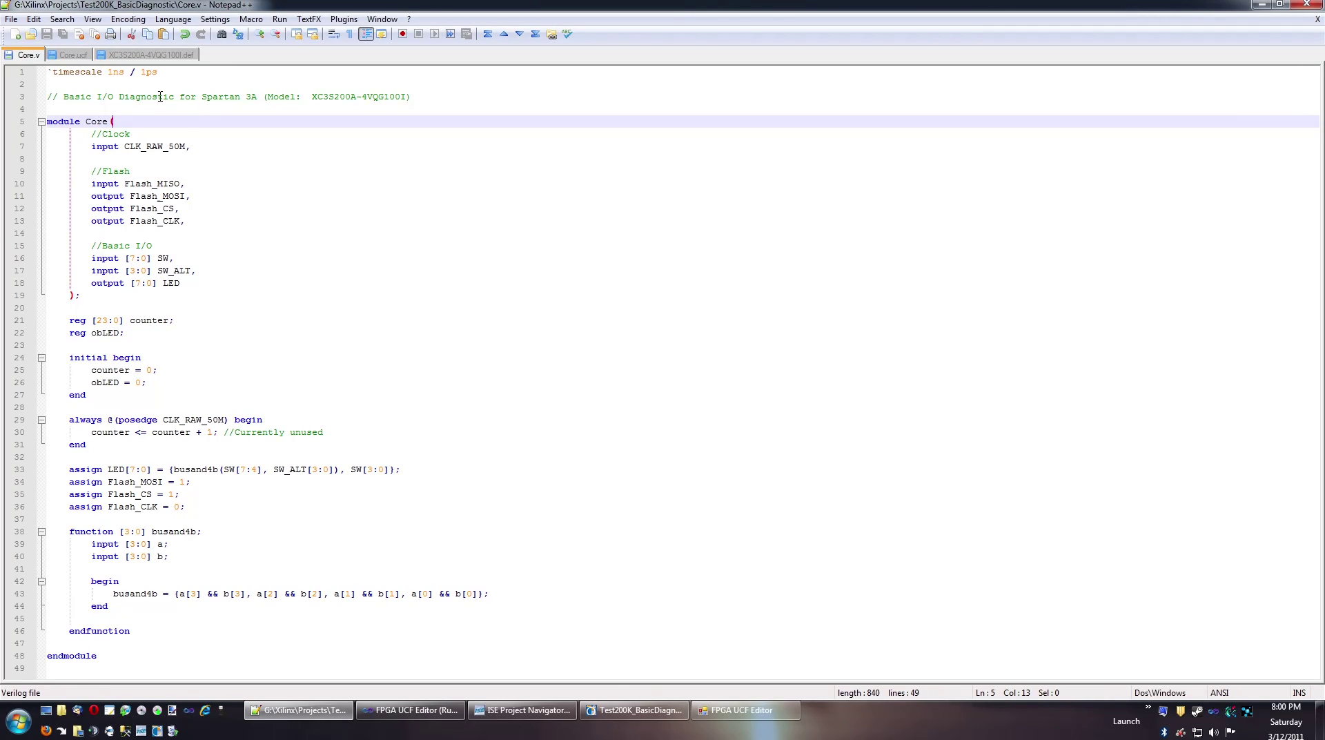
{"action": "left_click", "coordinate": [74, 55]}
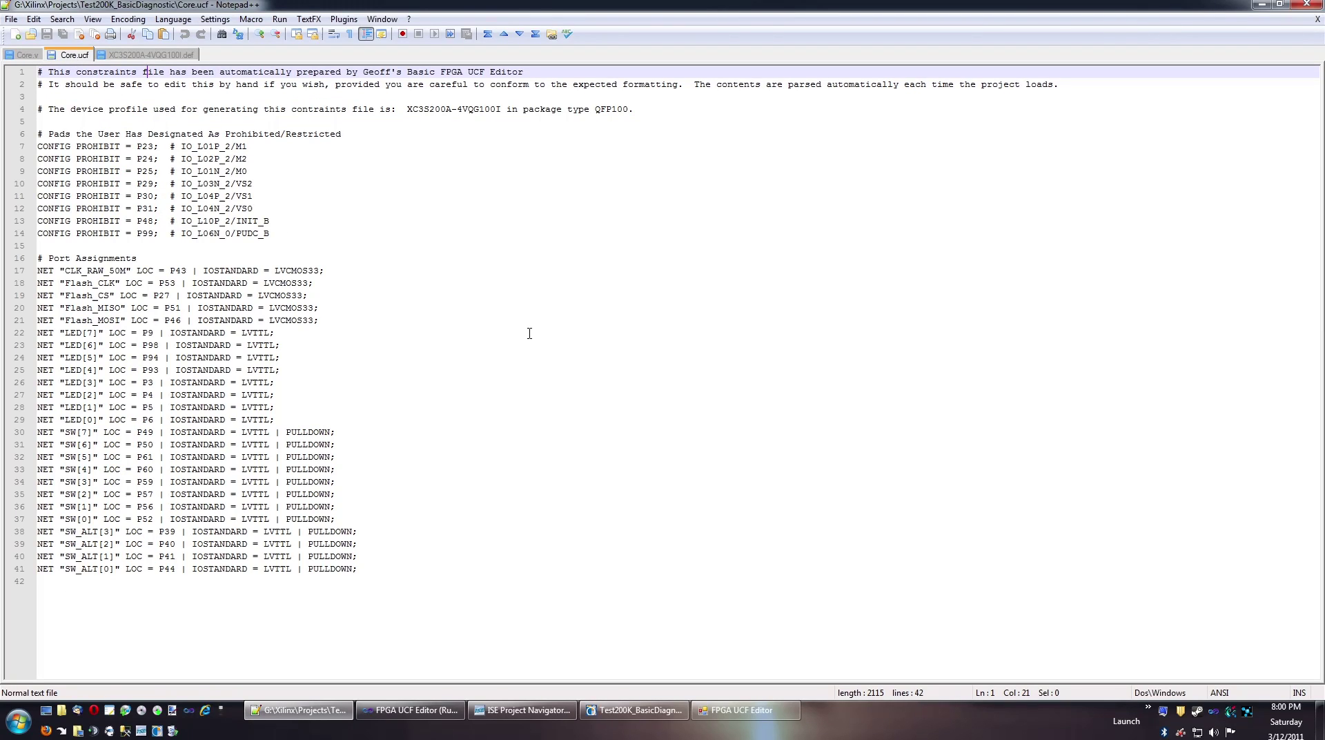
{"action": "mouse_move", "coordinate": [513, 333]}
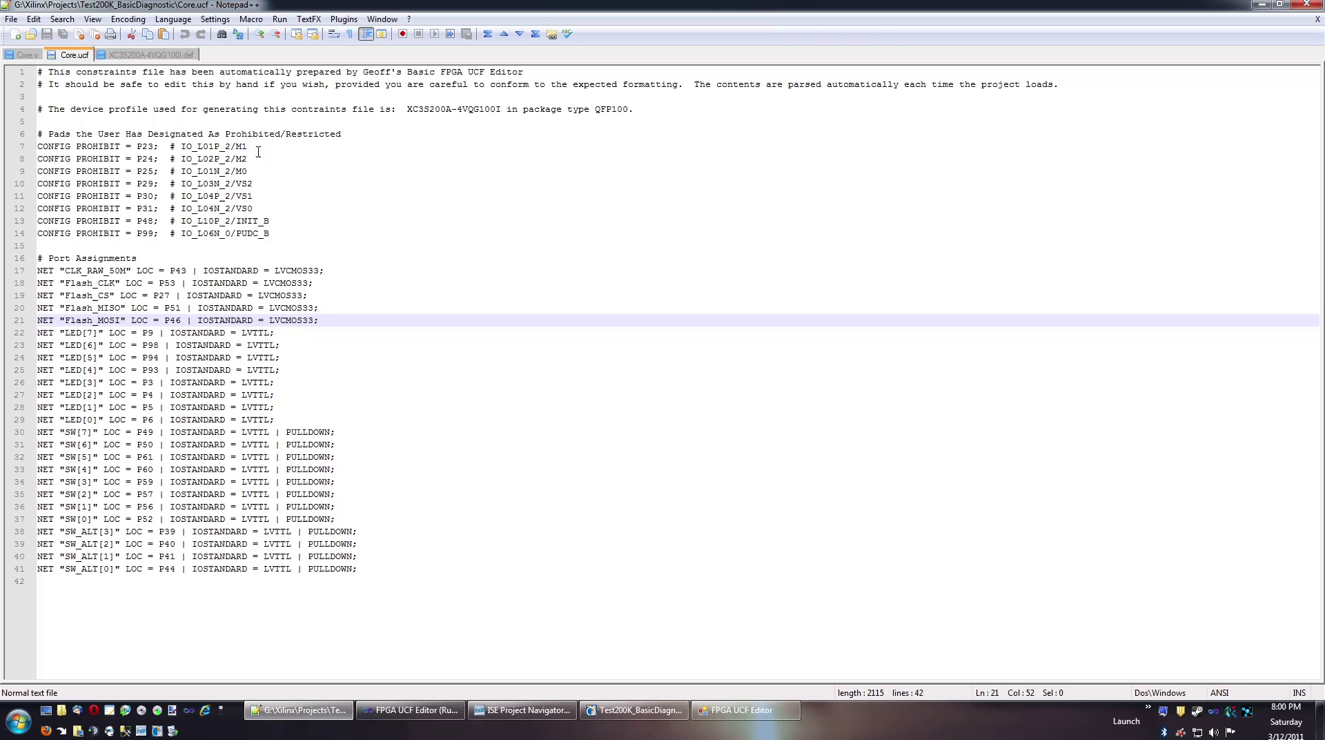
Review the XC3S200A-4VQG100I.def profile: chip model, package, MAXDRIVE 24 and the pad list
{"action": "left_click", "coordinate": [148, 56]}
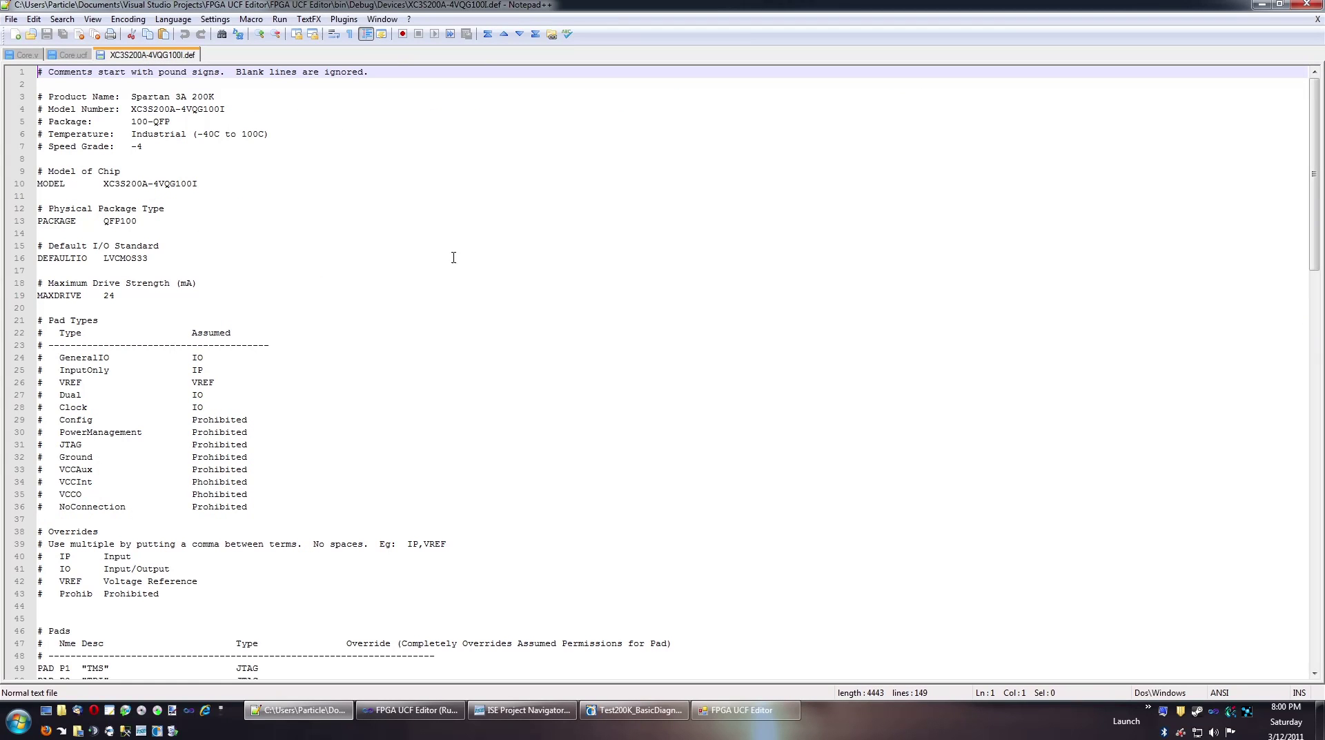
{"action": "left_click", "coordinate": [214, 283]}
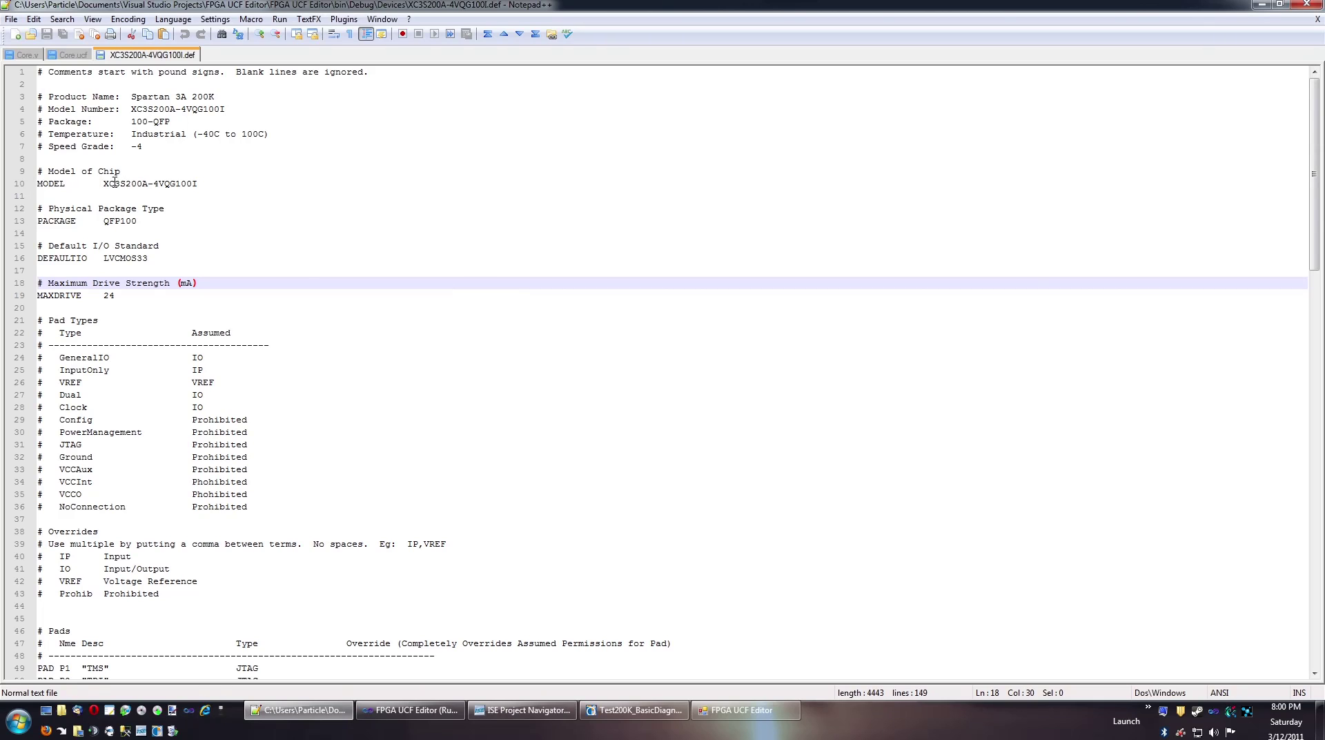
{"action": "left_click", "coordinate": [284, 184]}
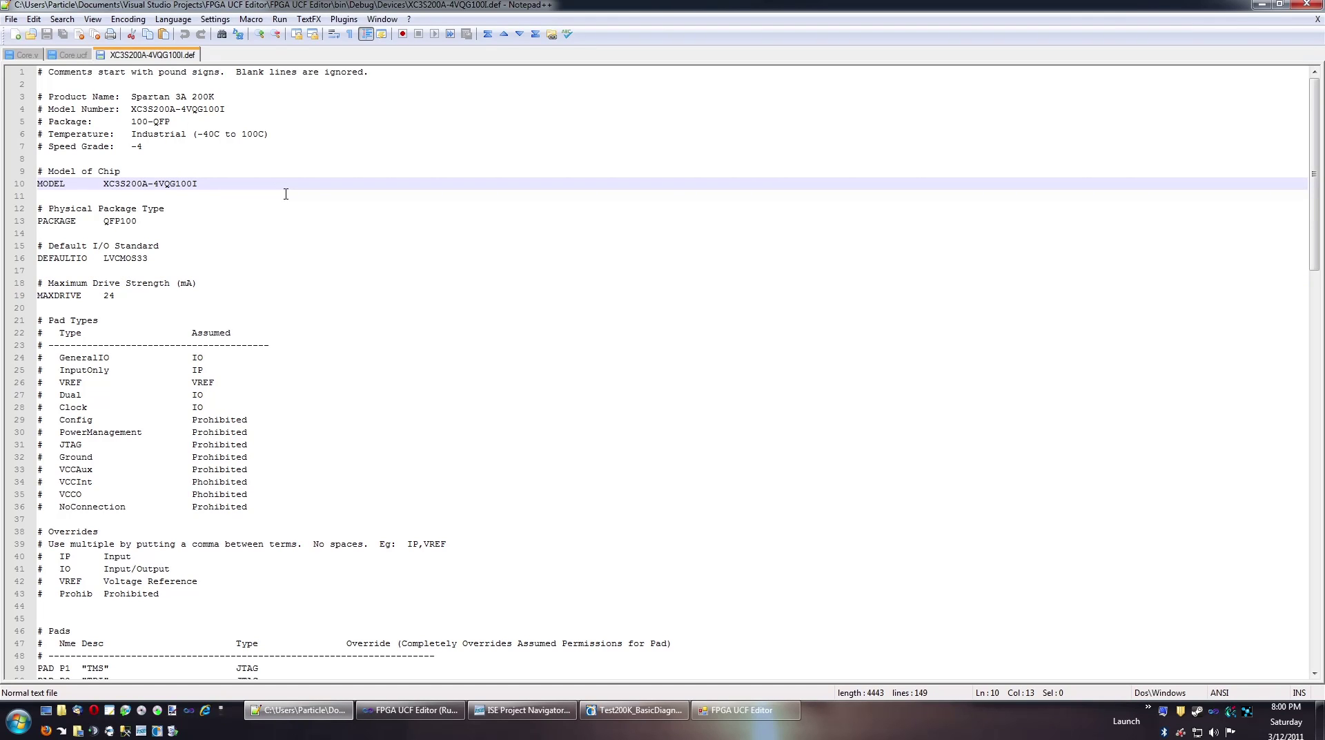
{"action": "mouse_move", "coordinate": [292, 279]}
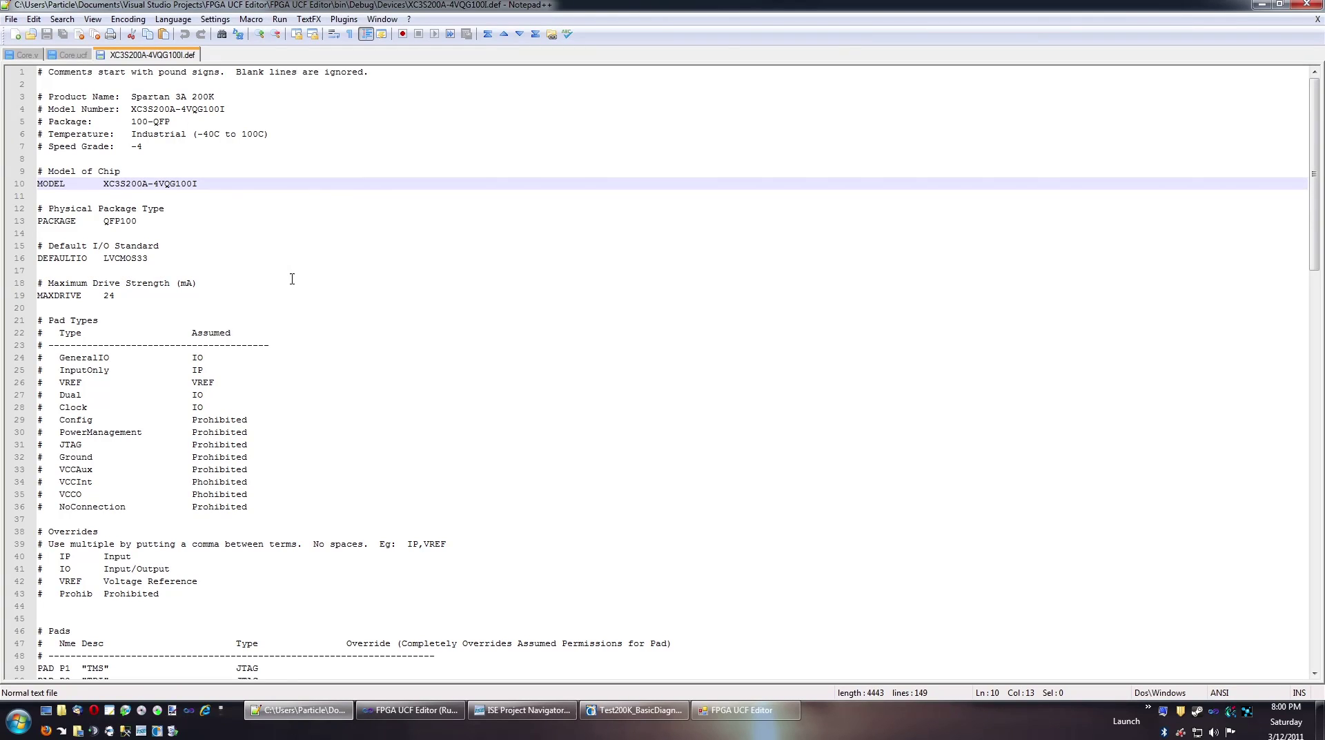
{"action": "scroll", "scroll_direction": "down", "scroll_amount": 3}
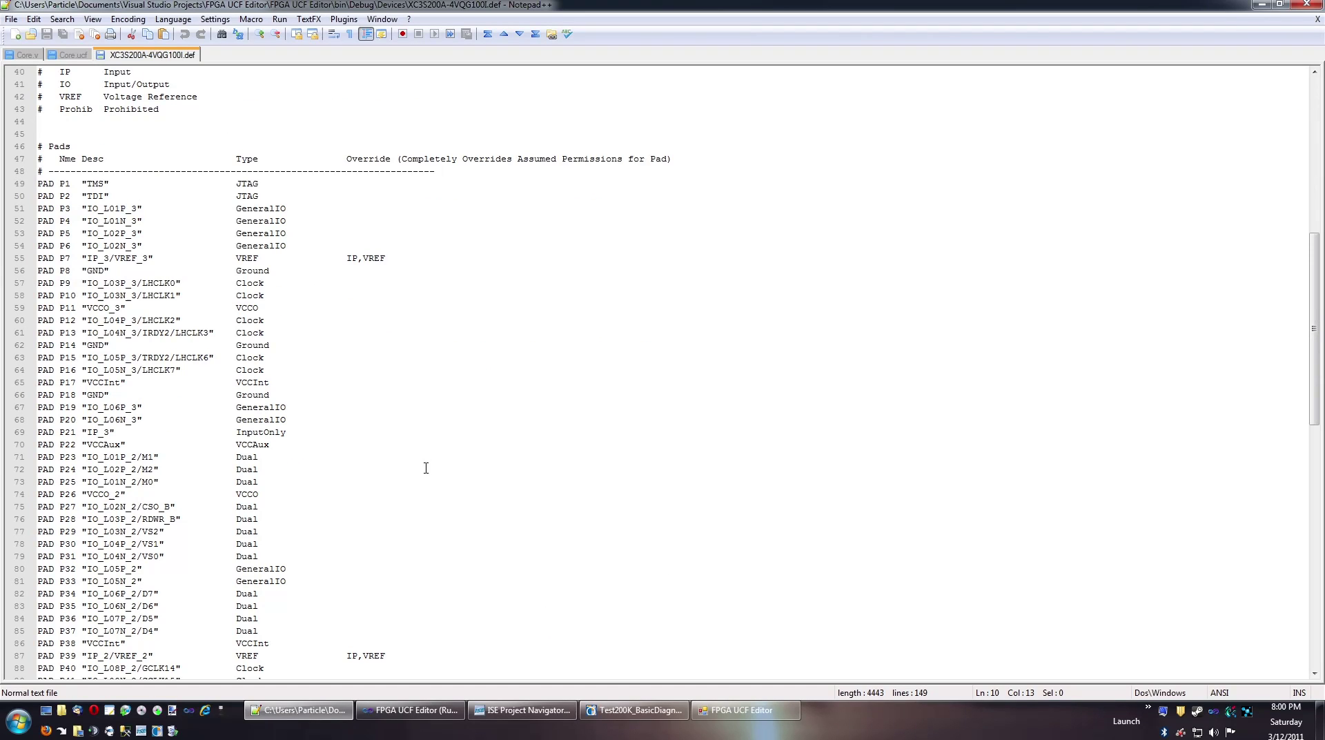
{"action": "scroll", "scroll_direction": "up", "scroll_amount": 3}
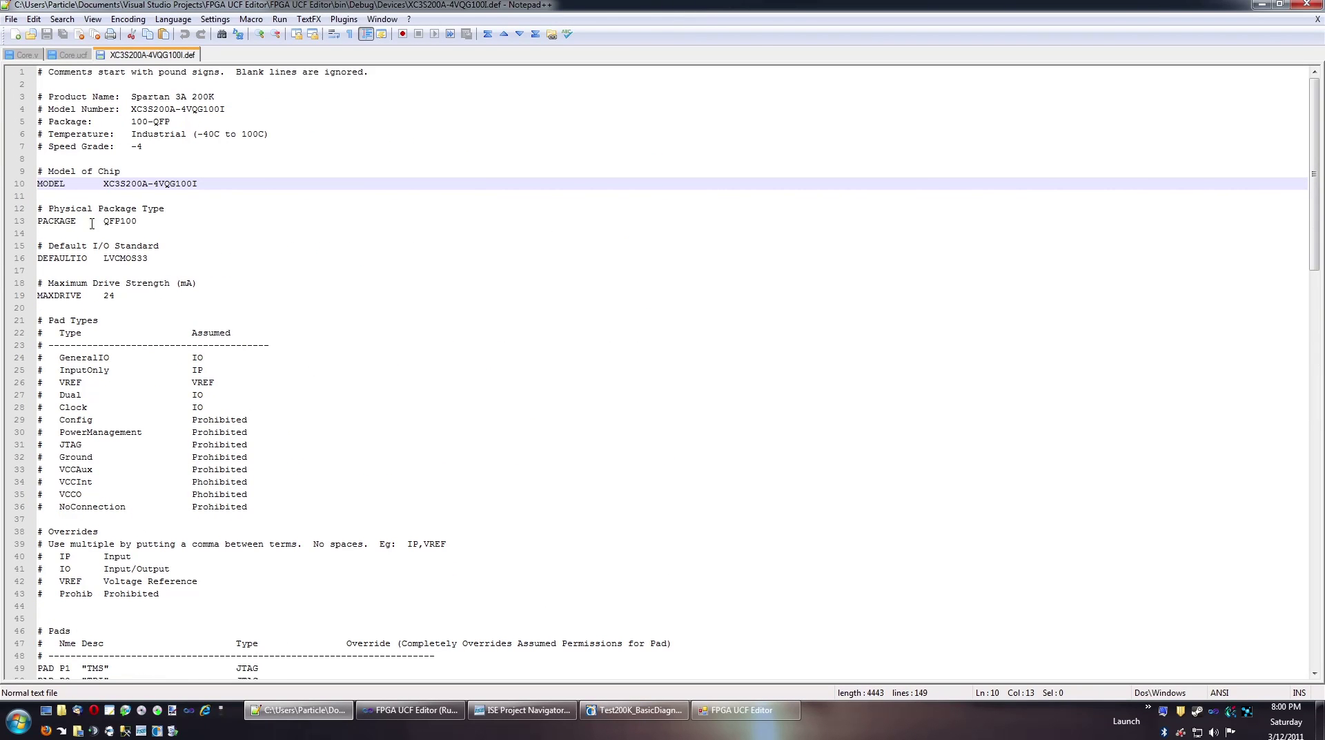
{"action": "left_click", "coordinate": [110, 221]}
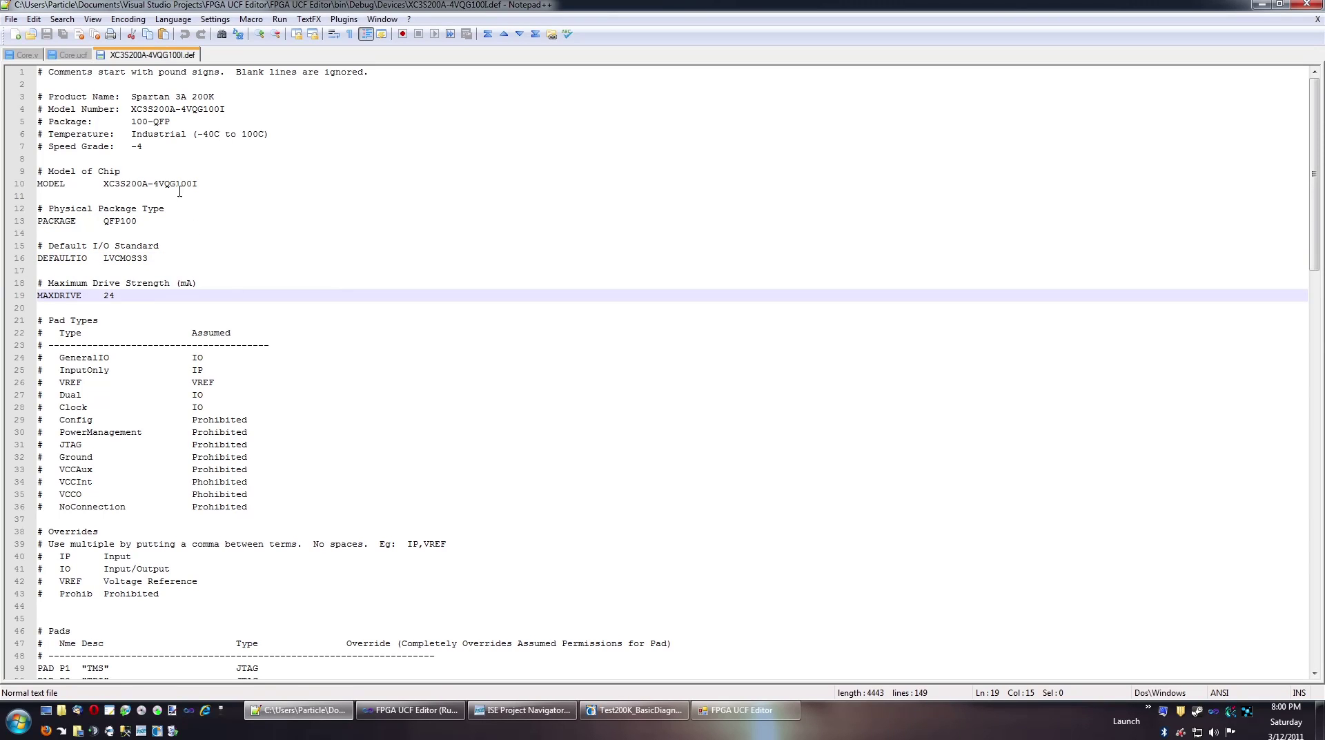
{"action": "left_click", "coordinate": [198, 183]}
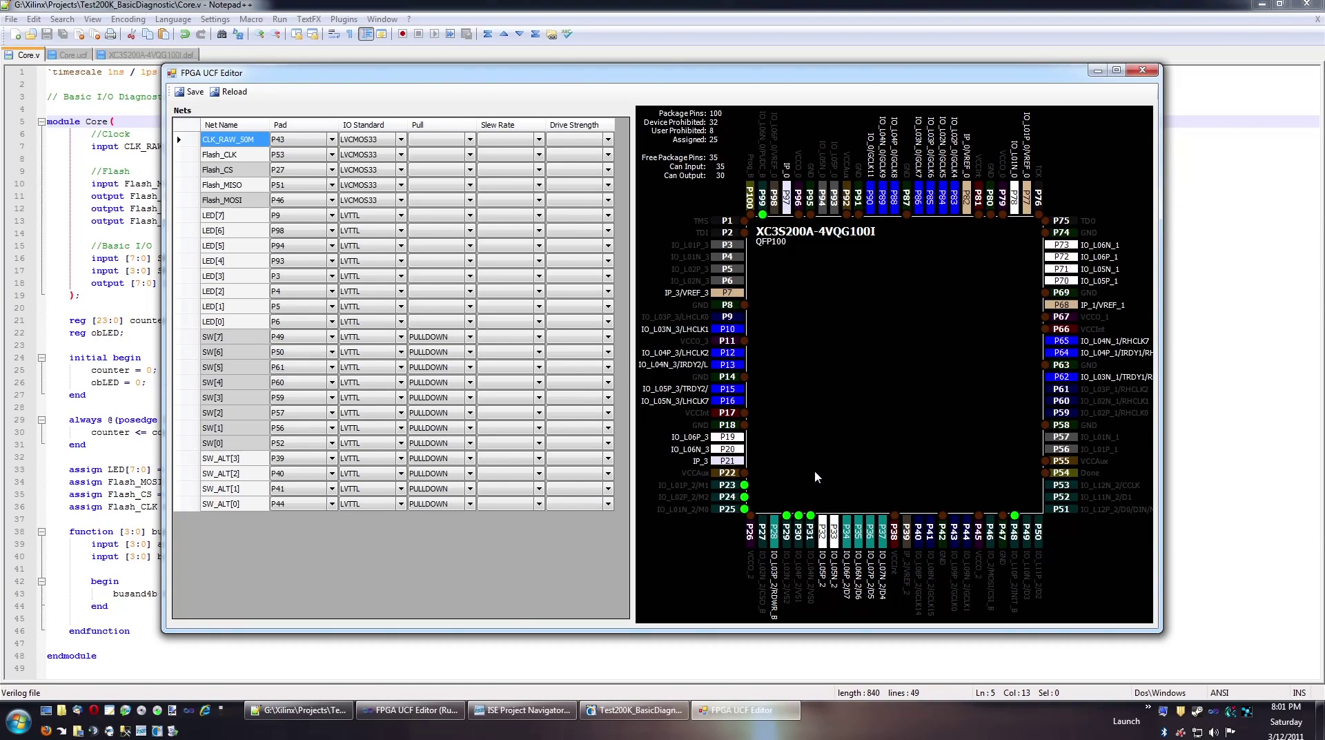
{"action": "mouse_move", "coordinate": [524, 308]}
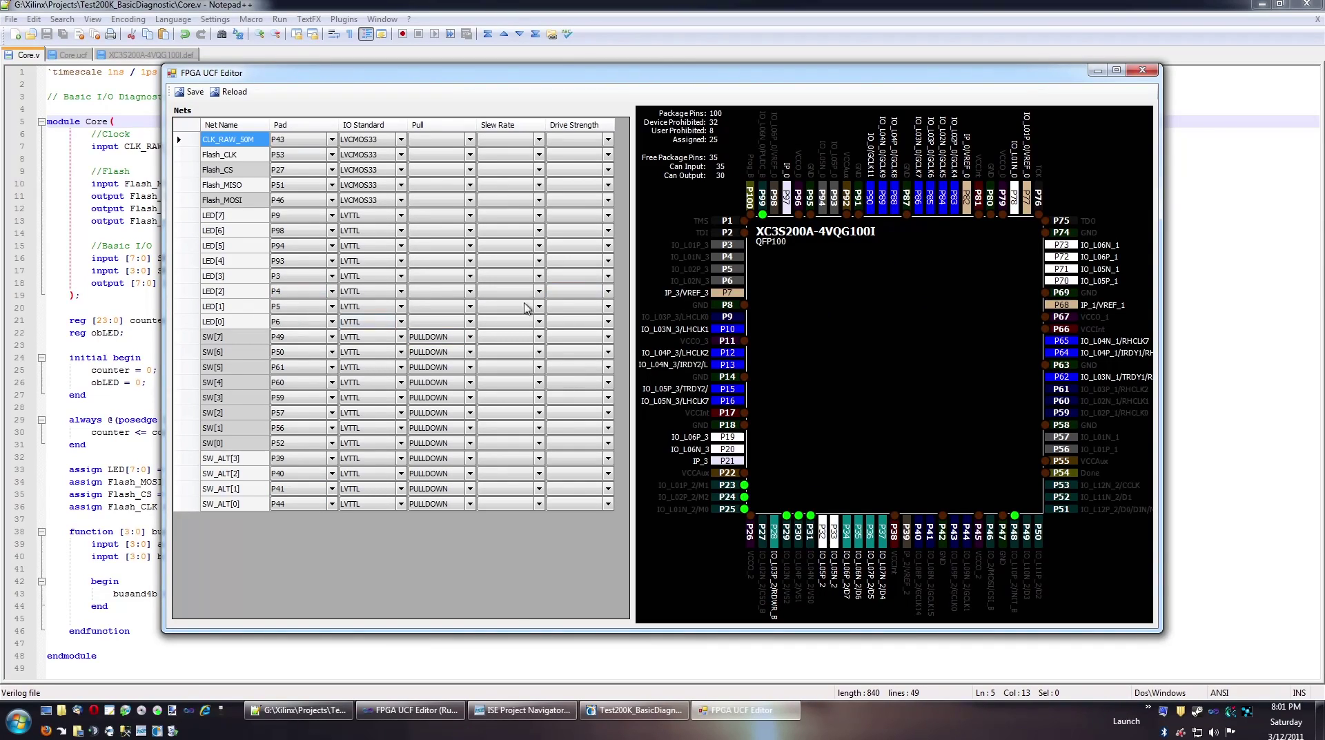
{"action": "mouse_move", "coordinate": [863, 347]}
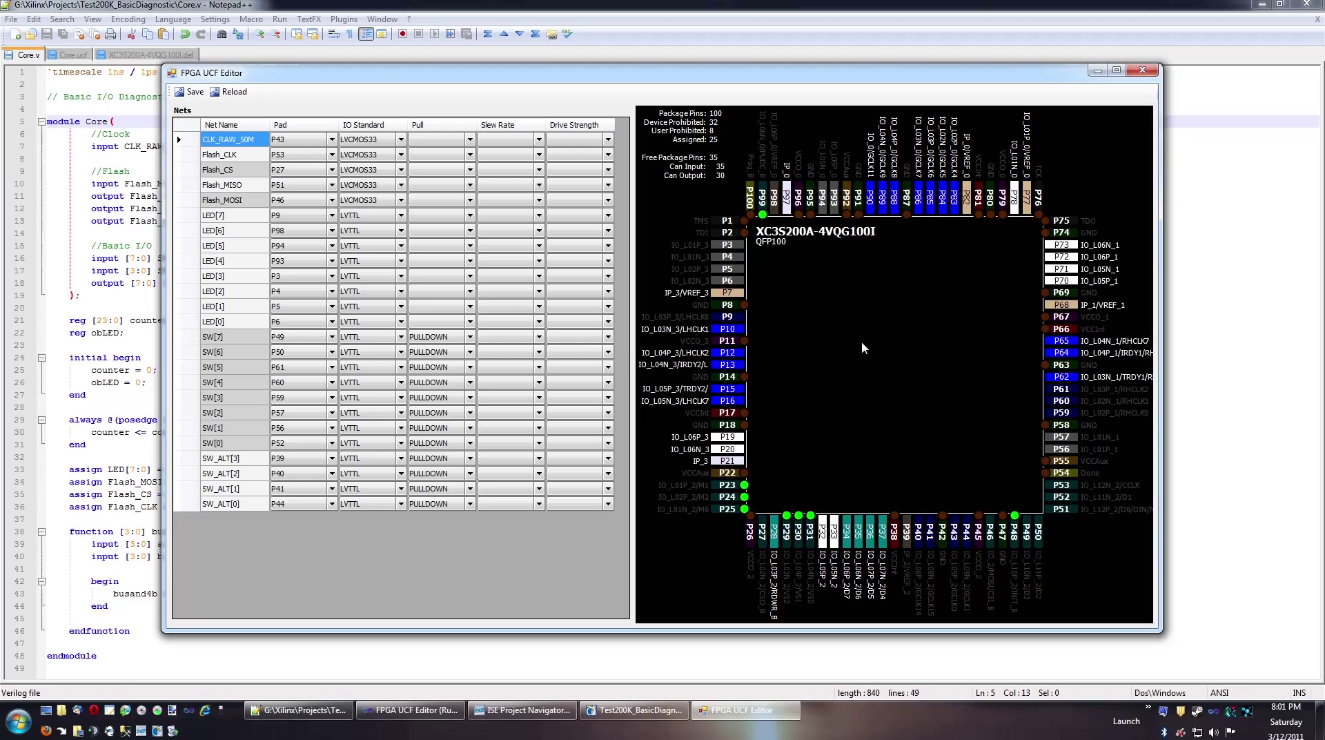
{"action": "mouse_move", "coordinate": [766, 212]}
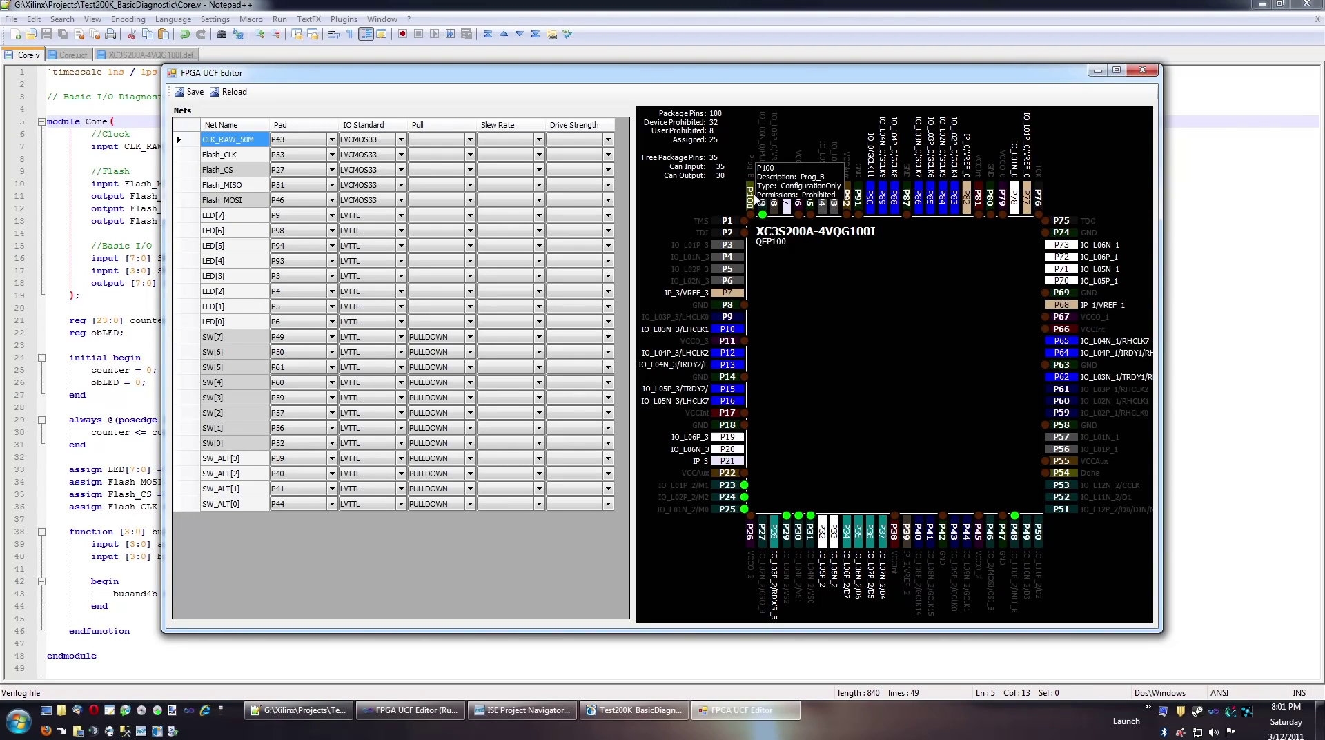
{"action": "mouse_move", "coordinate": [764, 218]}
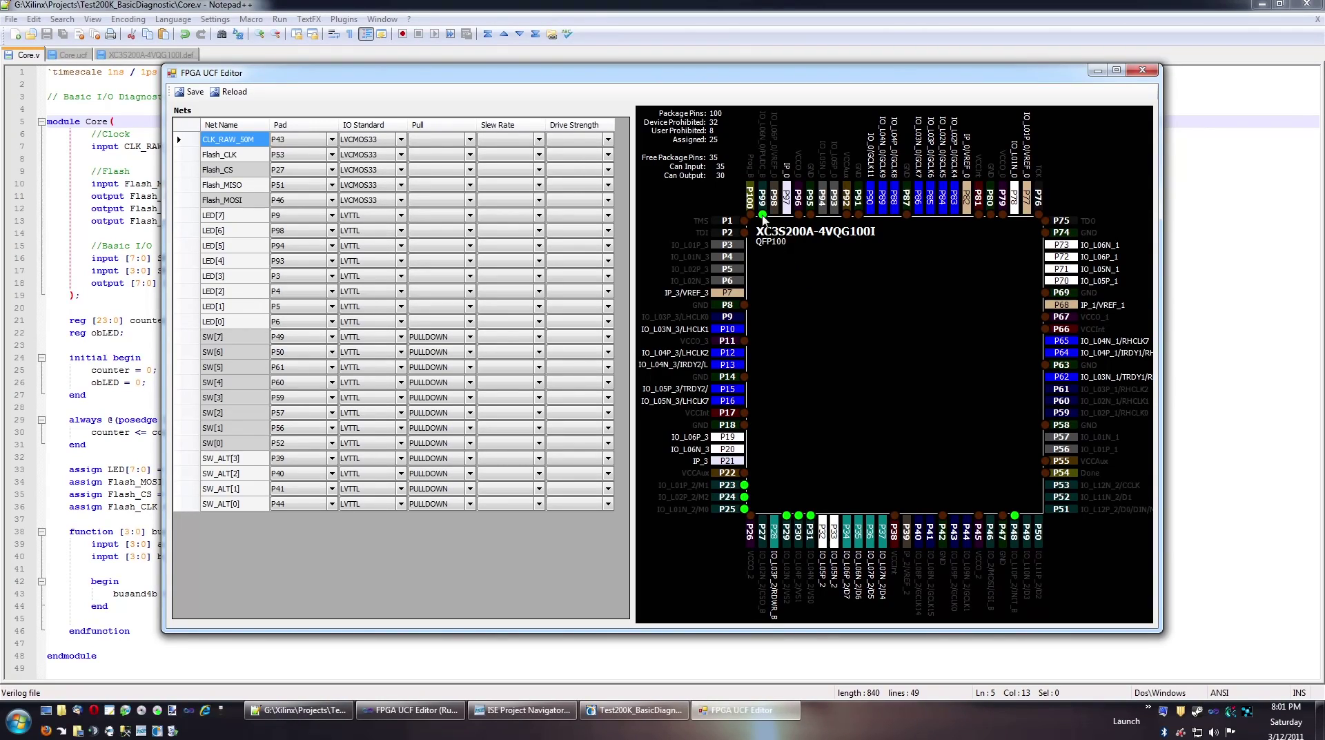
{"action": "mouse_move", "coordinate": [792, 196]}
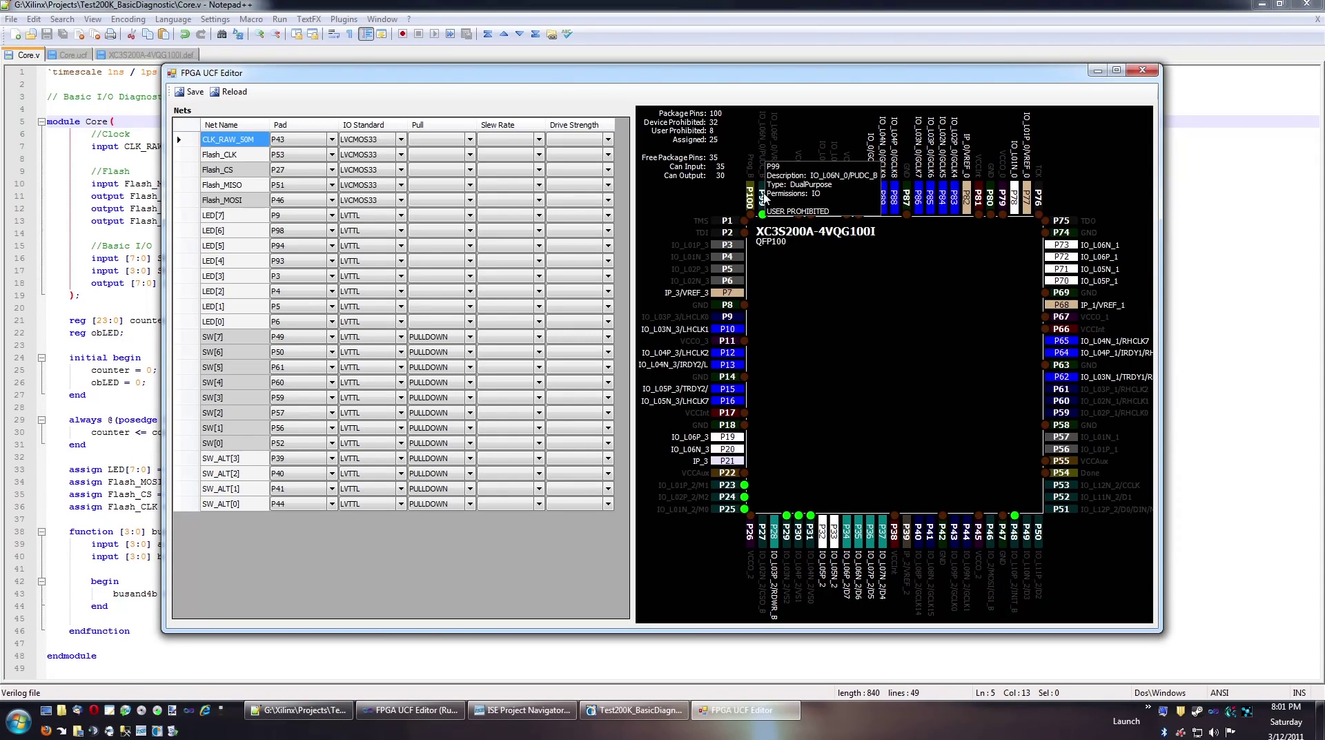
{"action": "mouse_move", "coordinate": [767, 175]}
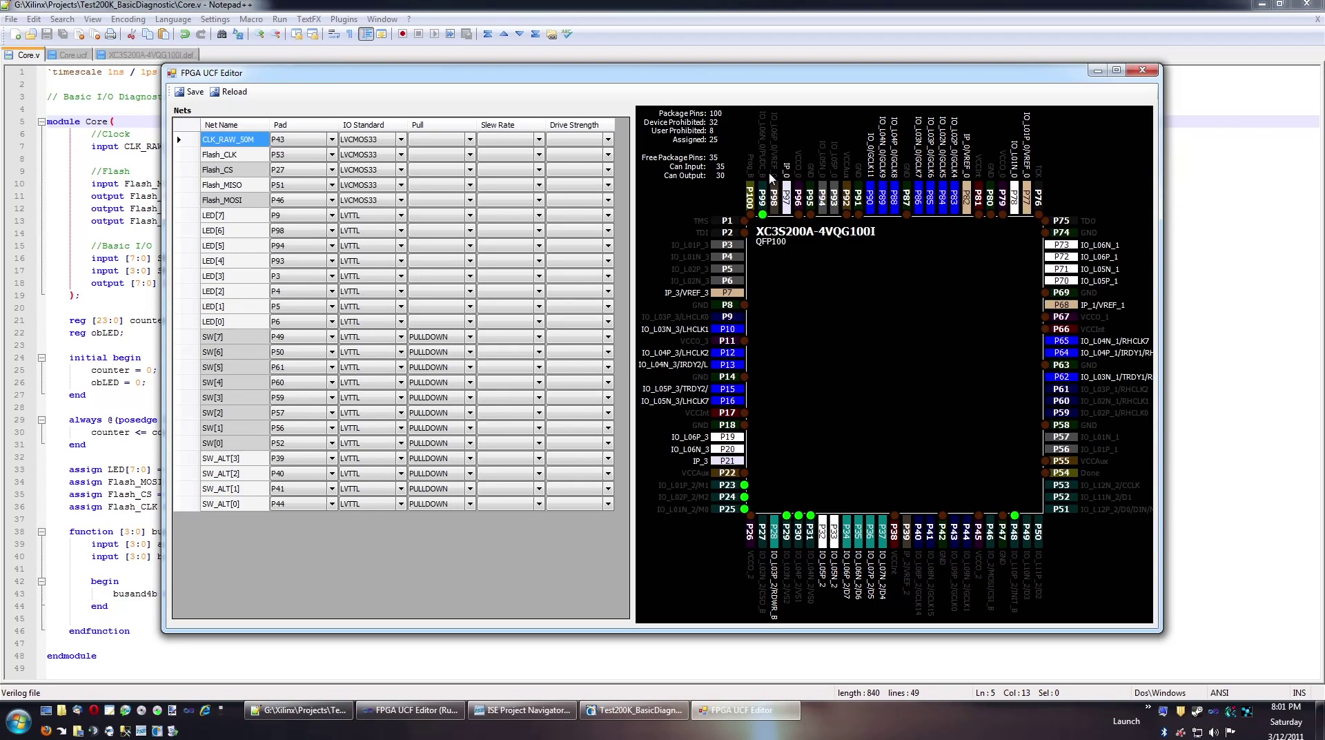
{"action": "mouse_move", "coordinate": [794, 291]}
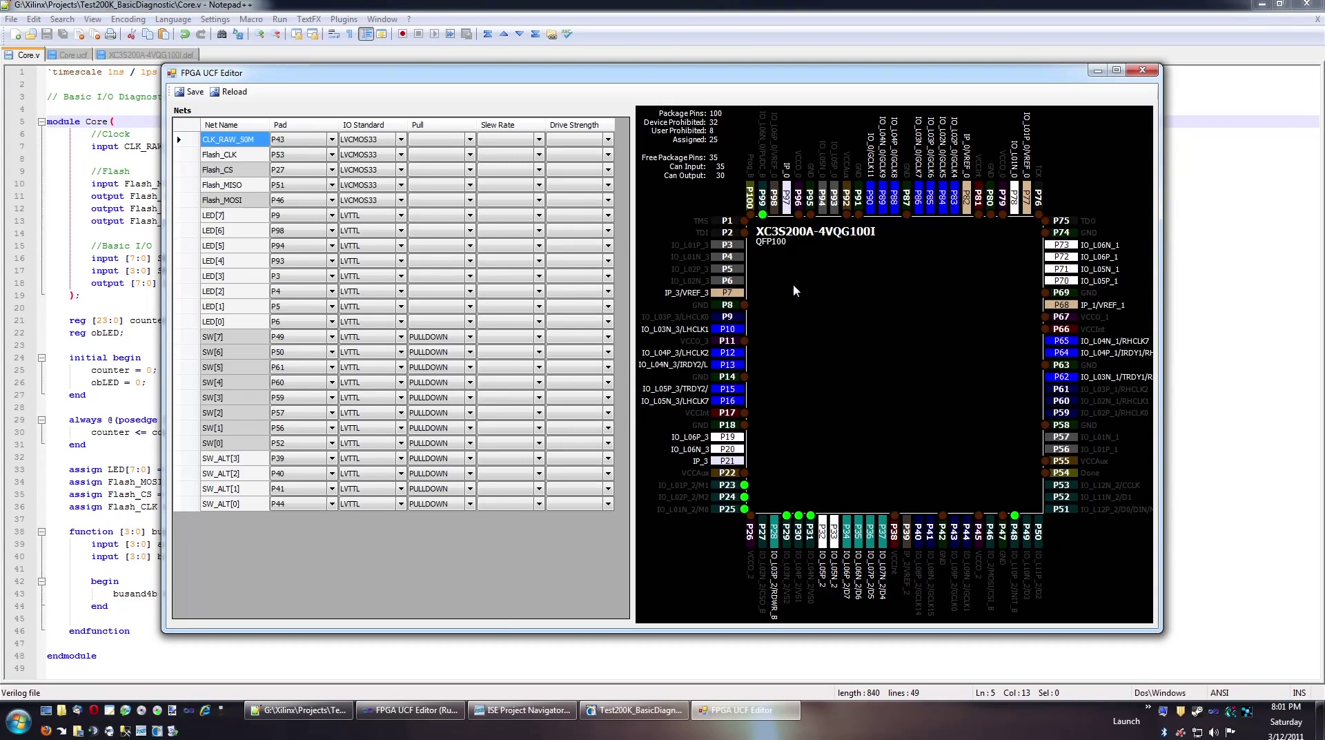
{"action": "mouse_move", "coordinate": [735, 258]}
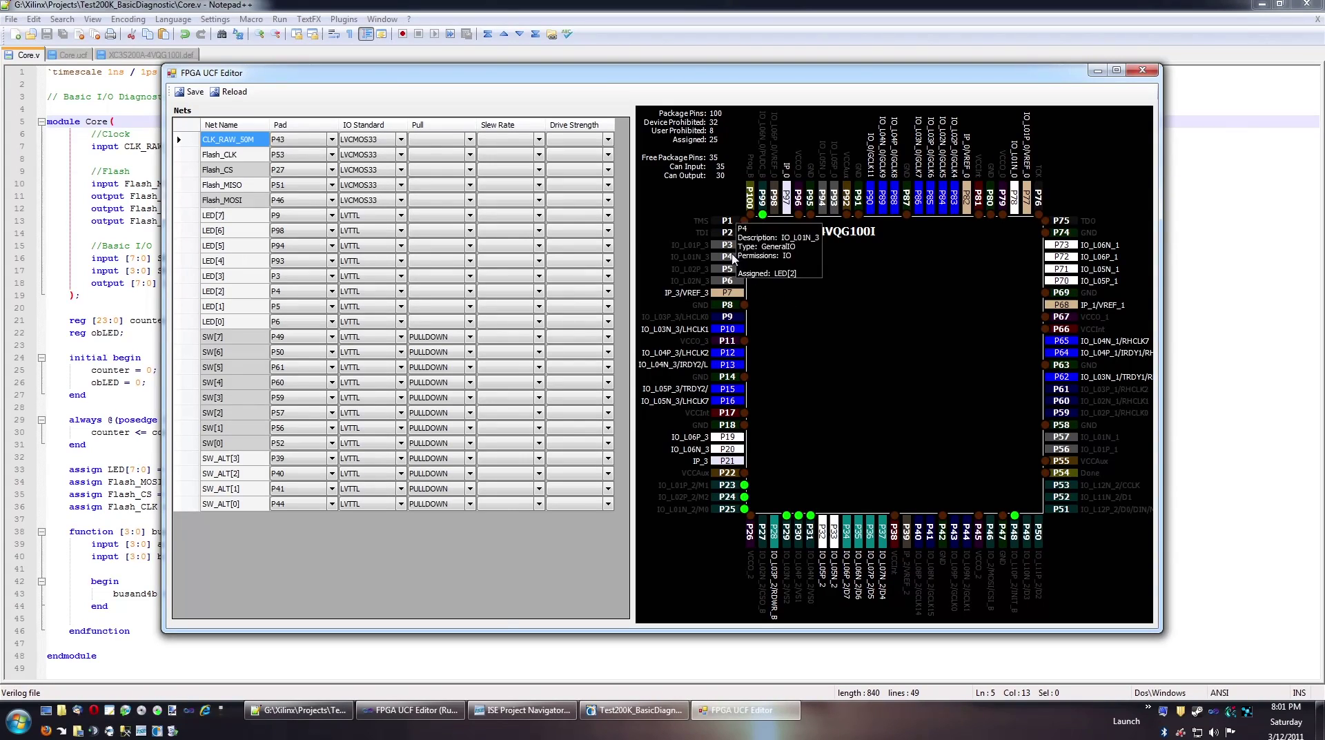
{"action": "mouse_move", "coordinate": [744, 245]}
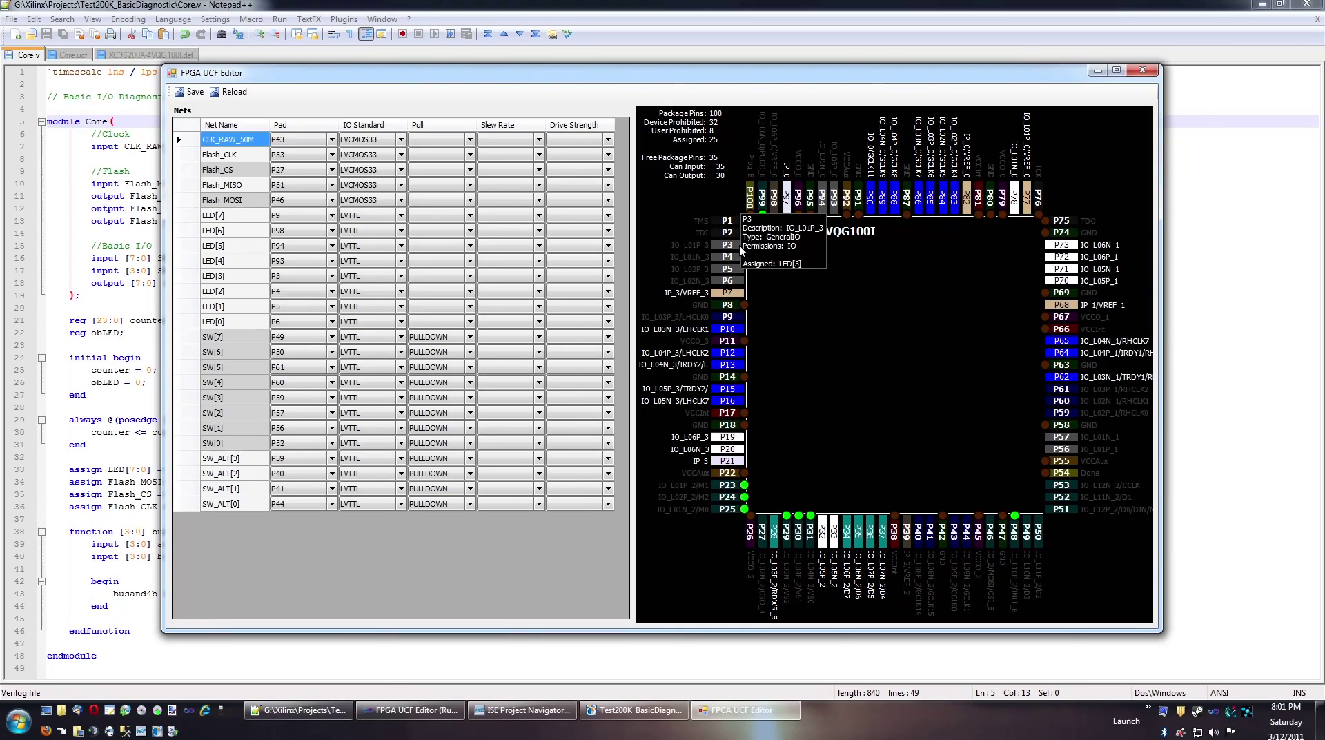
{"action": "mouse_move", "coordinate": [729, 363]}
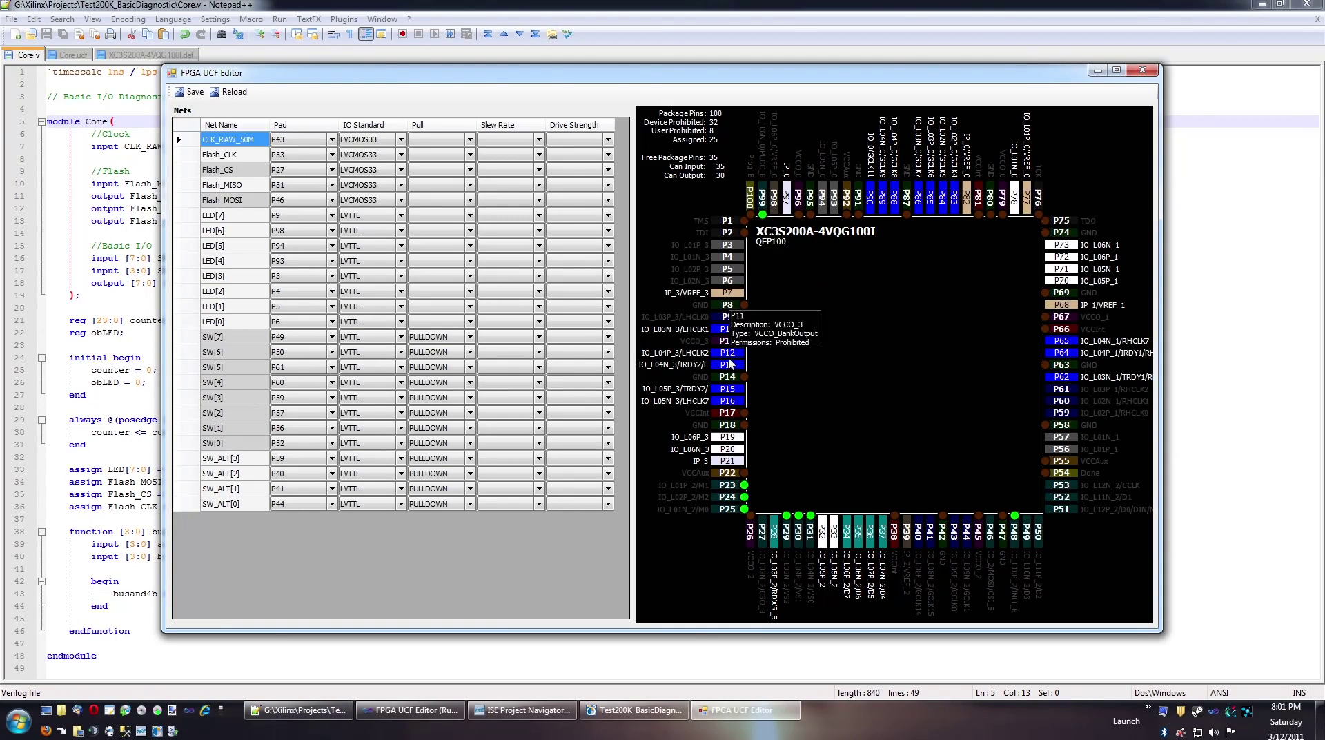
{"action": "mouse_move", "coordinate": [577, 426]}
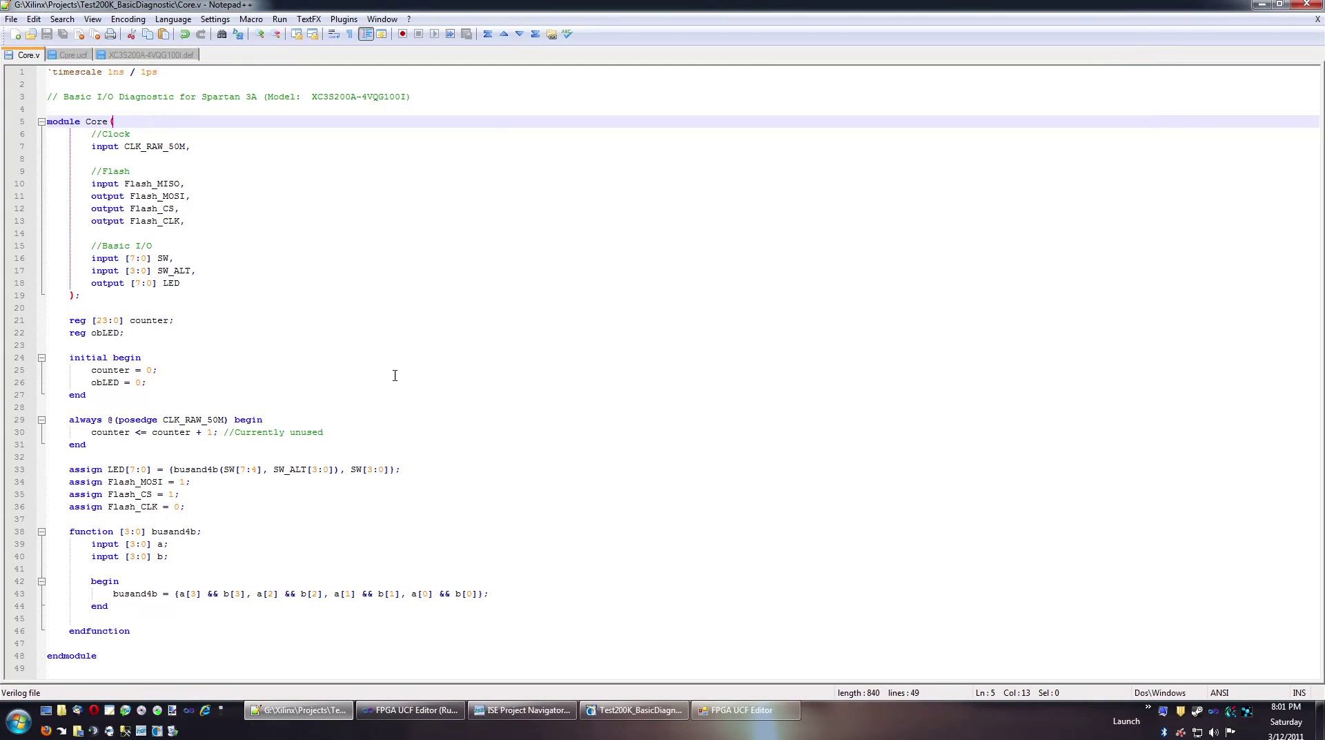
{"action": "mouse_move", "coordinate": [75, 55]}
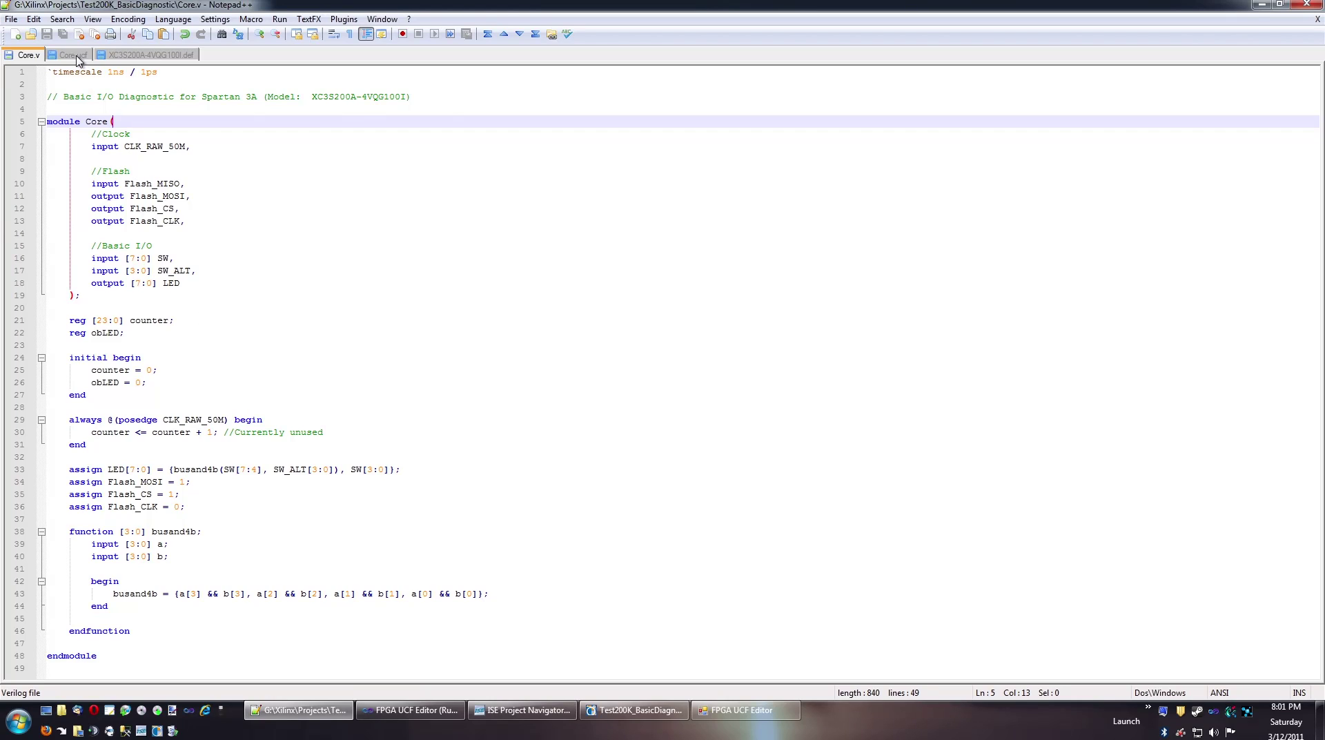
Delete the eight LED net assignment lines from Core.ucf and save the file
{"action": "left_click", "coordinate": [74, 55]}
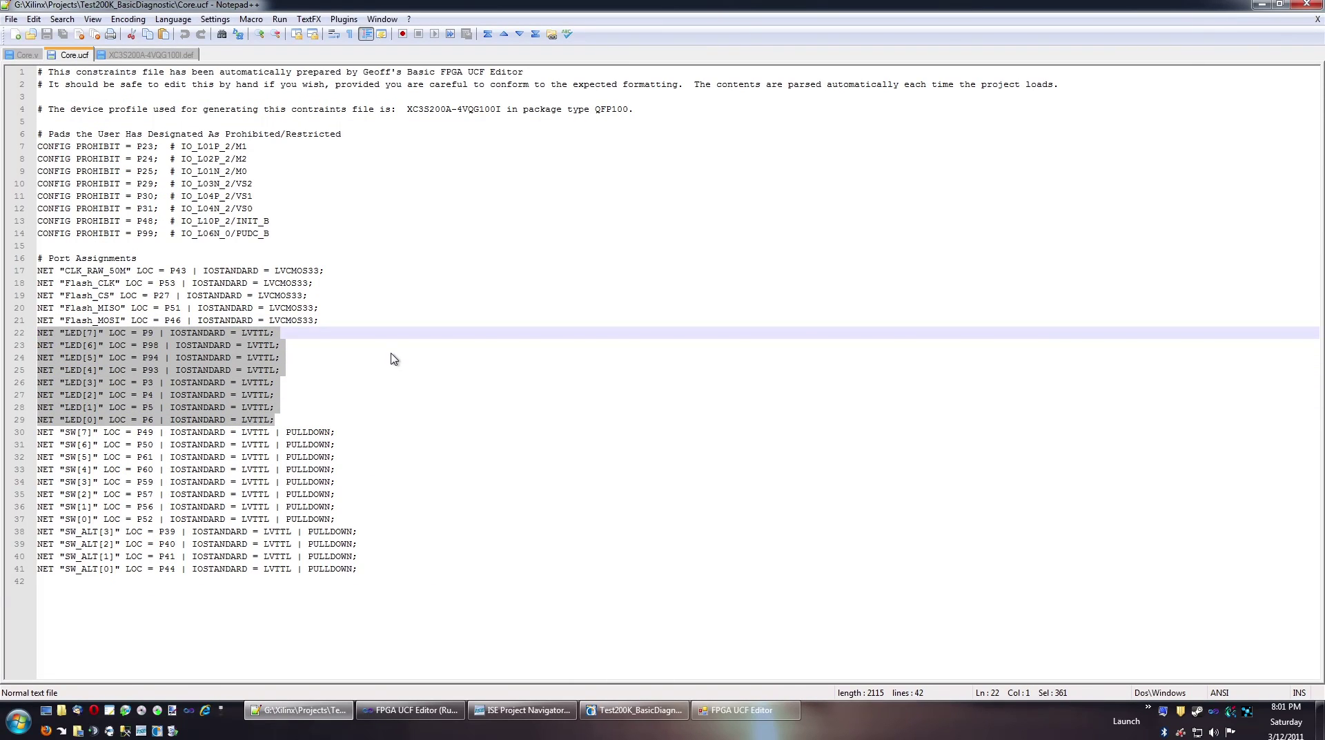
{"action": "key", "text": "Delete"}
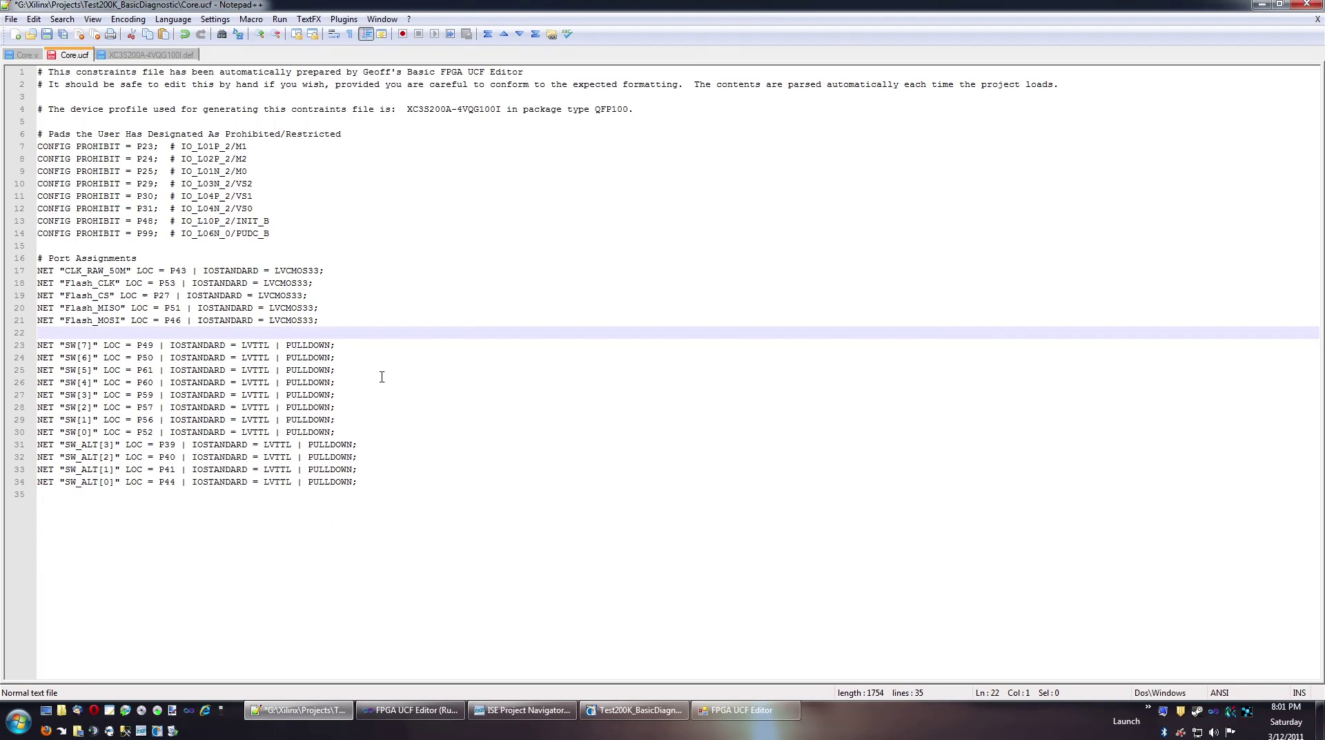
{"action": "left_click", "coordinate": [15, 725]}
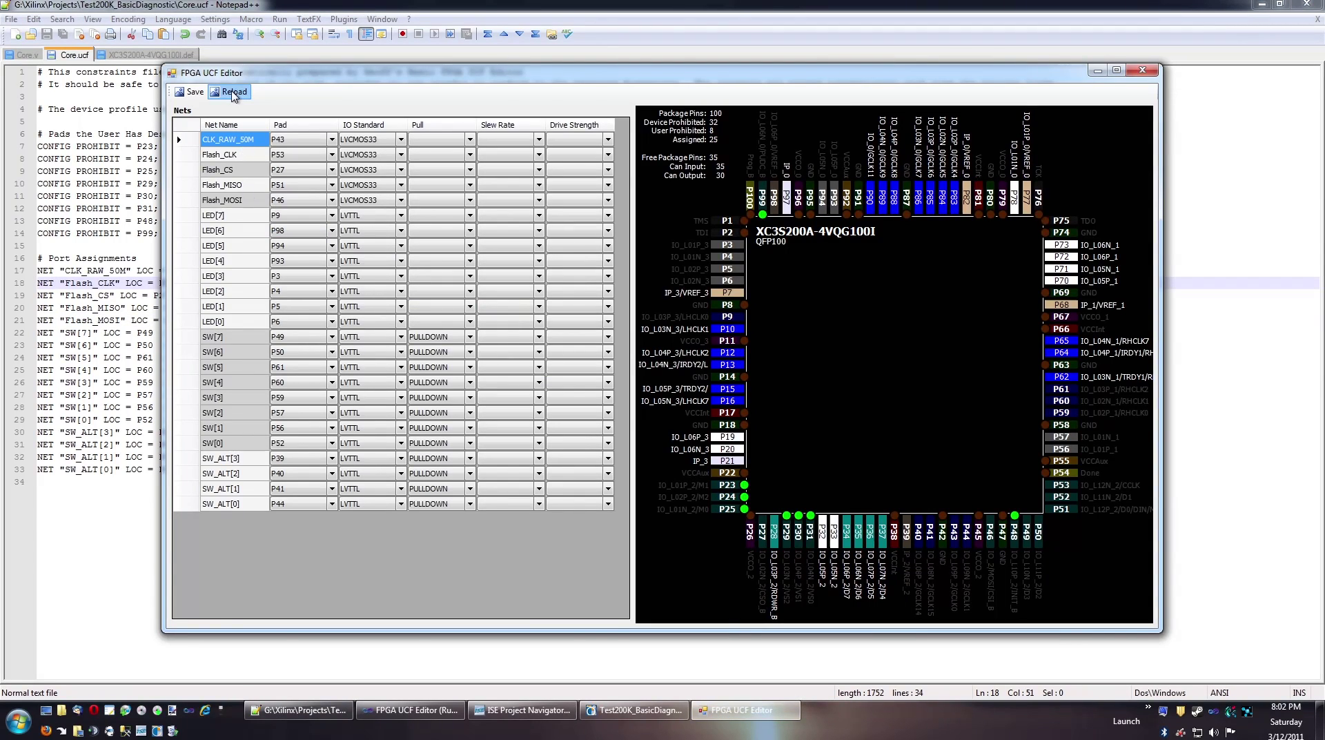
Reload Core.ucf so the eight LED nets show no pads assigned
{"action": "left_click", "coordinate": [234, 91]}
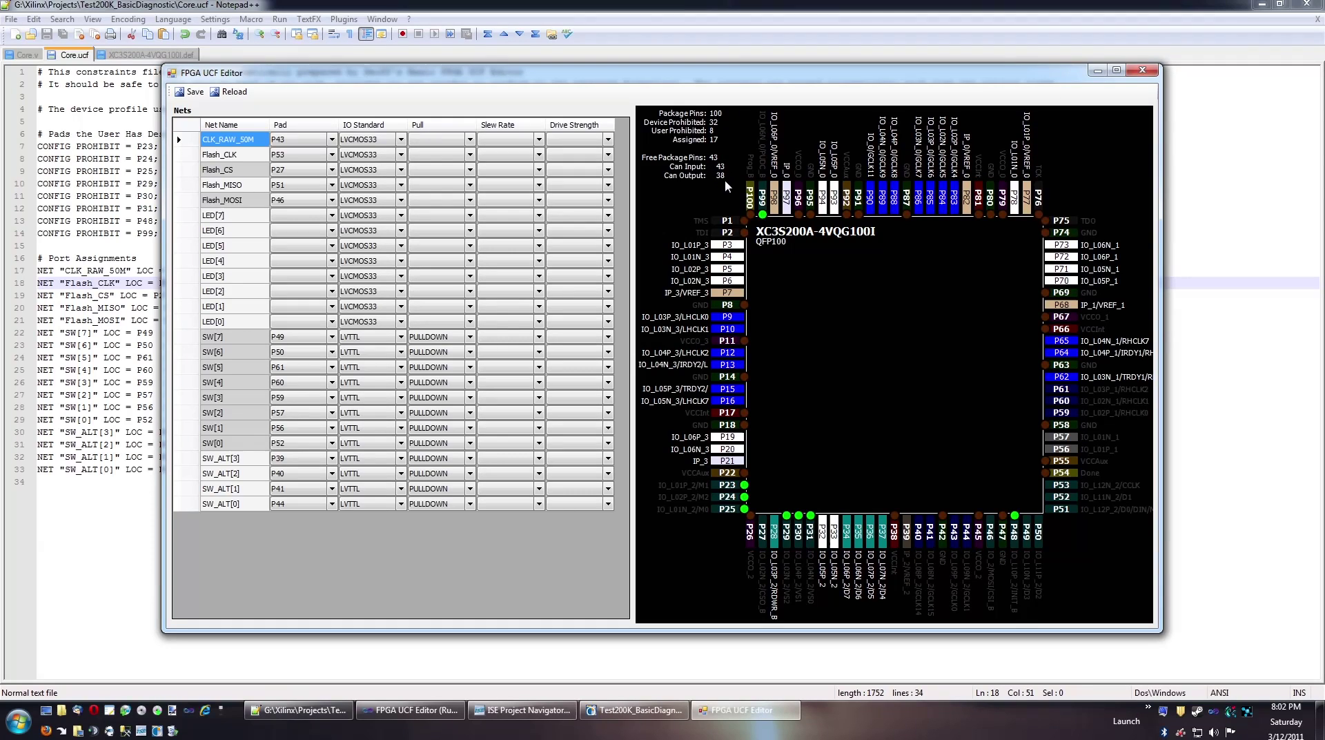
{"action": "mouse_move", "coordinate": [879, 413]}
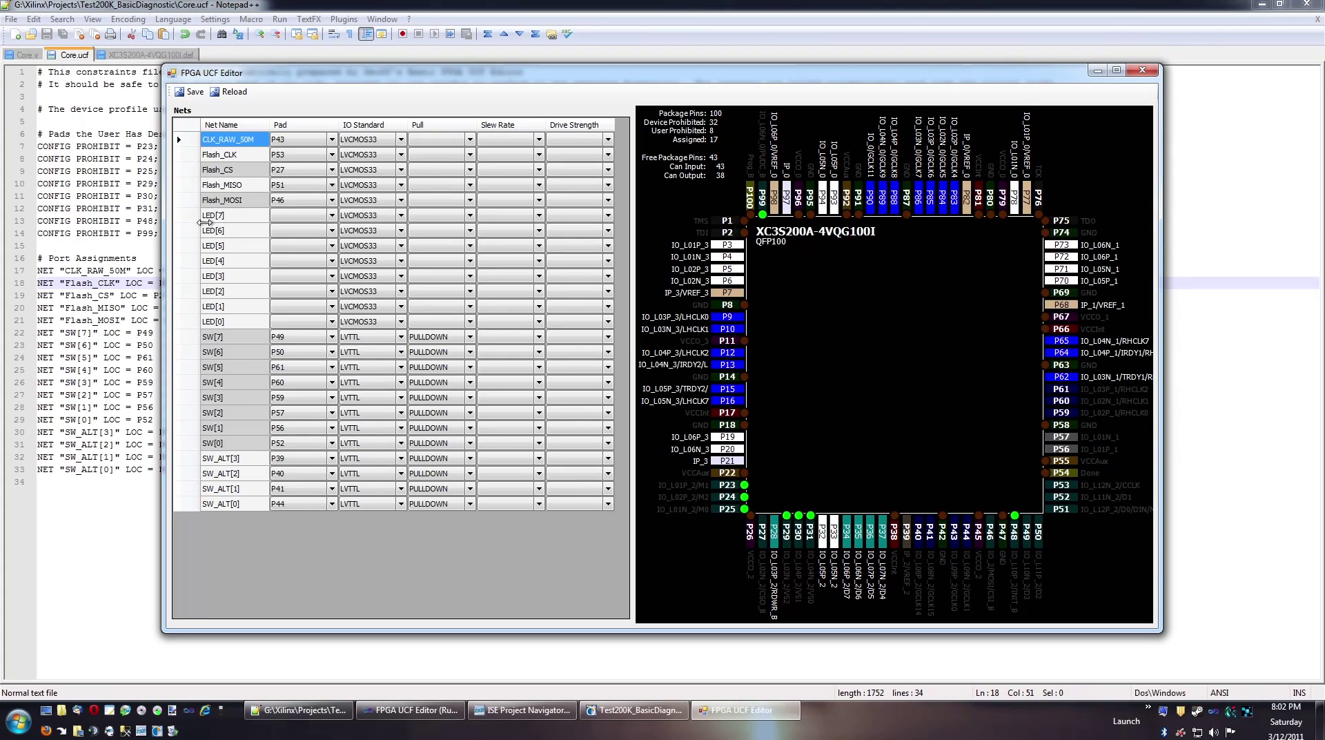
Select all eight LED nets, set them to LVTTL and queue them for visual assignment
{"action": "right_click", "coordinate": [224, 215]}
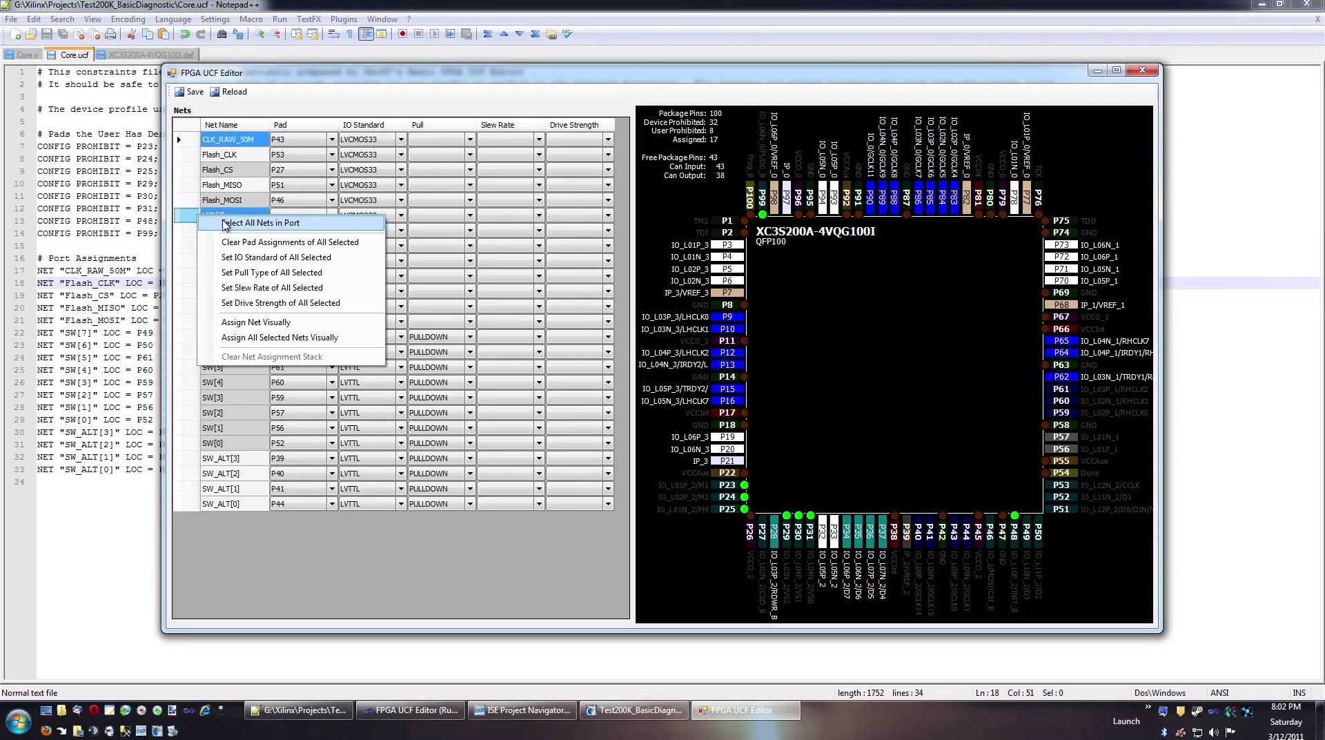
{"action": "left_click", "coordinate": [261, 222]}
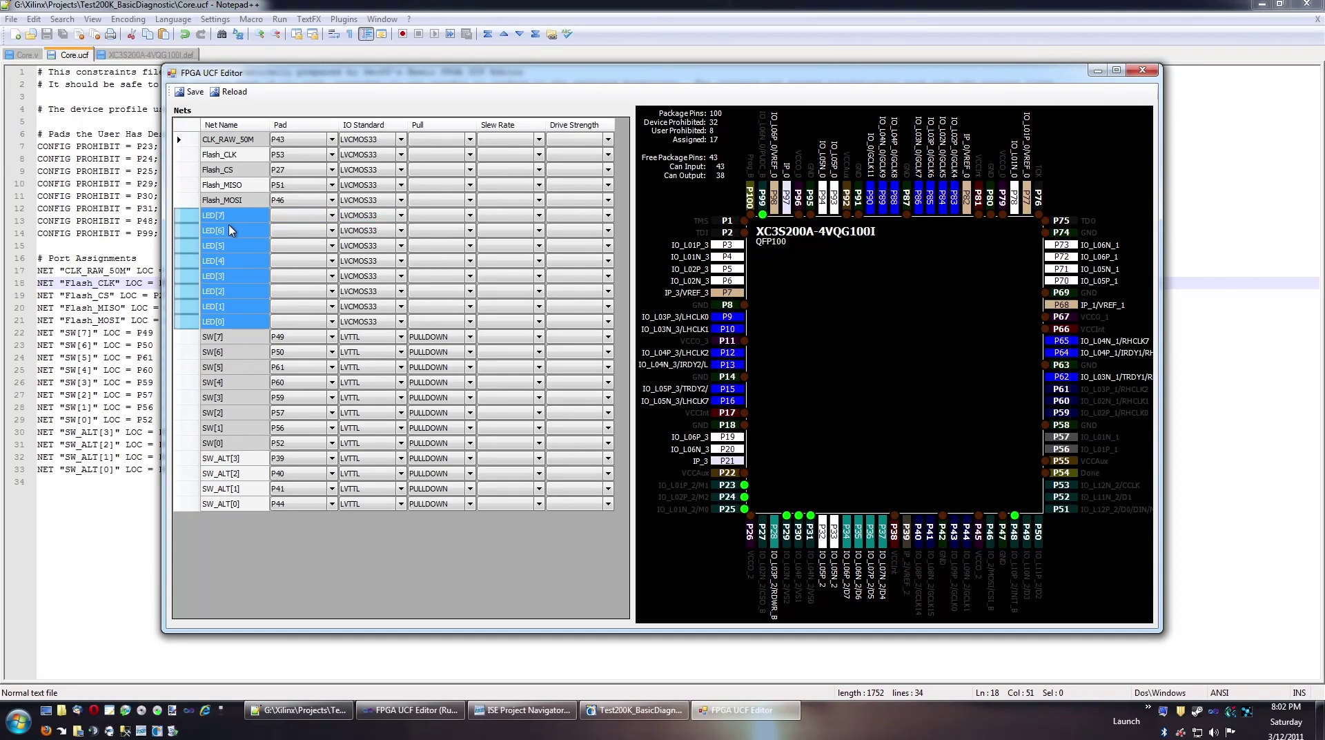
{"action": "left_click", "coordinate": [345, 260]}
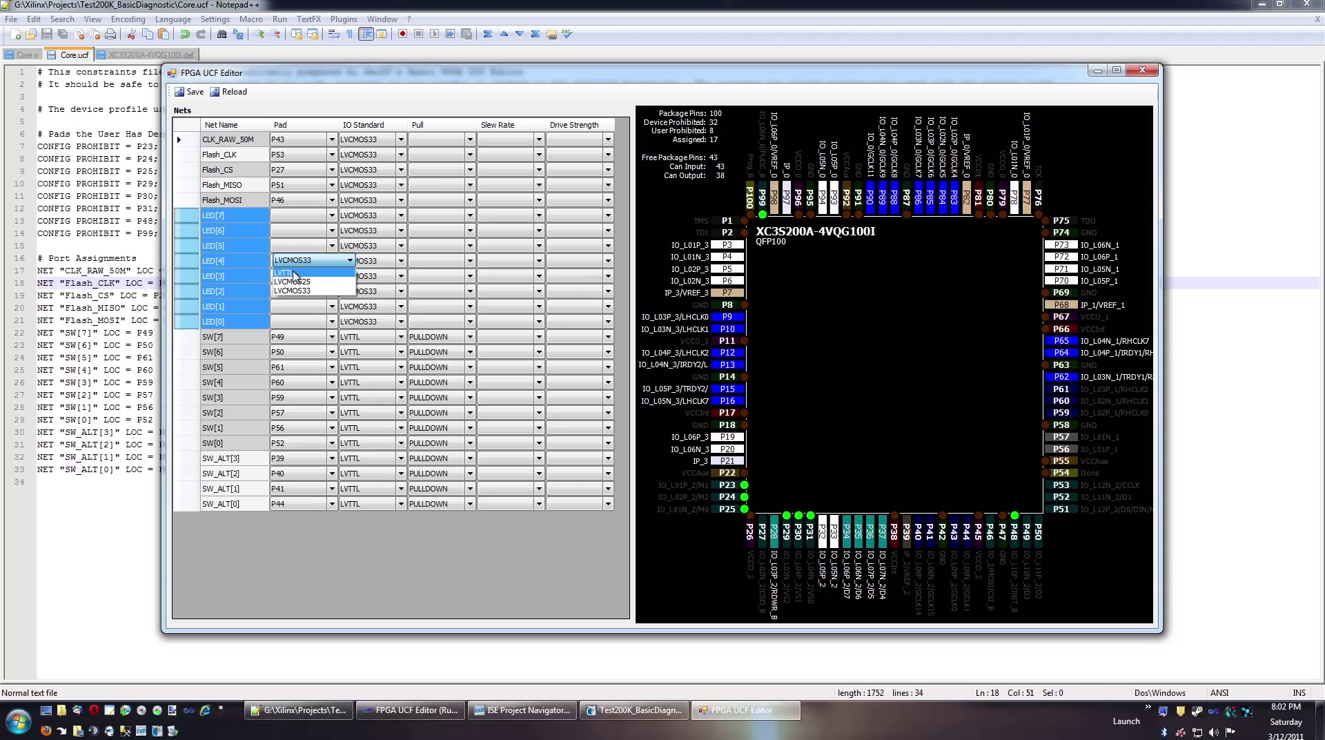
{"action": "left_click", "coordinate": [291, 272]}
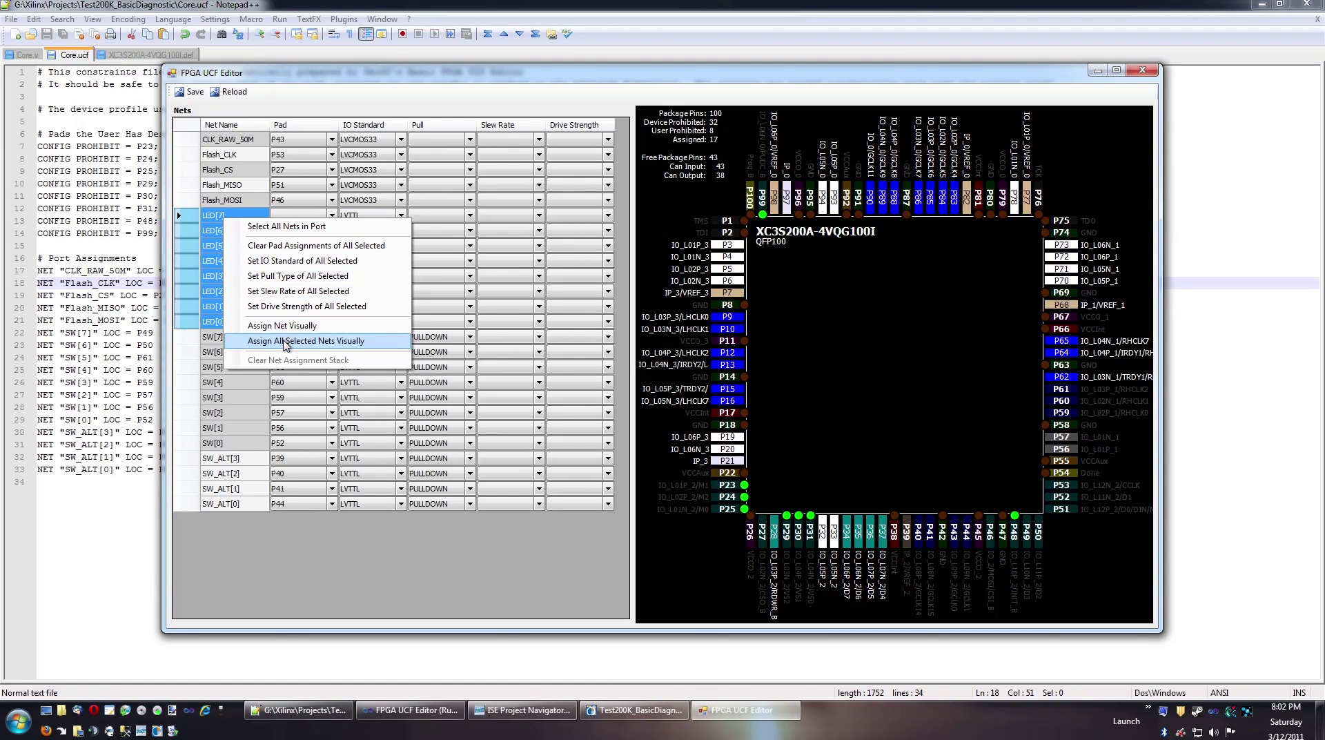
{"action": "left_click", "coordinate": [309, 340]}
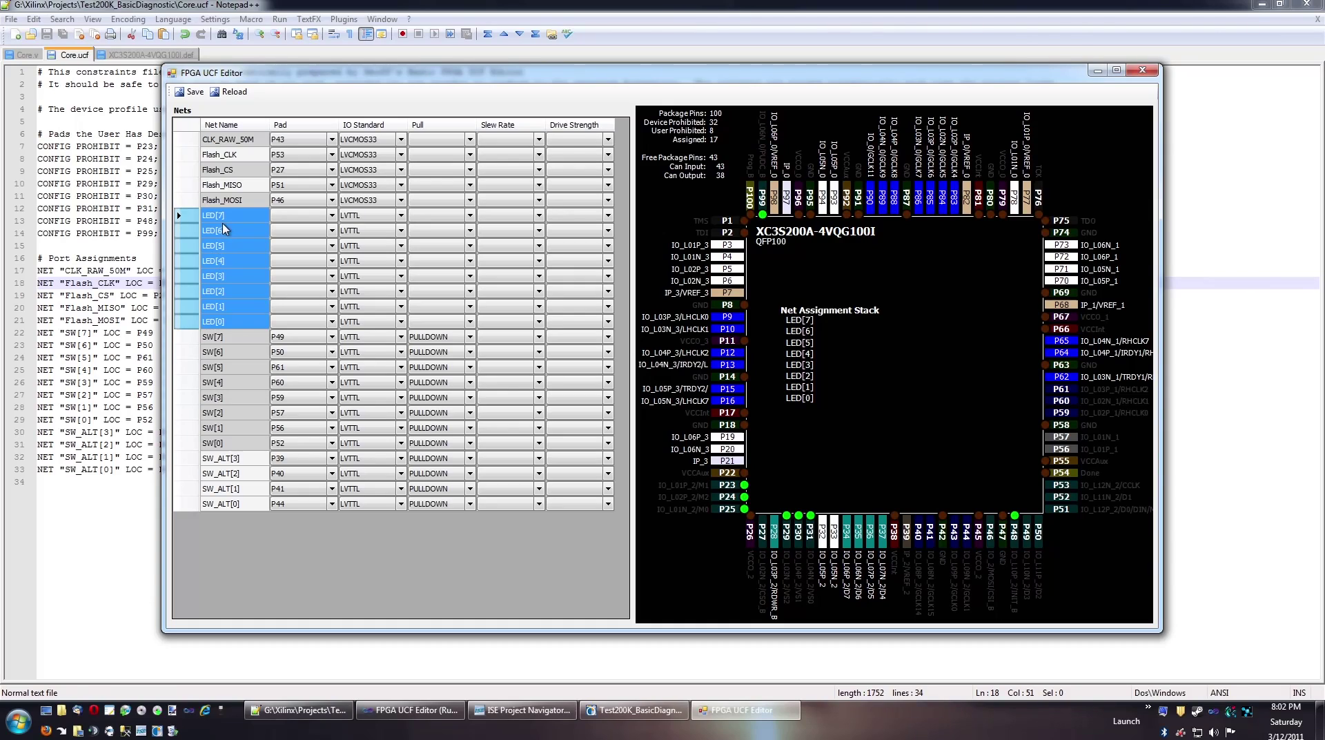
{"action": "mouse_move", "coordinate": [876, 390]}
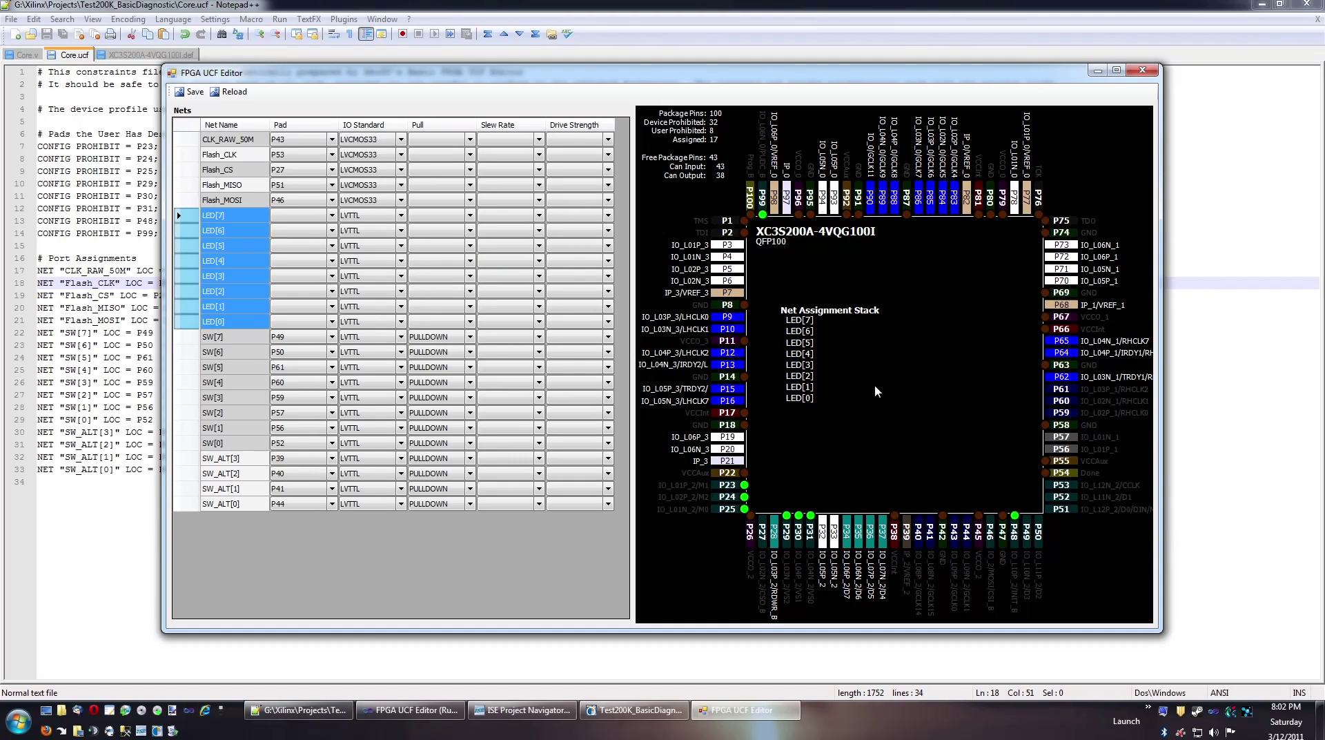
{"action": "mouse_move", "coordinate": [853, 394]}
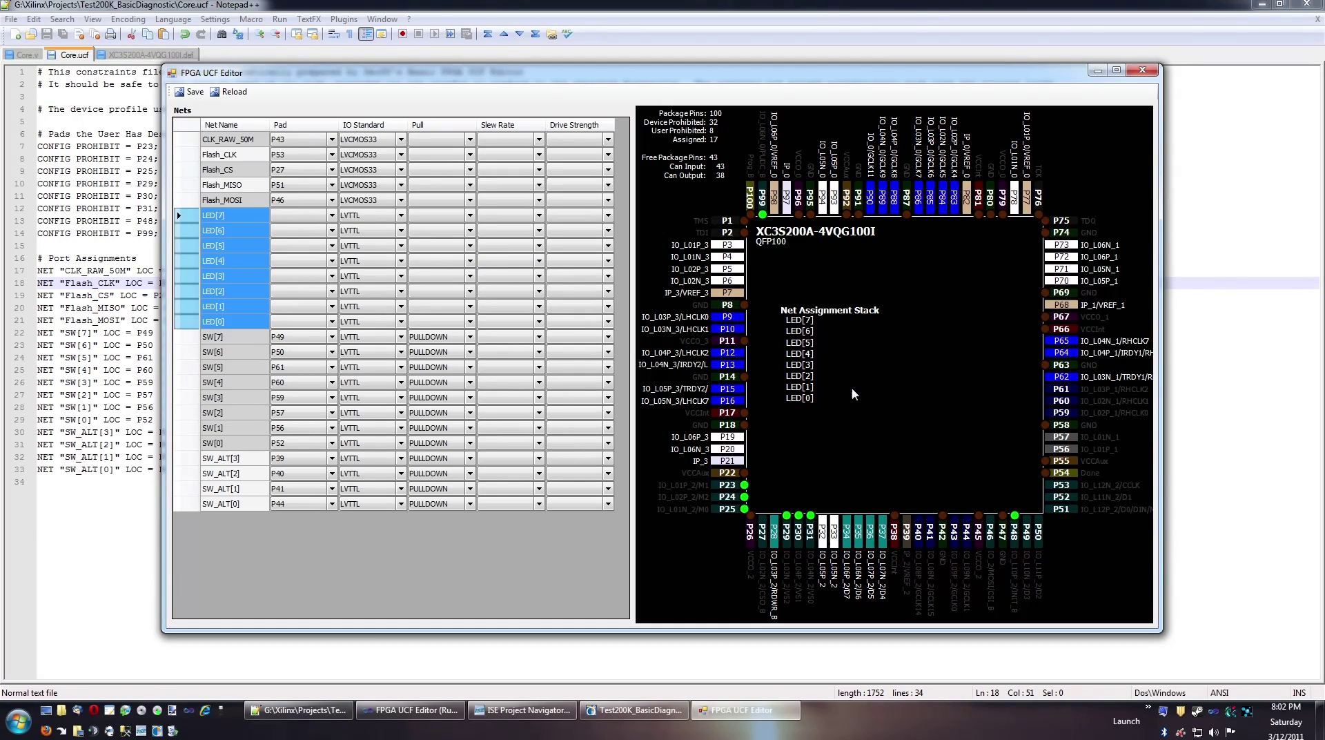
{"action": "mouse_move", "coordinate": [777, 288]}
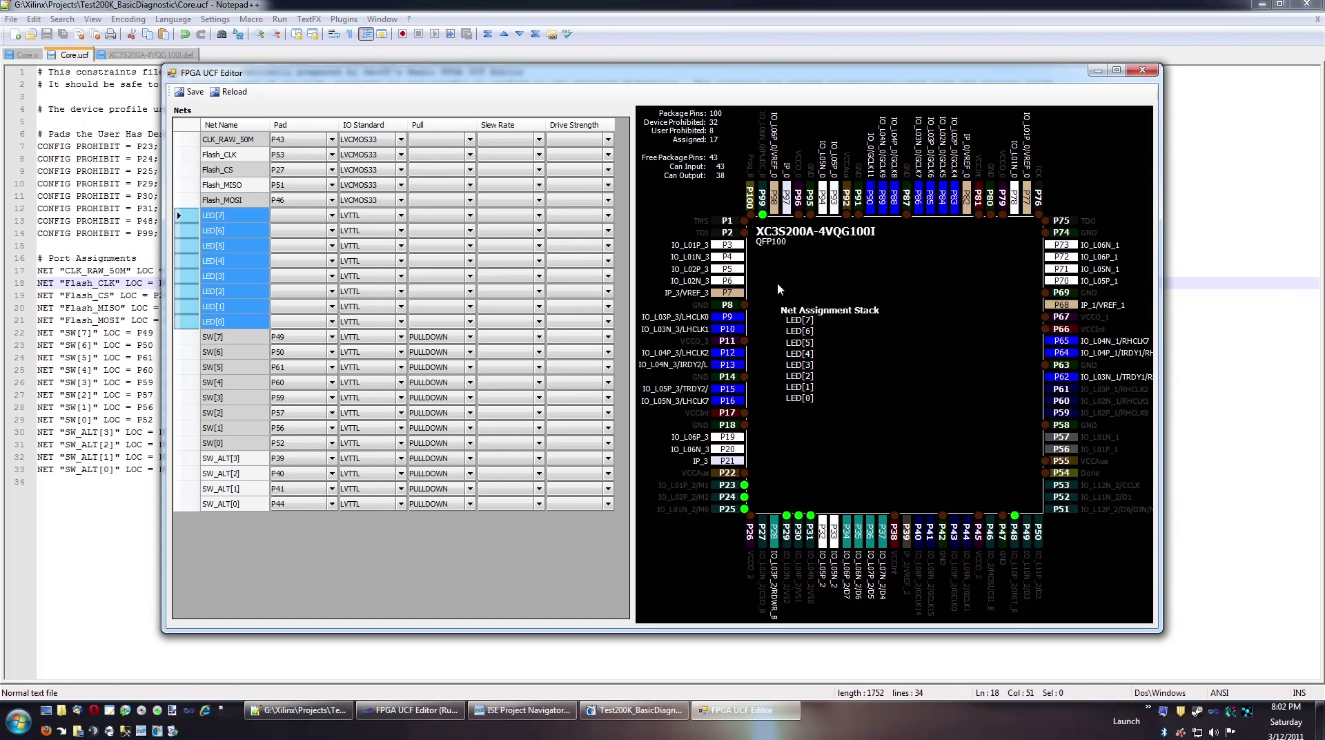
{"action": "mouse_move", "coordinate": [740, 306]}
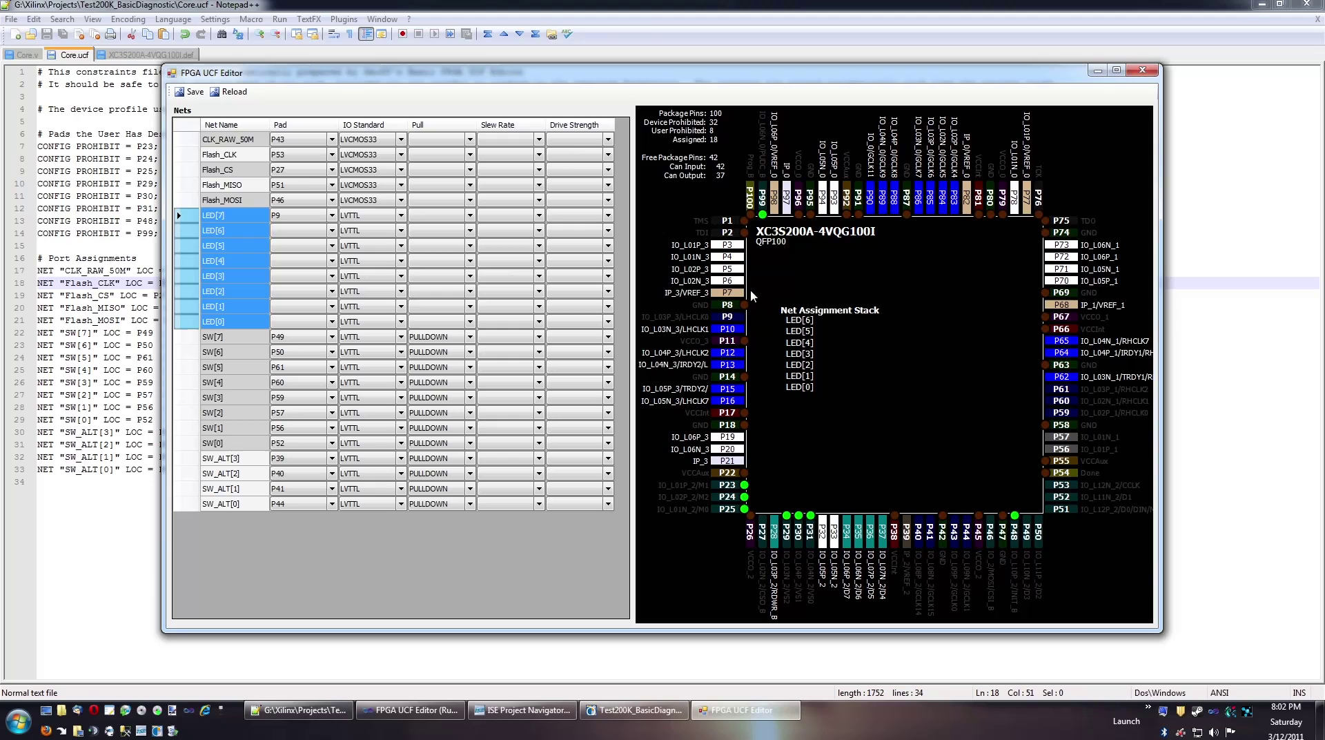
Place LED[6] on package pad P98
{"action": "left_click", "coordinate": [773, 193]}
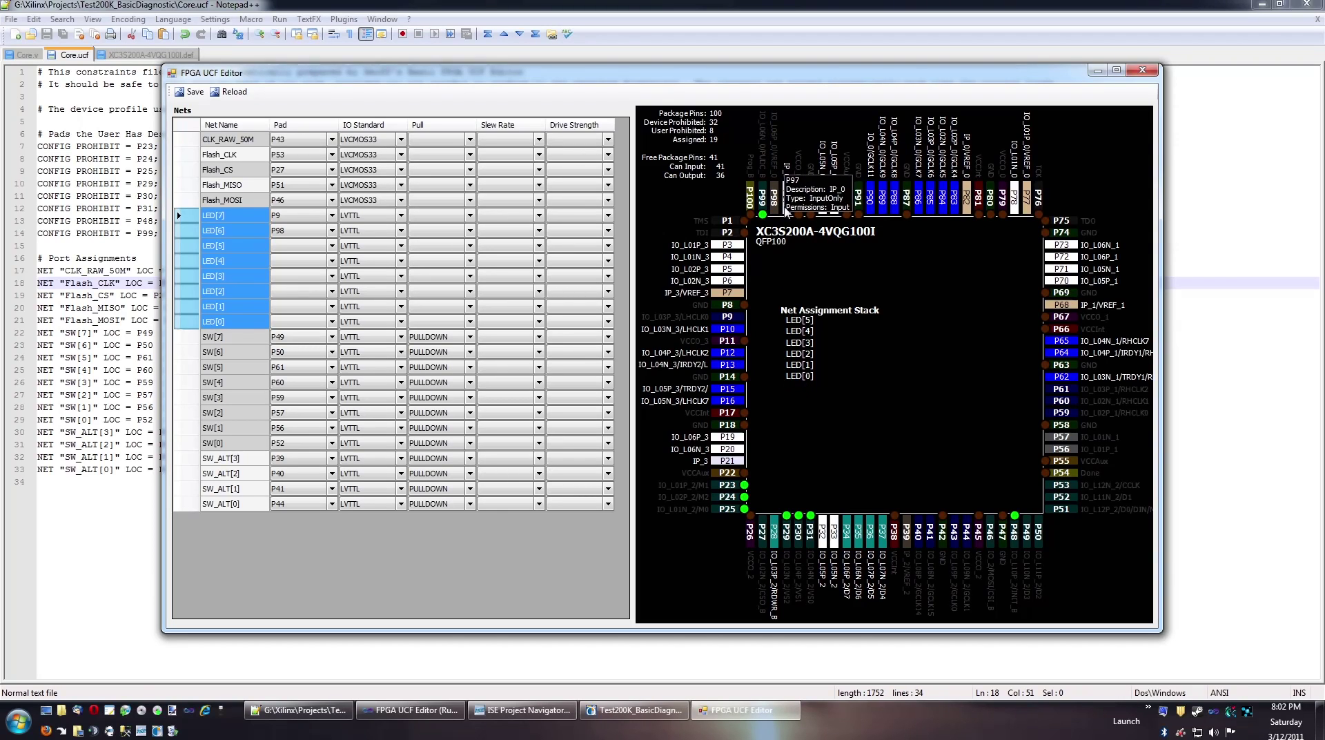
{"action": "mouse_move", "coordinate": [841, 191]}
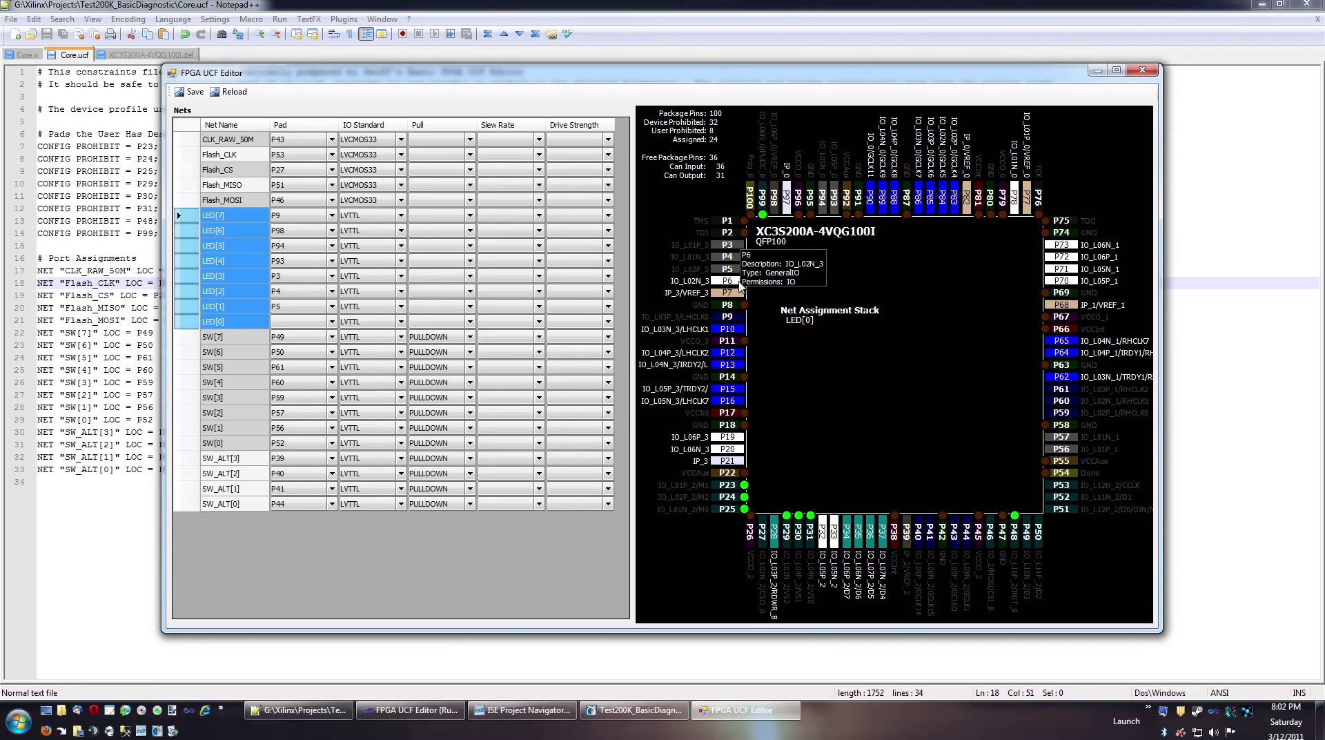
{"action": "mouse_move", "coordinate": [760, 315]}
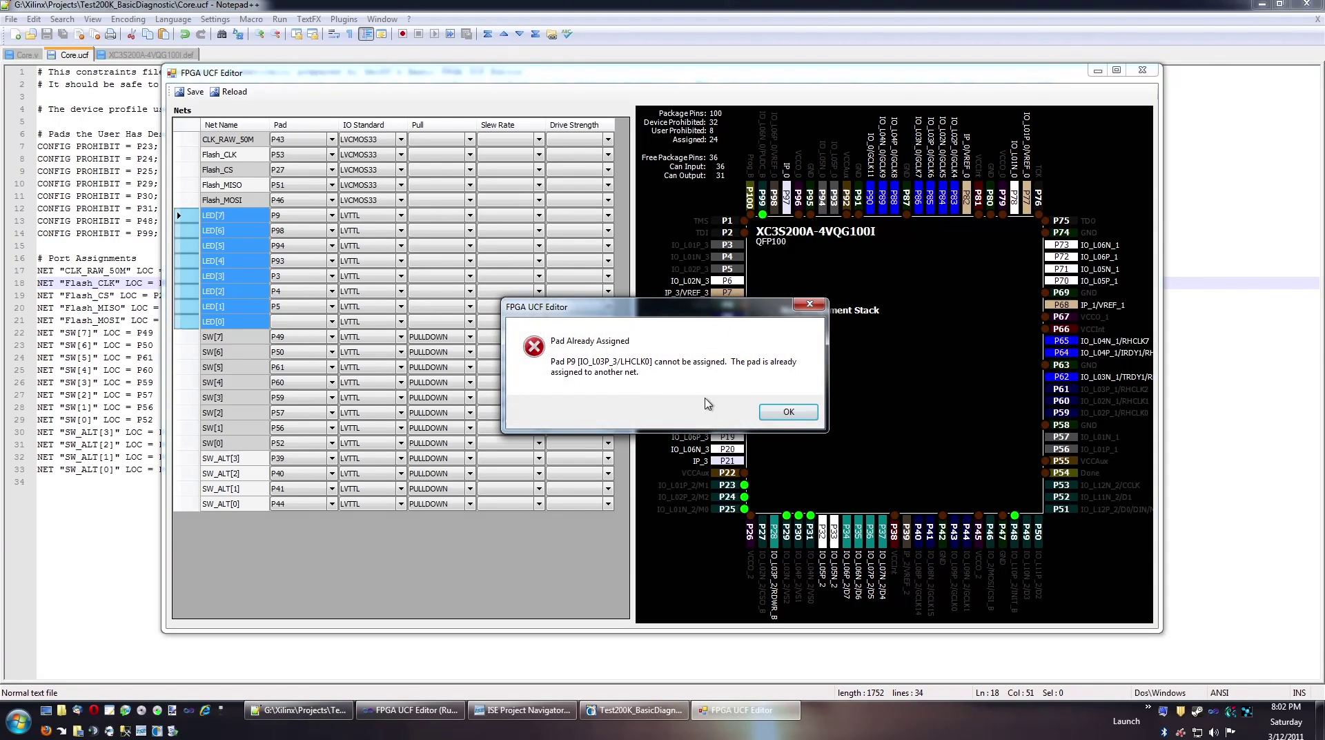
Dismiss the refusals for the occupied pad, P7 (VREF input-only) and P99 (prohibited), then return to Core.v
{"action": "left_click", "coordinate": [787, 411]}
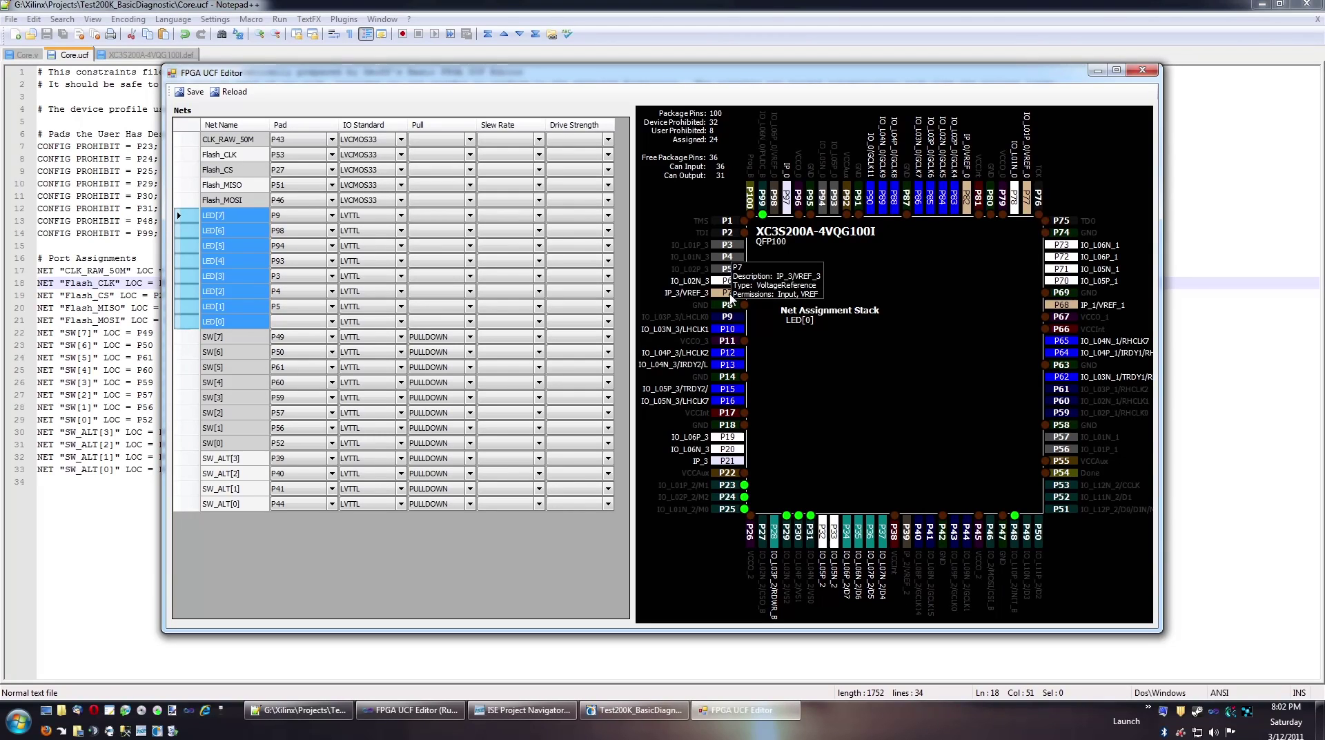
{"action": "left_click", "coordinate": [732, 293]}
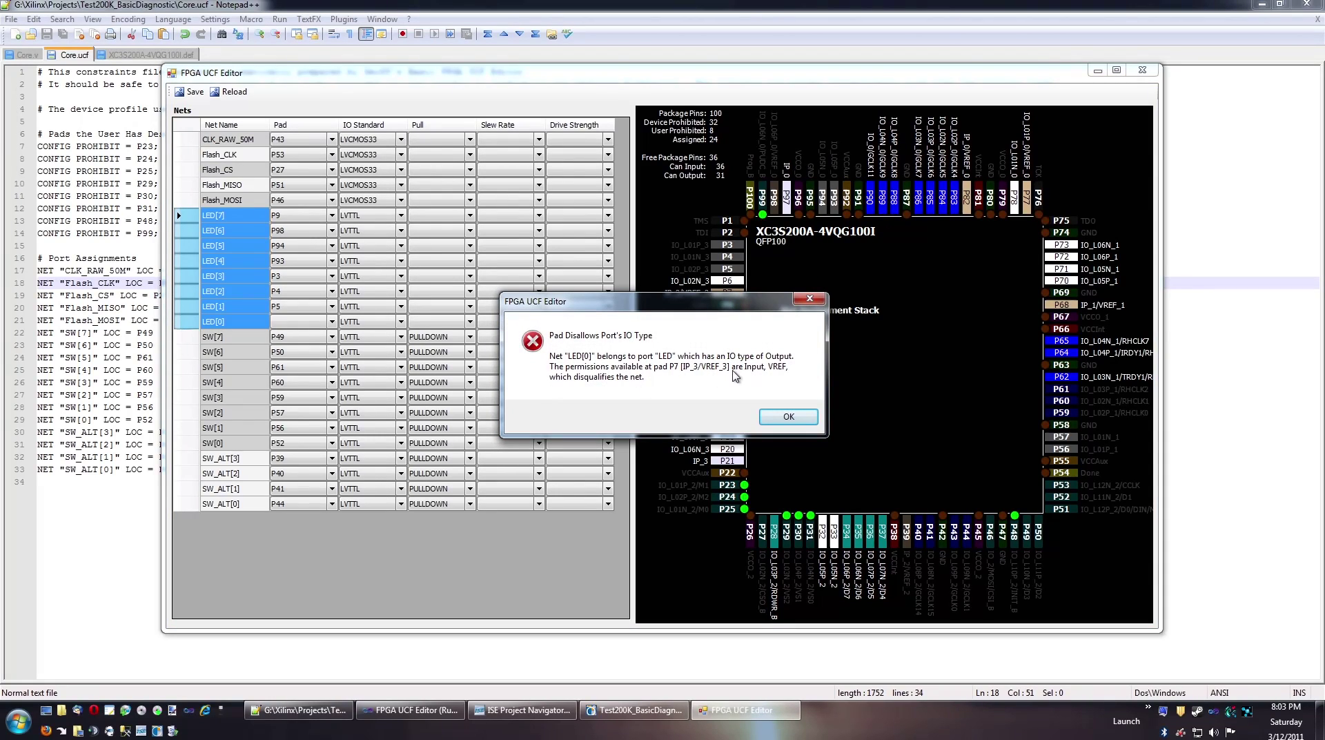
{"action": "left_click", "coordinate": [787, 415]}
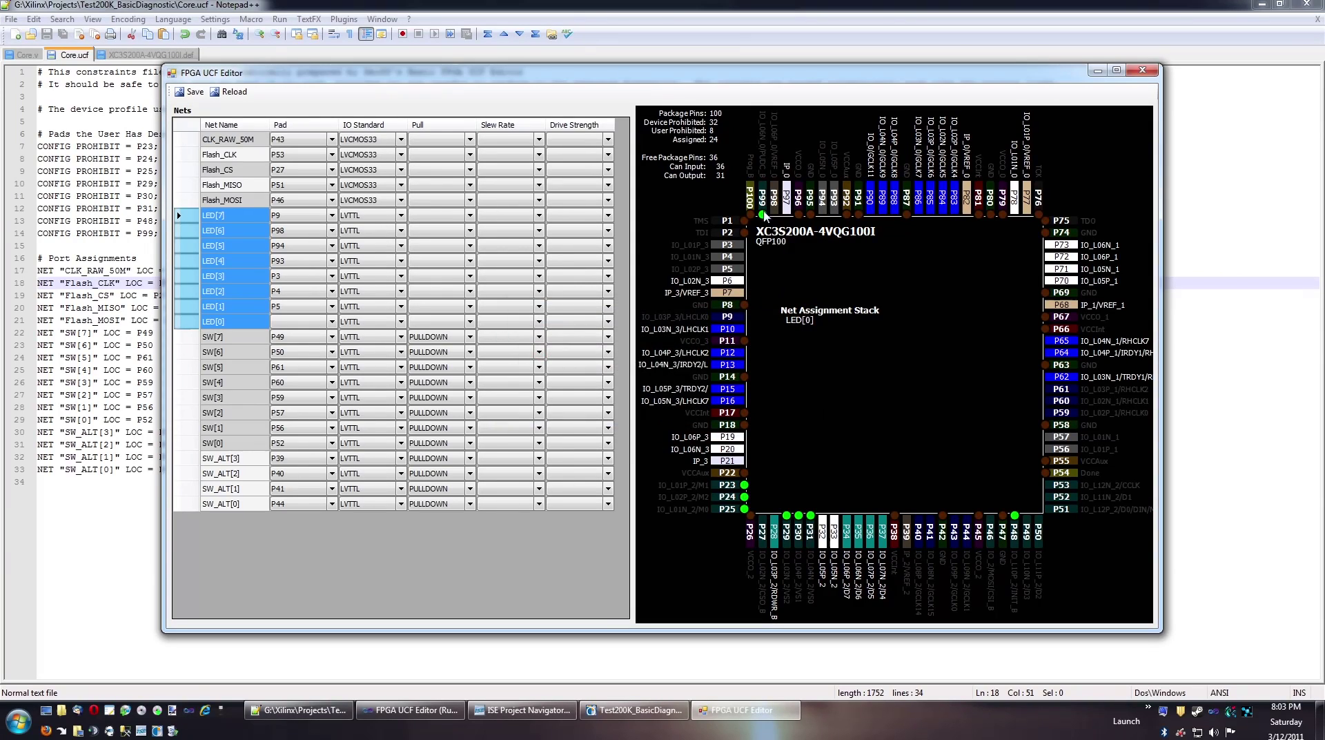
{"action": "left_click", "coordinate": [762, 213]}
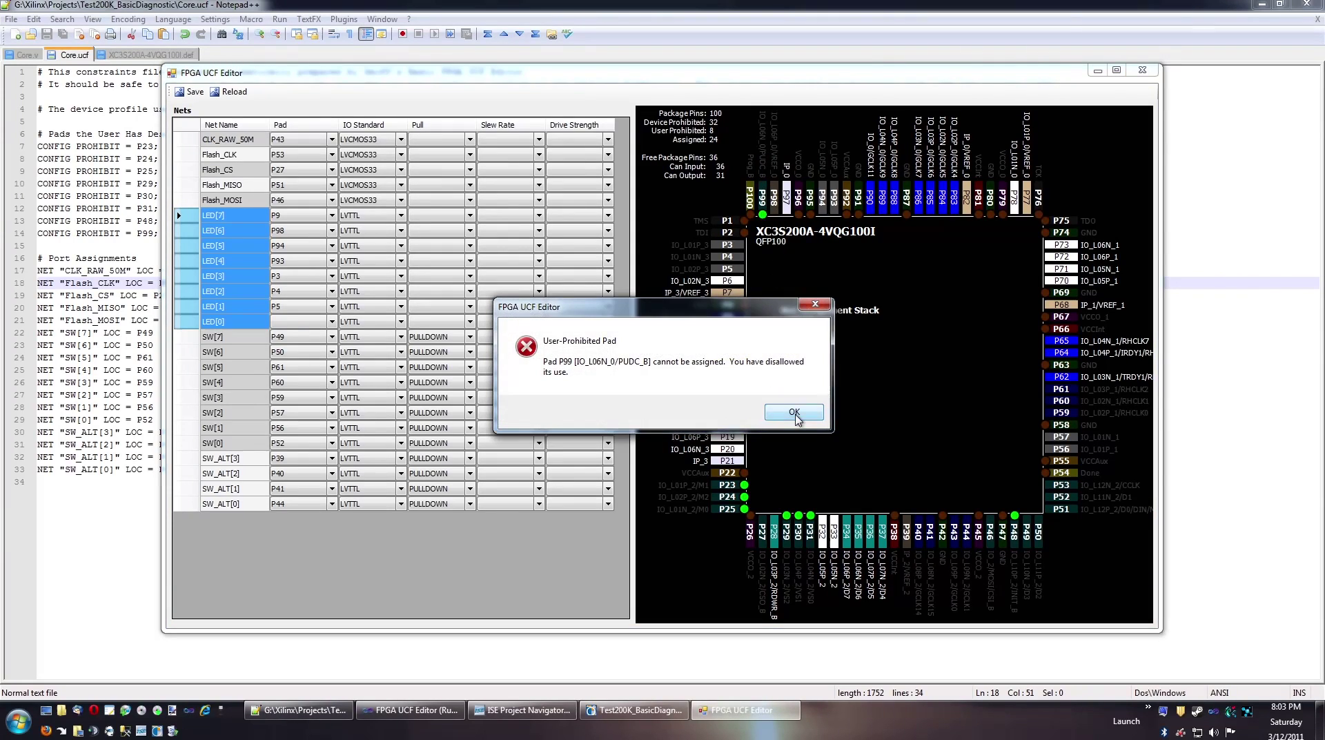
{"action": "left_click", "coordinate": [792, 411]}
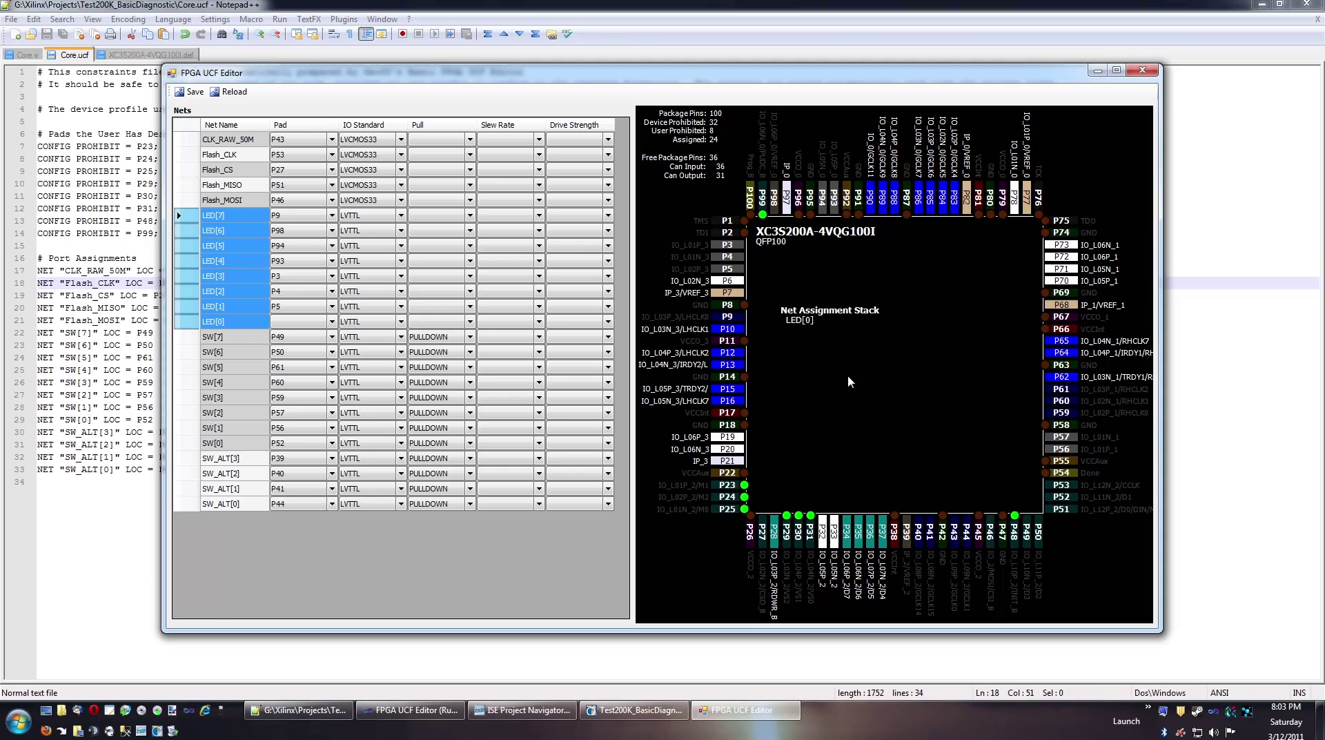
{"action": "mouse_move", "coordinate": [751, 286]}
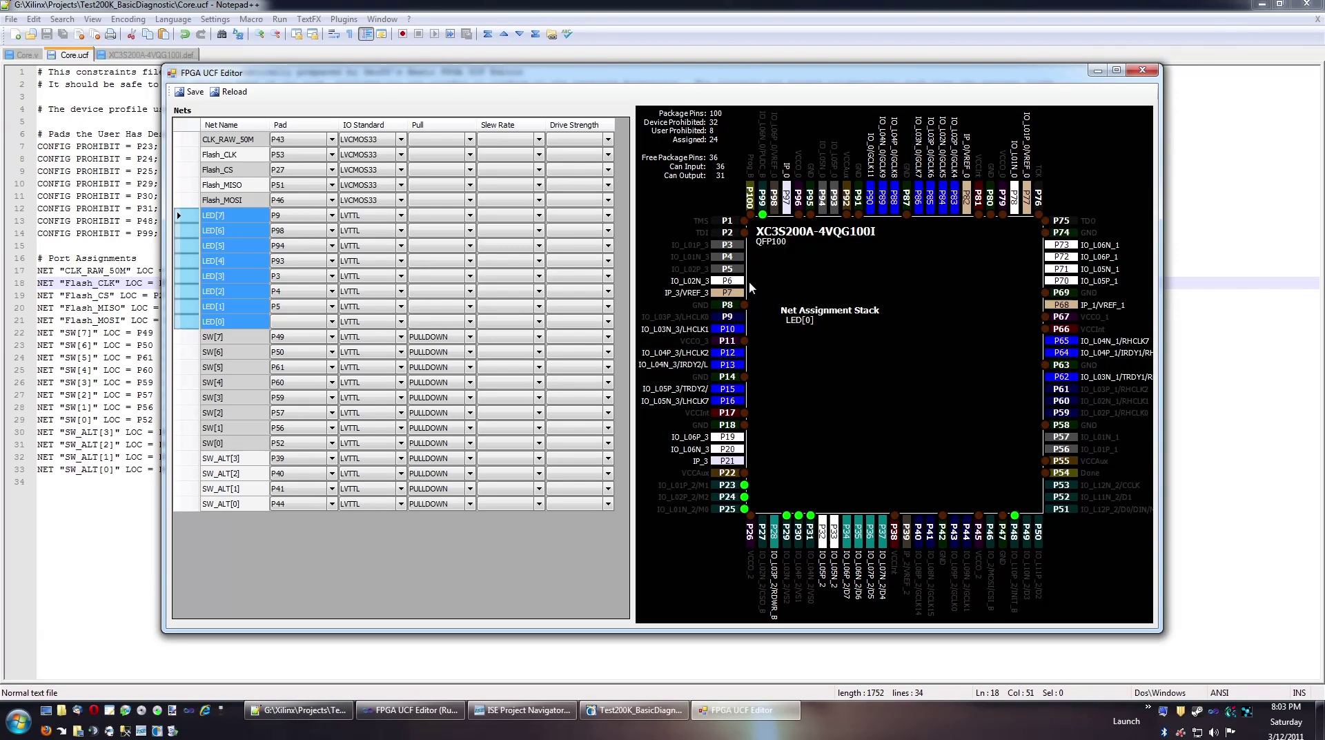
{"action": "mouse_move", "coordinate": [743, 279]}
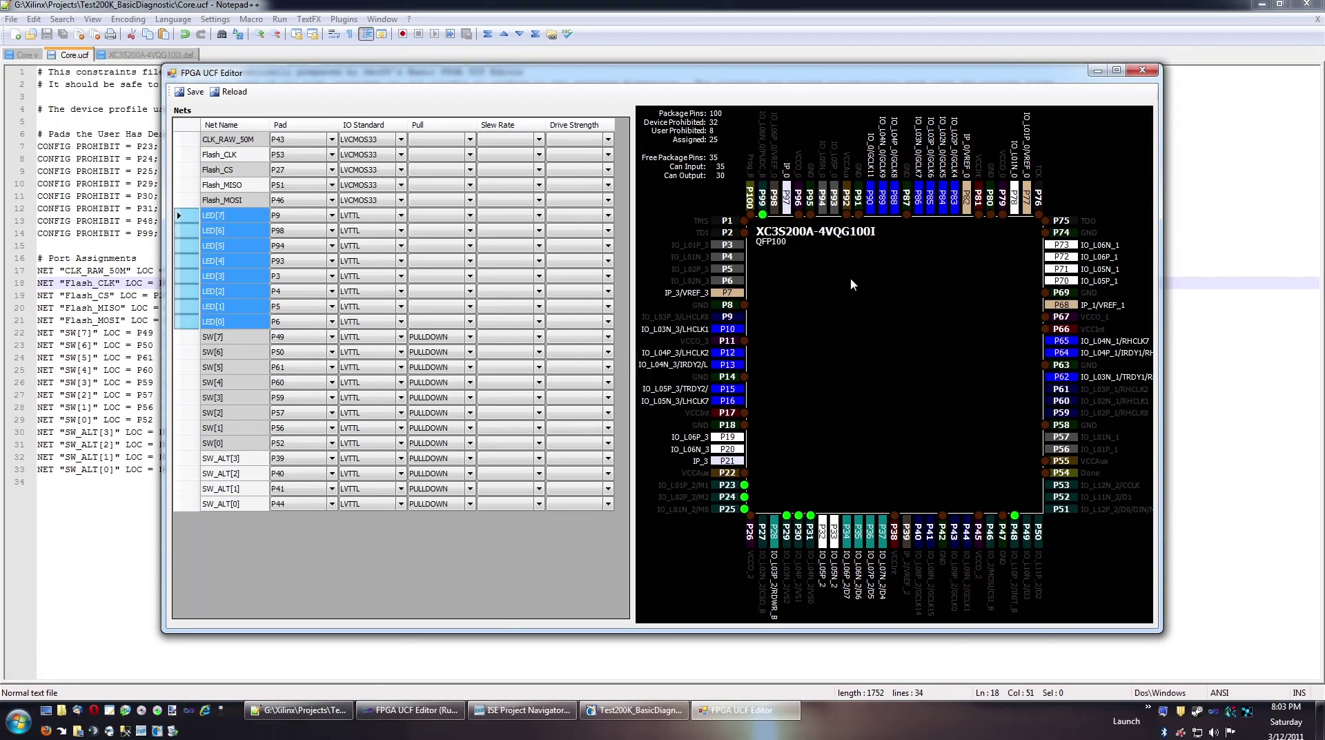
{"action": "left_click", "coordinate": [228, 291]}
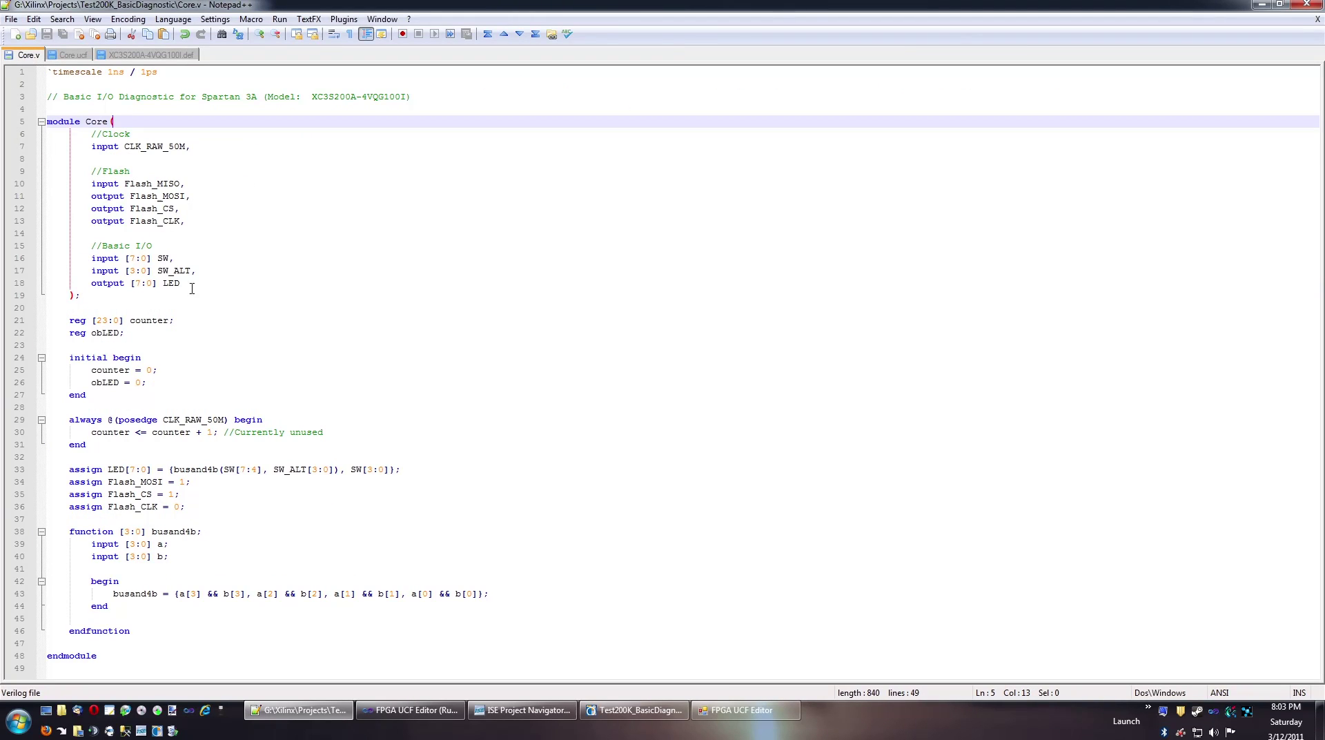
Narrow SW to [3:0], delete the Flash_CLK output line in Core.v and save it
{"action": "left_click", "coordinate": [133, 259]}
{"action": "type", "text": "3"}
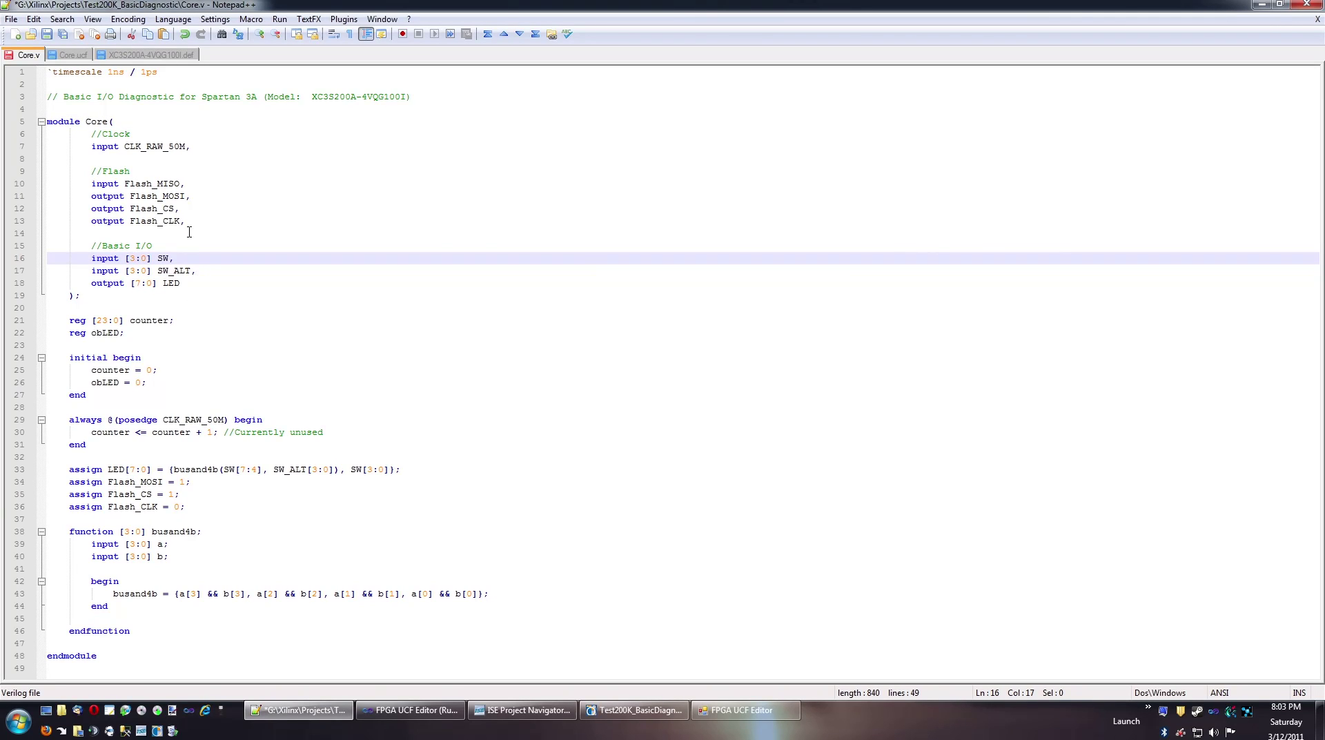
{"action": "left_click", "coordinate": [194, 221]}
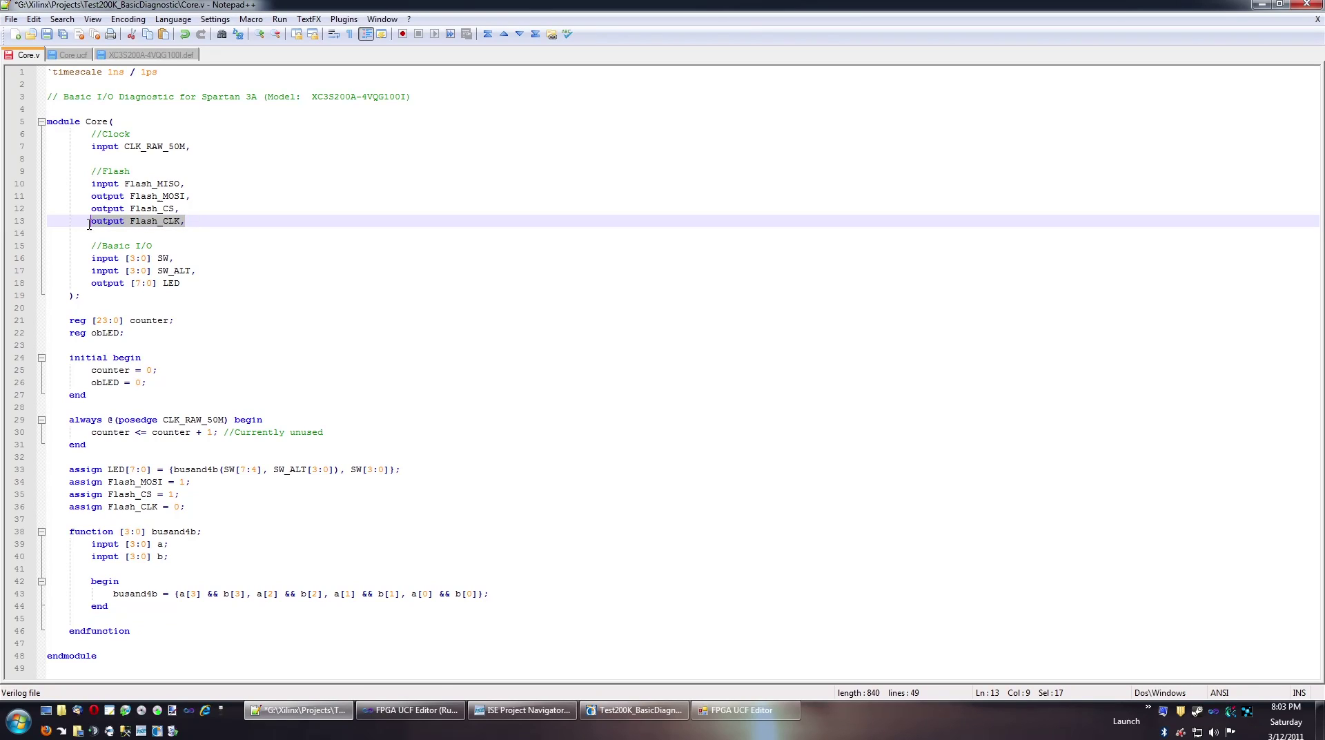
{"action": "key", "text": "Delete"}
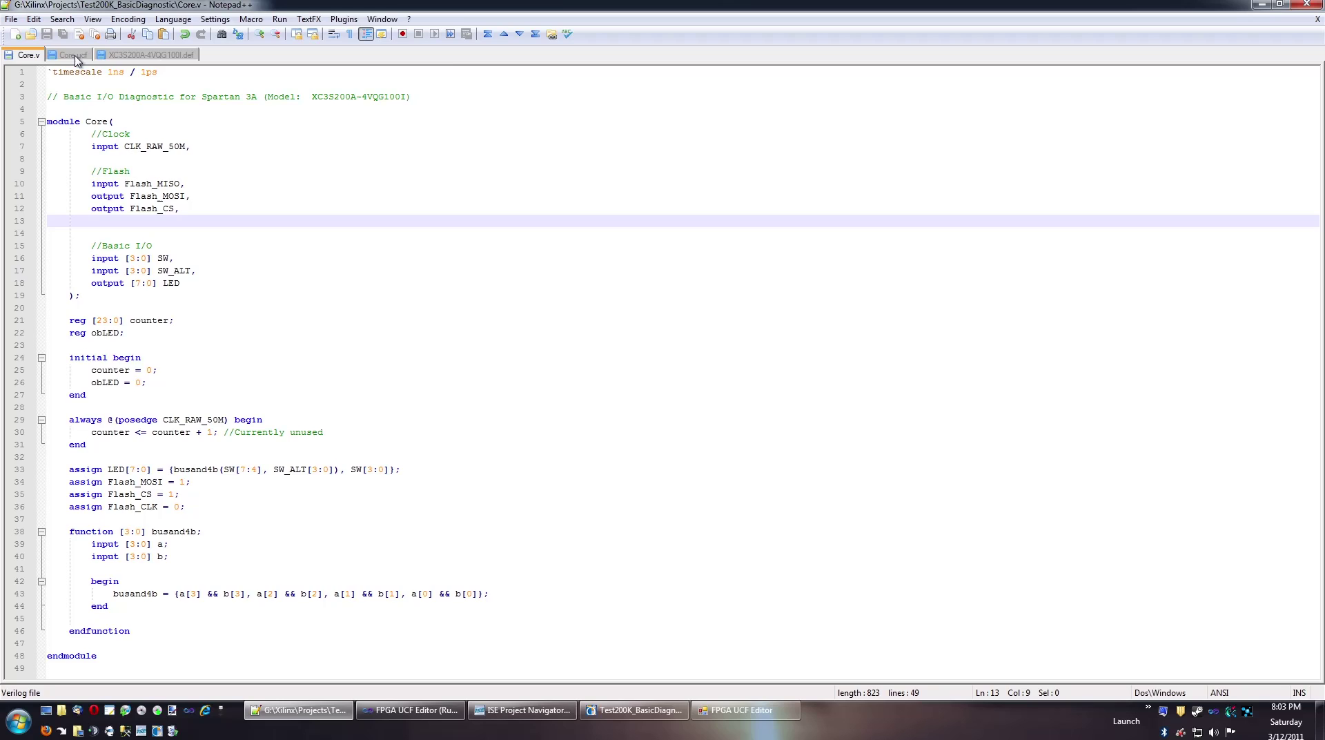
{"action": "left_click", "coordinate": [75, 56]}
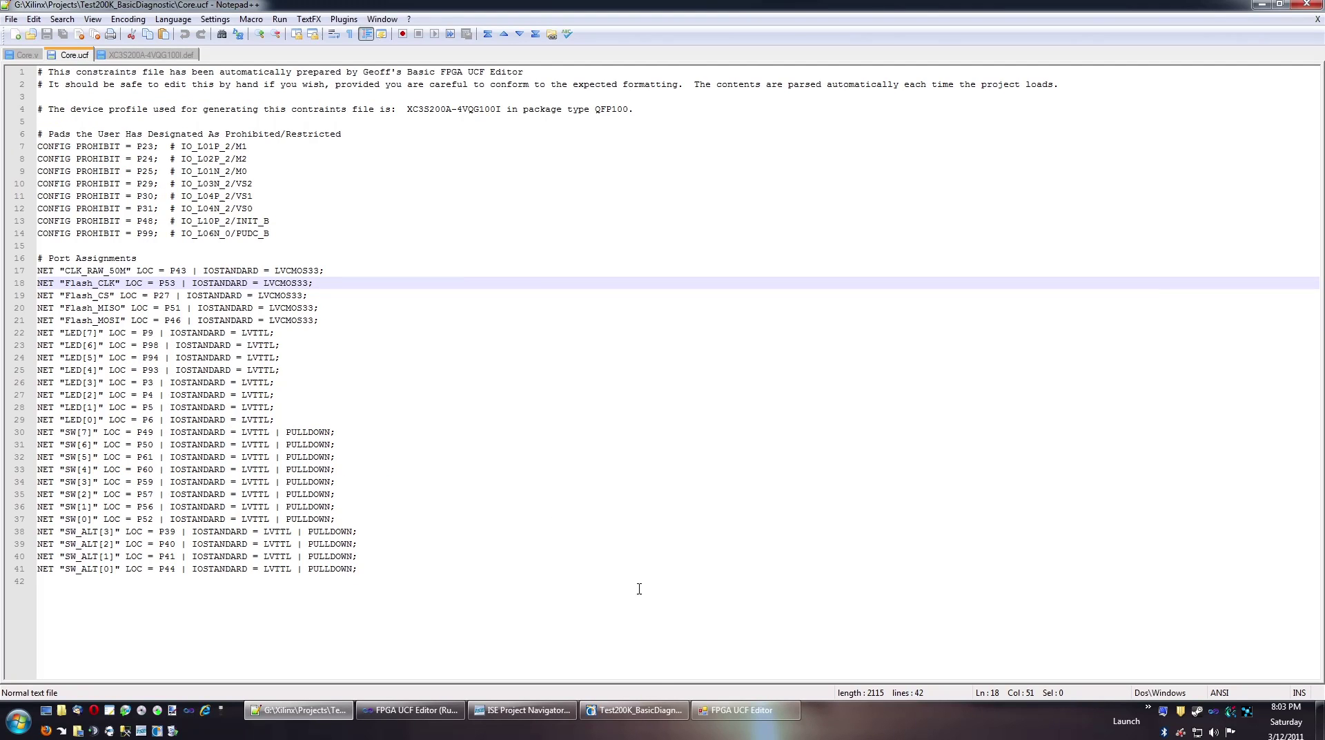
{"action": "left_click", "coordinate": [744, 709]}
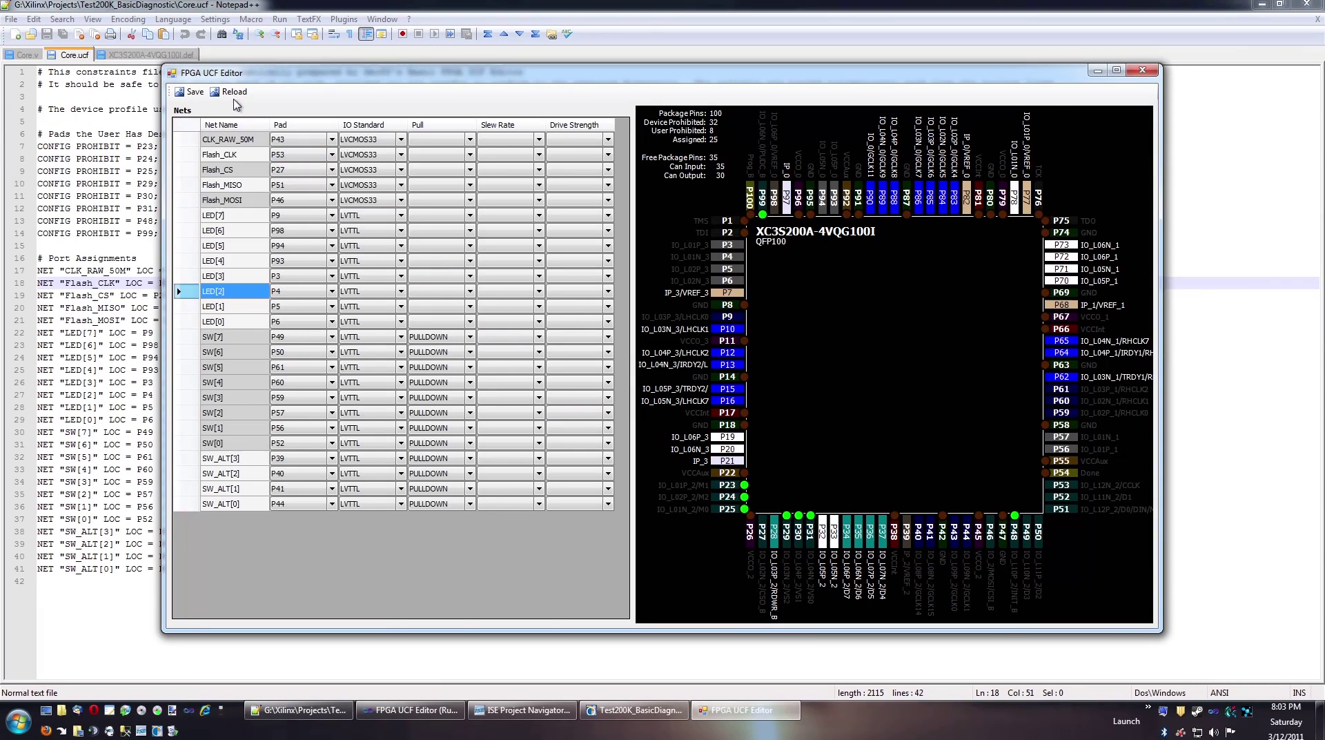
Reload nets from the updated module and accept dropping Flash_CLK and SW[7]–SW[4]
{"action": "left_click", "coordinate": [191, 91]}
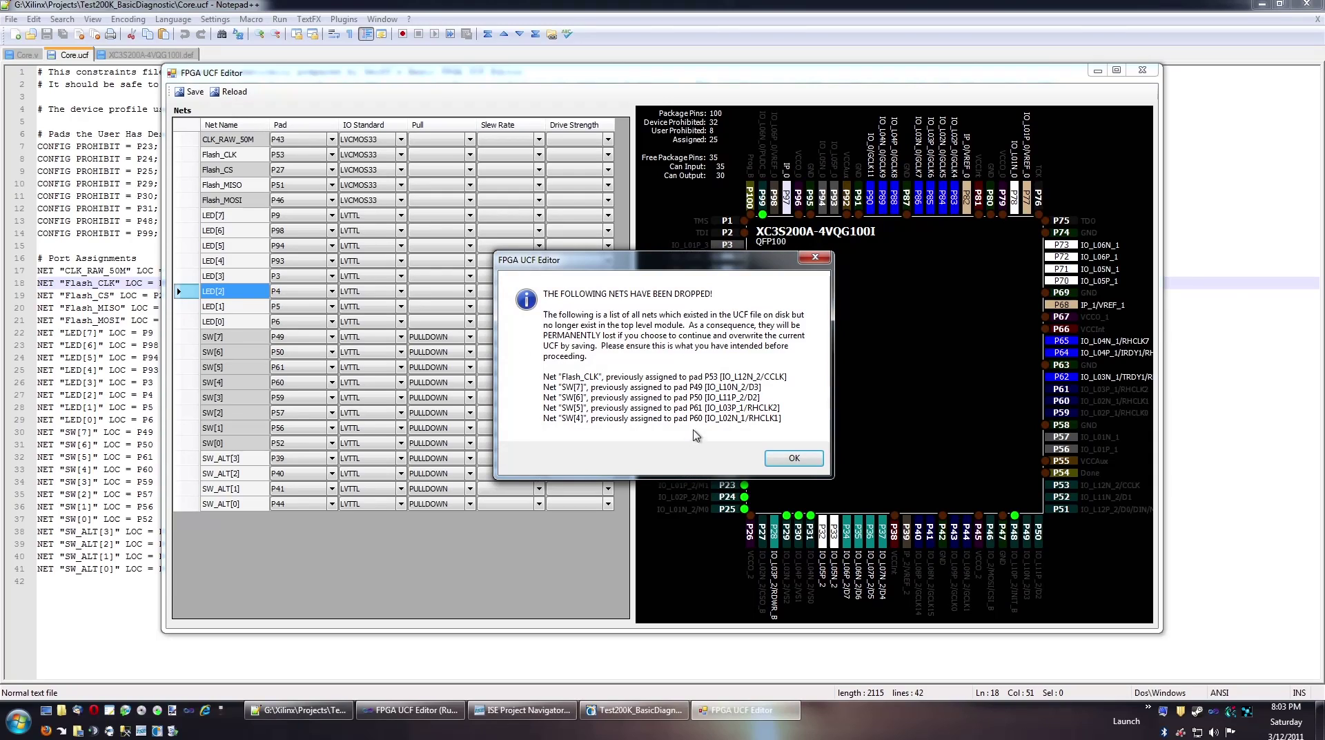
{"action": "mouse_move", "coordinate": [618, 366]}
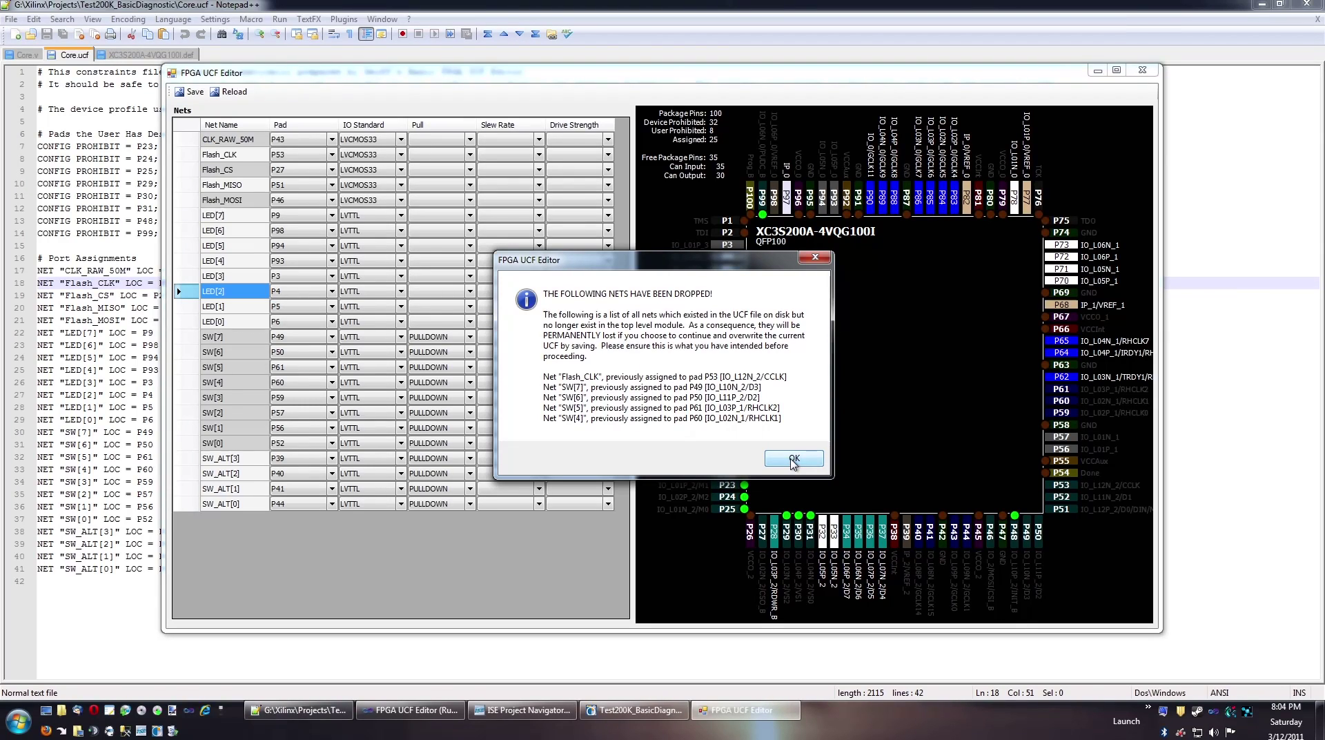
{"action": "left_click", "coordinate": [791, 457]}
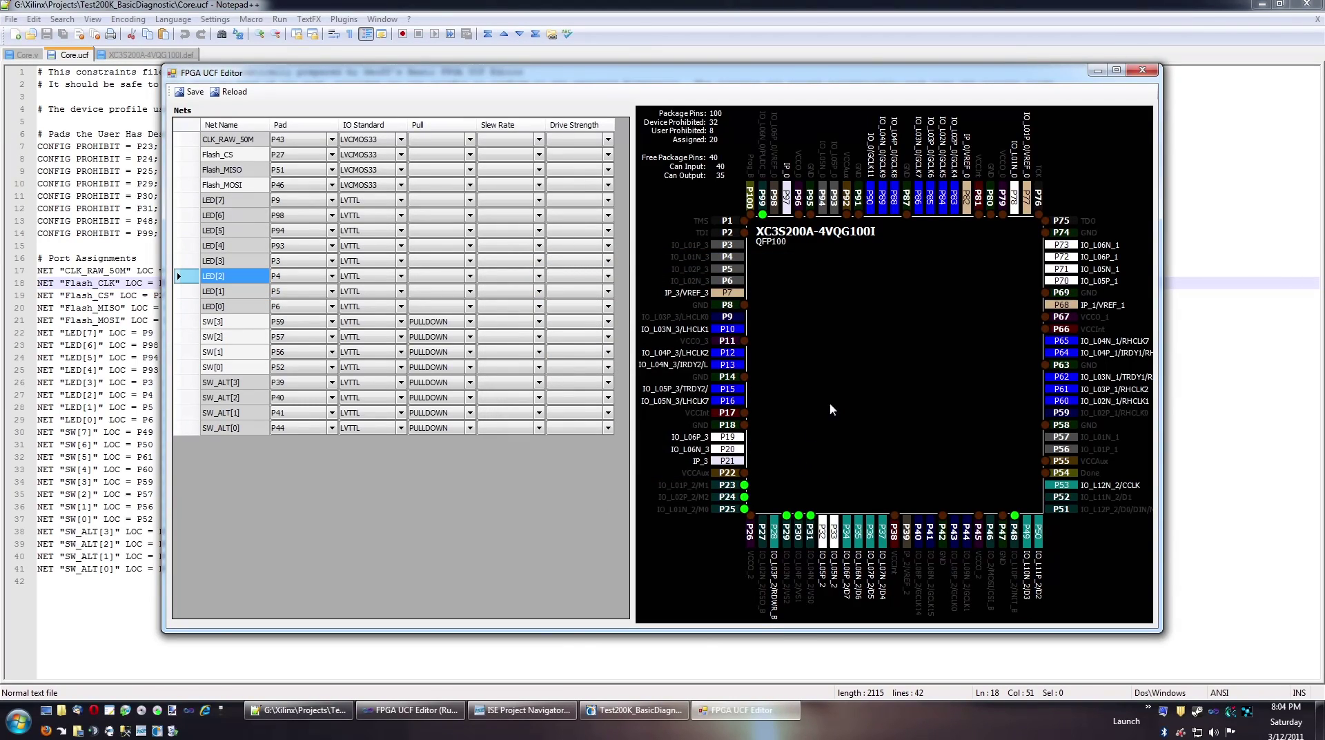
{"action": "mouse_move", "coordinate": [838, 376]}
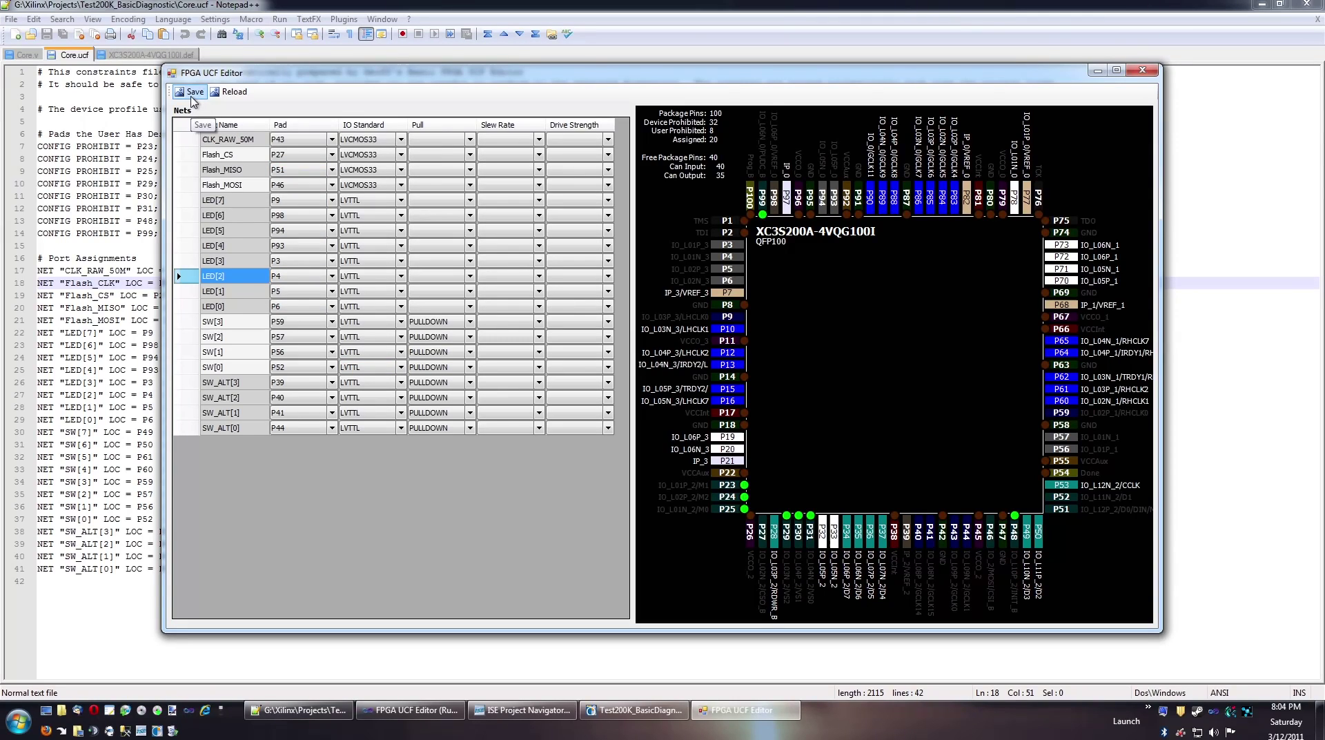
Save the constraints to Core.ucf, accept Notepad++'s reload, and bring Core.v to the front
{"action": "left_click", "coordinate": [189, 91]}
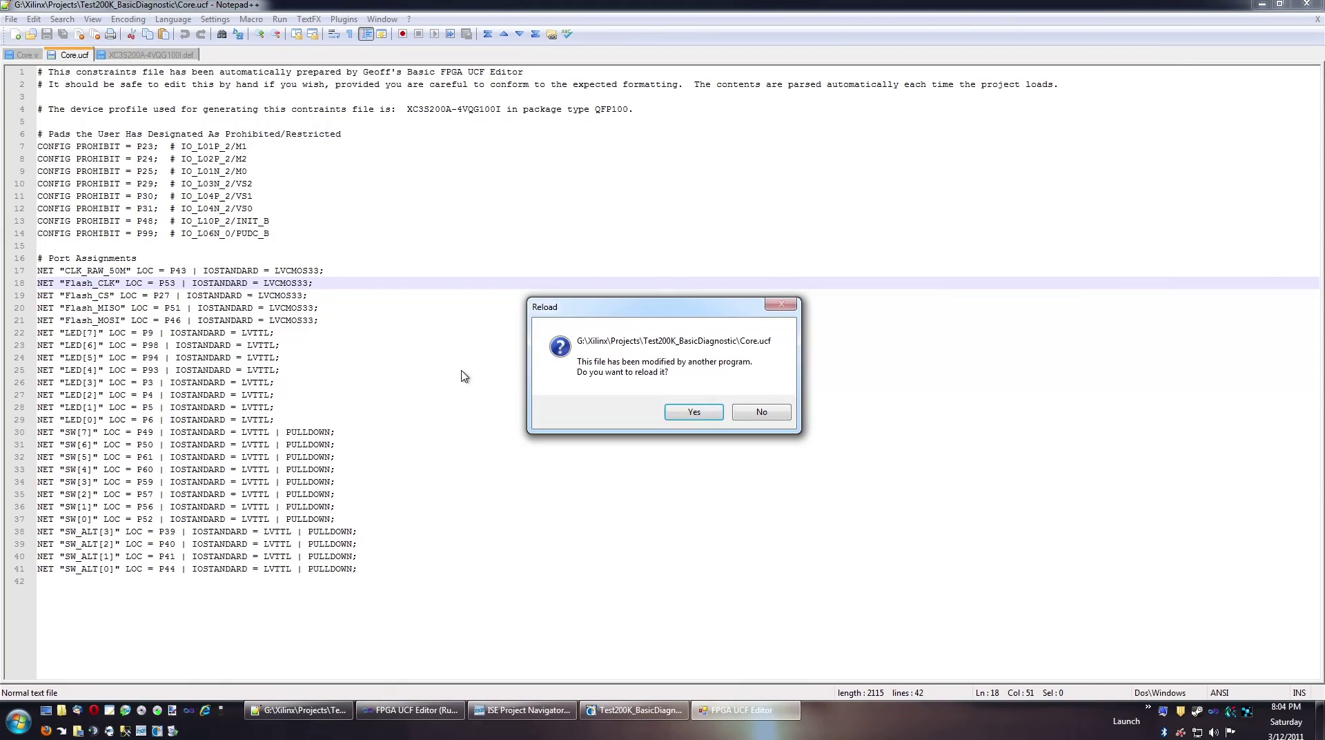
{"action": "left_click", "coordinate": [692, 412]}
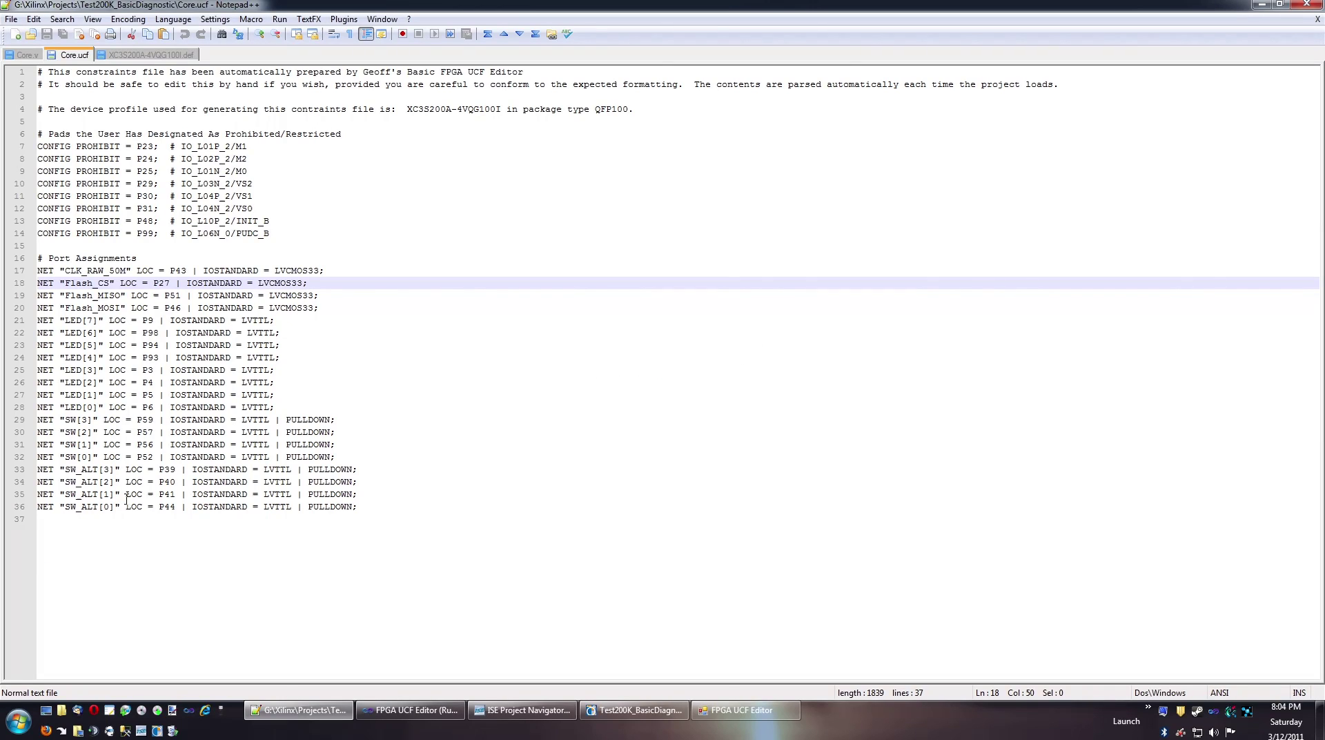
{"action": "left_click", "coordinate": [28, 55]}
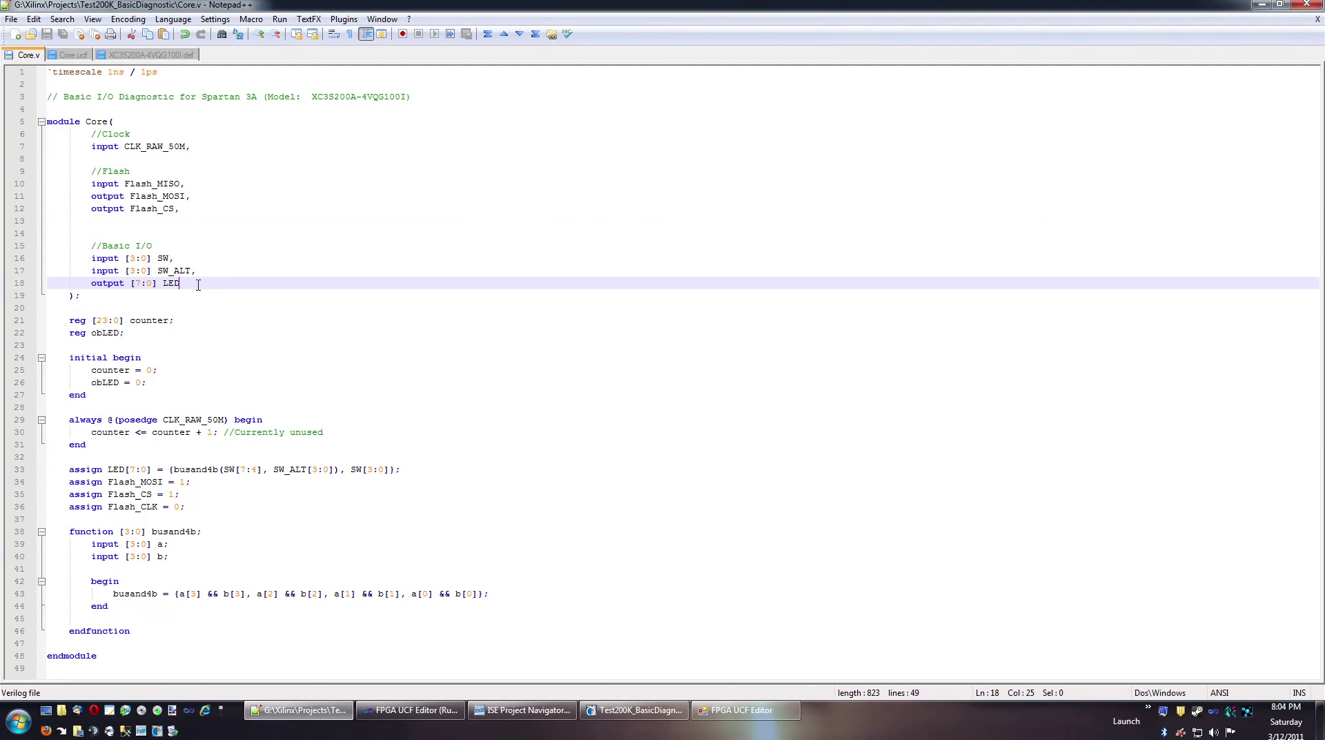
Declare 'output TestOut' on a new line after the LED port and save Core.v
{"action": "key", "text": "Enter"}
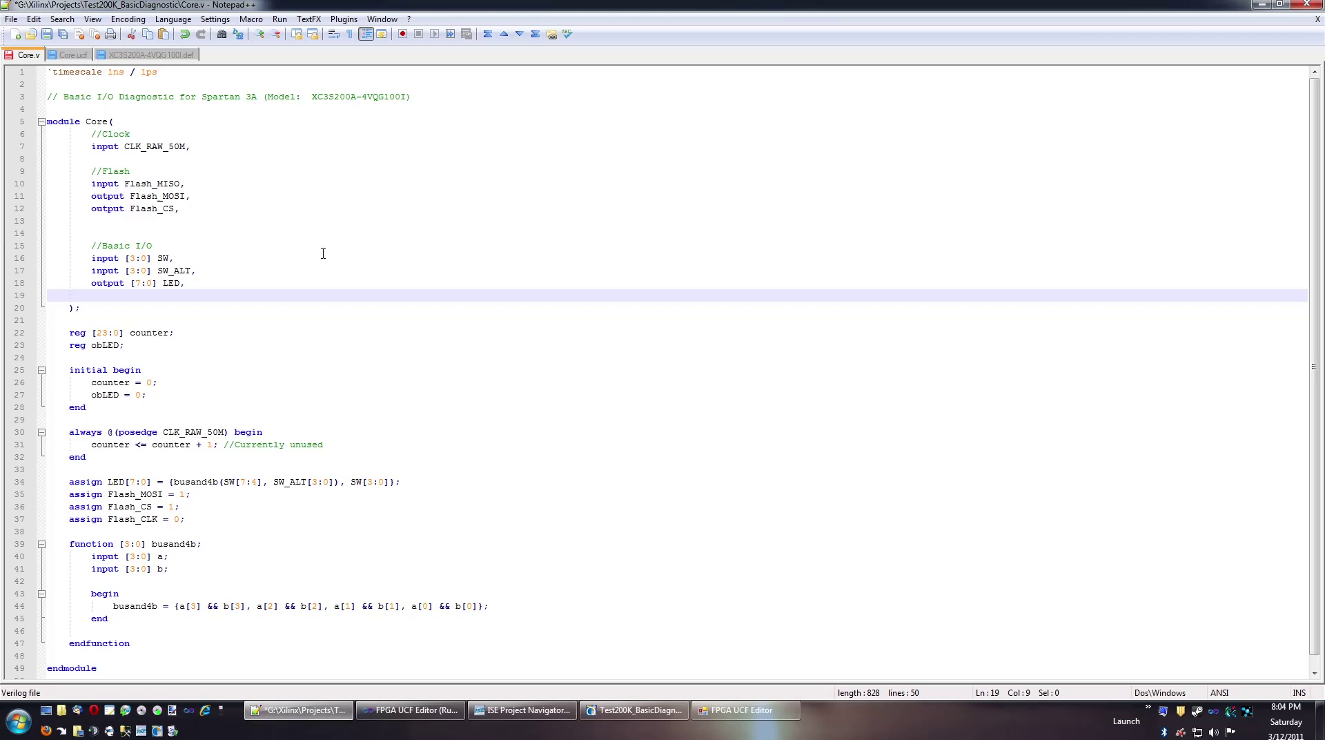
{"action": "type", "text": "output"}
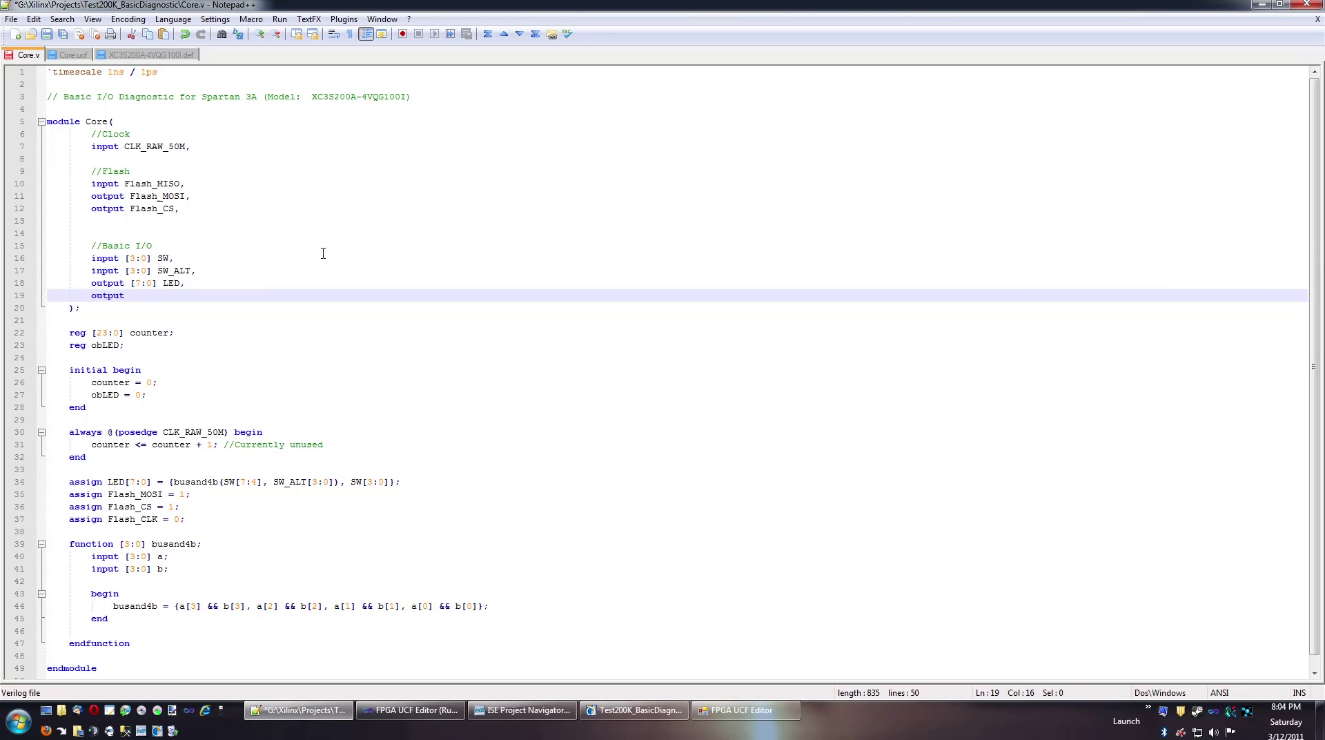
{"action": "type", "text": "TestOut"}
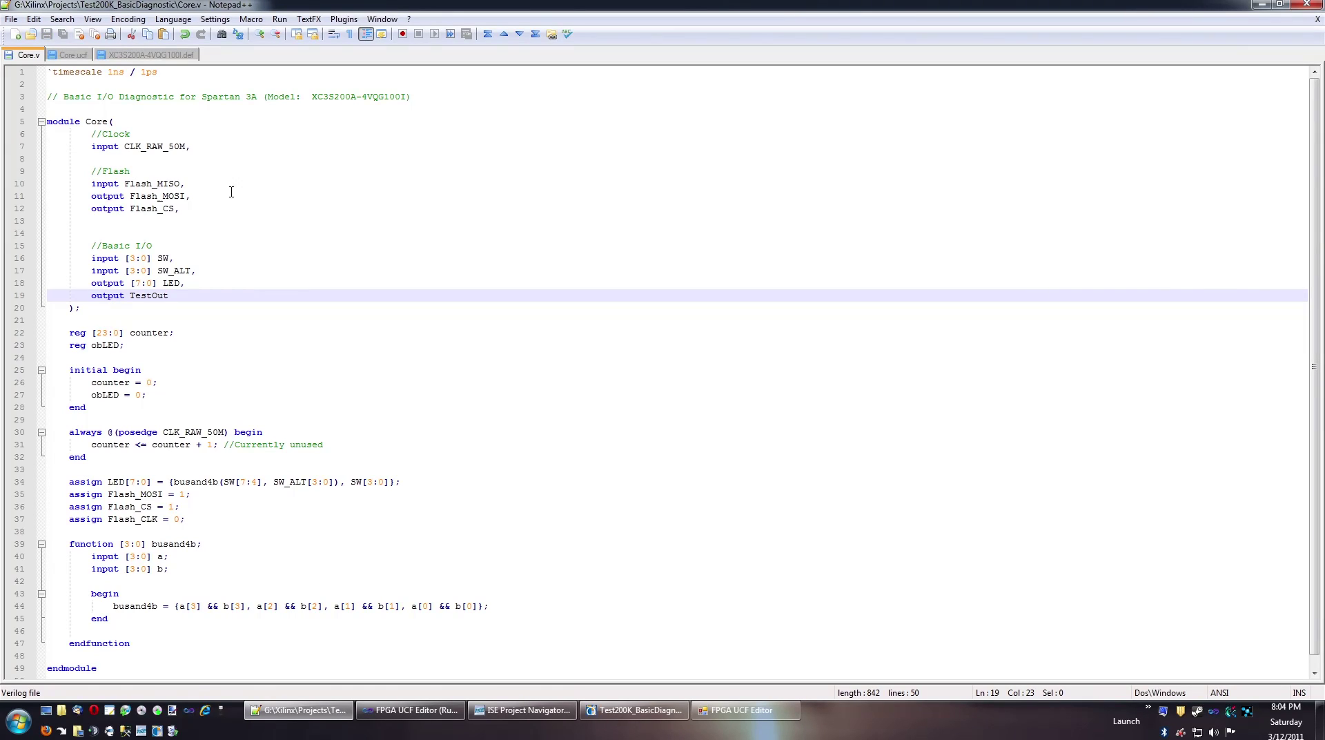
{"action": "left_click", "coordinate": [73, 56]}
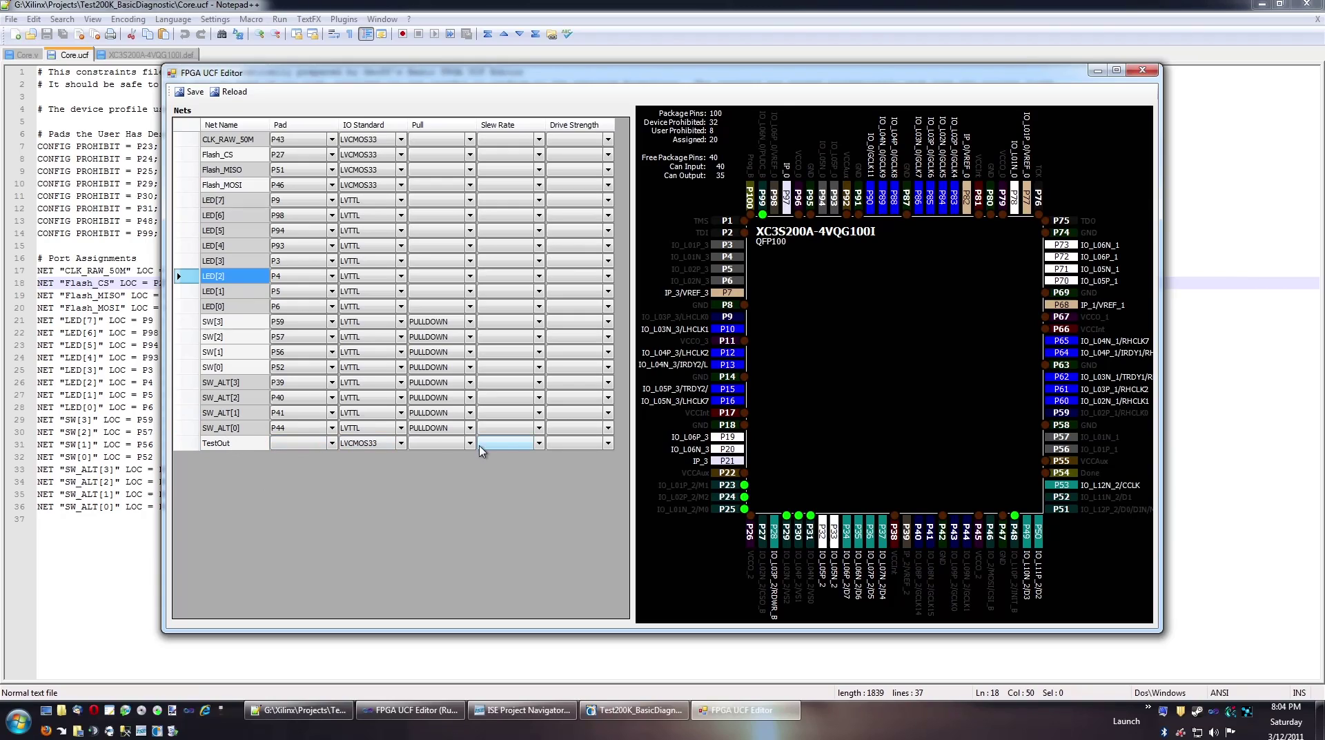
{"action": "mouse_move", "coordinate": [236, 444]}
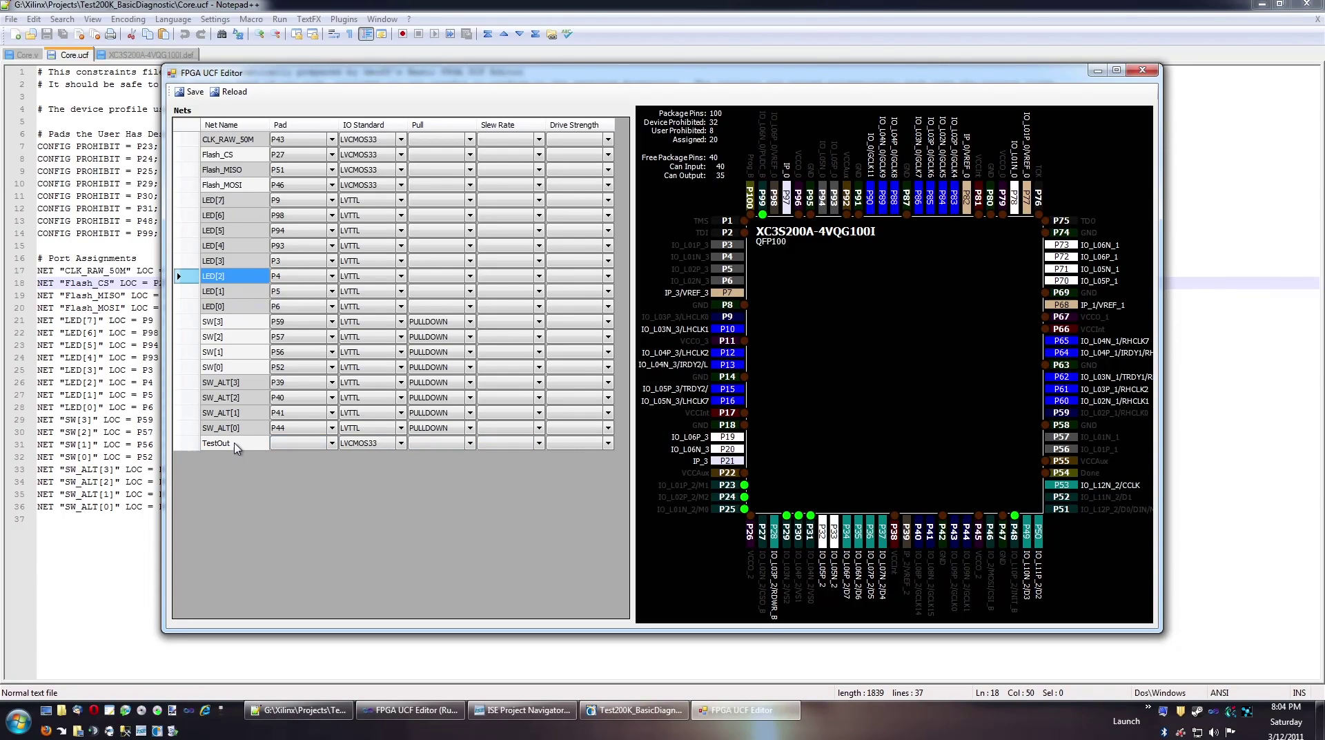
Give the TestOut net on P15 the LVTTL IO standard and a PULLUP, then commit the row
{"action": "left_click", "coordinate": [217, 442]}
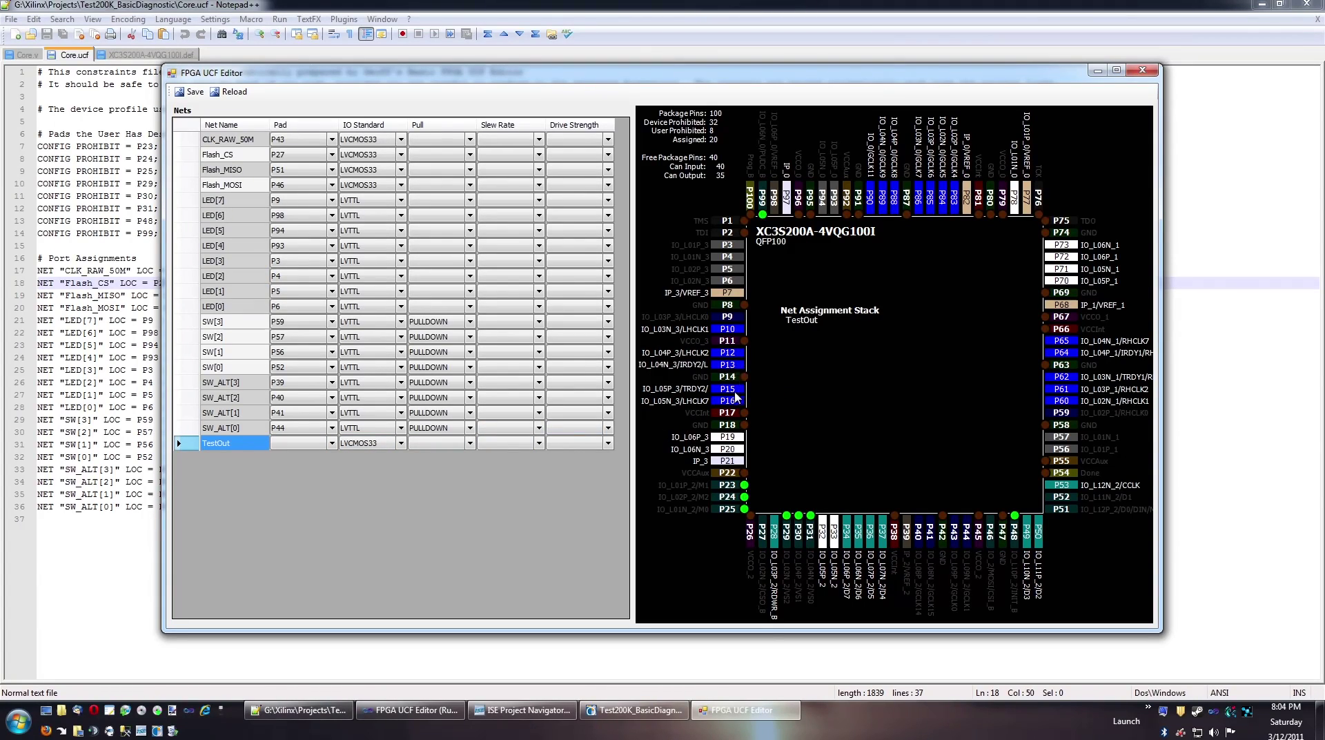
{"action": "left_click", "coordinate": [728, 389]}
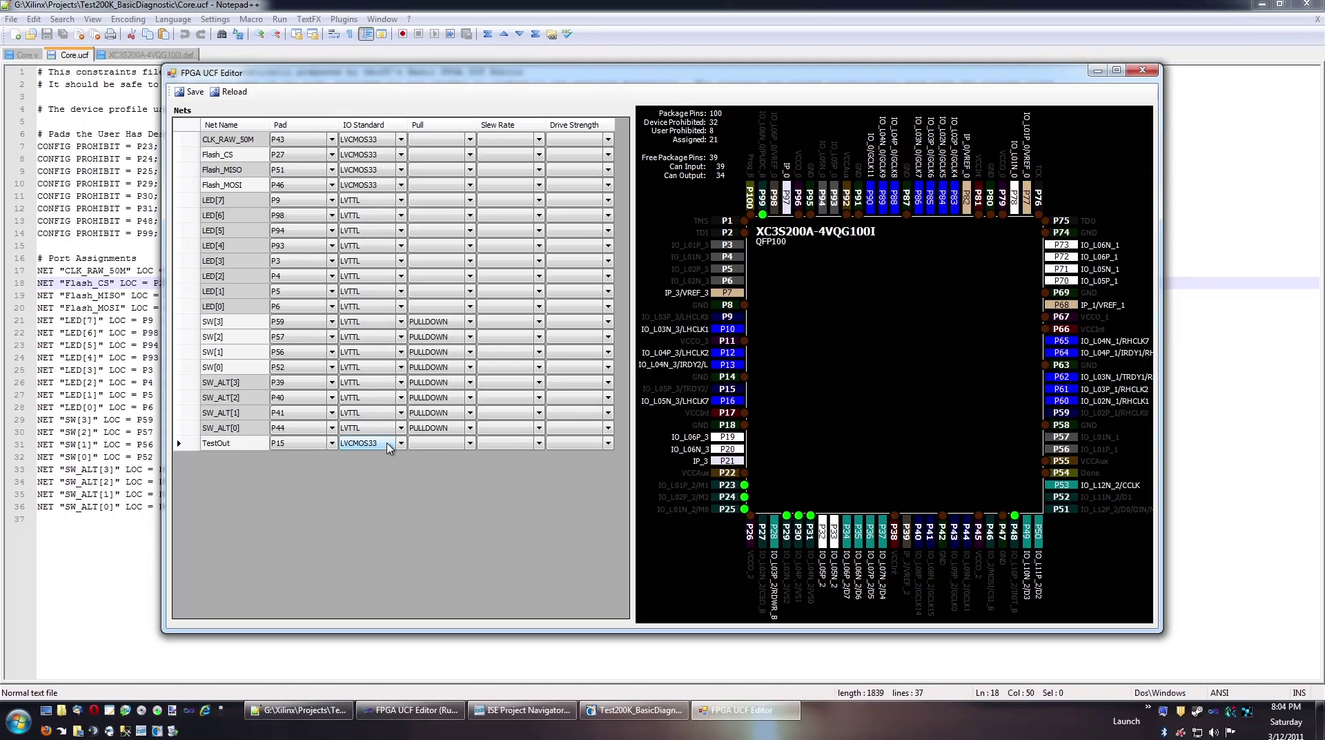
{"action": "left_click", "coordinate": [370, 442]}
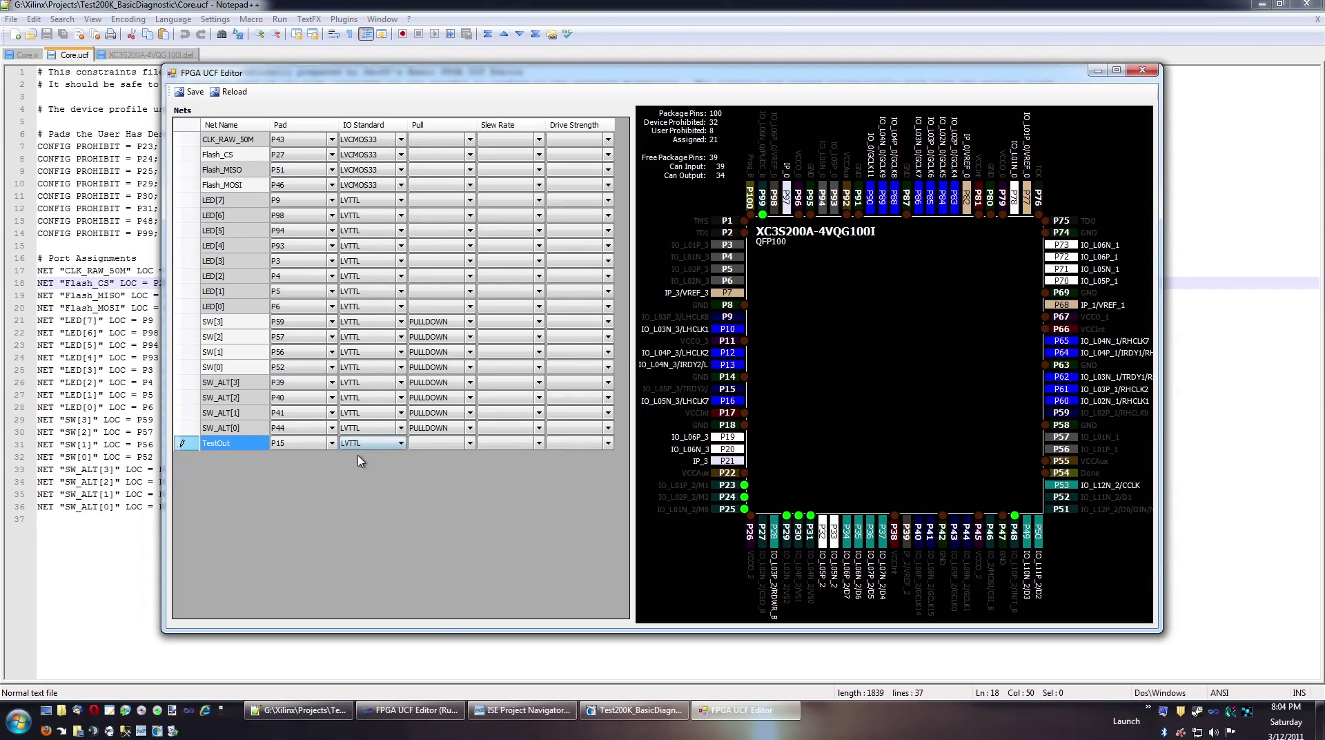
{"action": "left_click", "coordinate": [435, 443]}
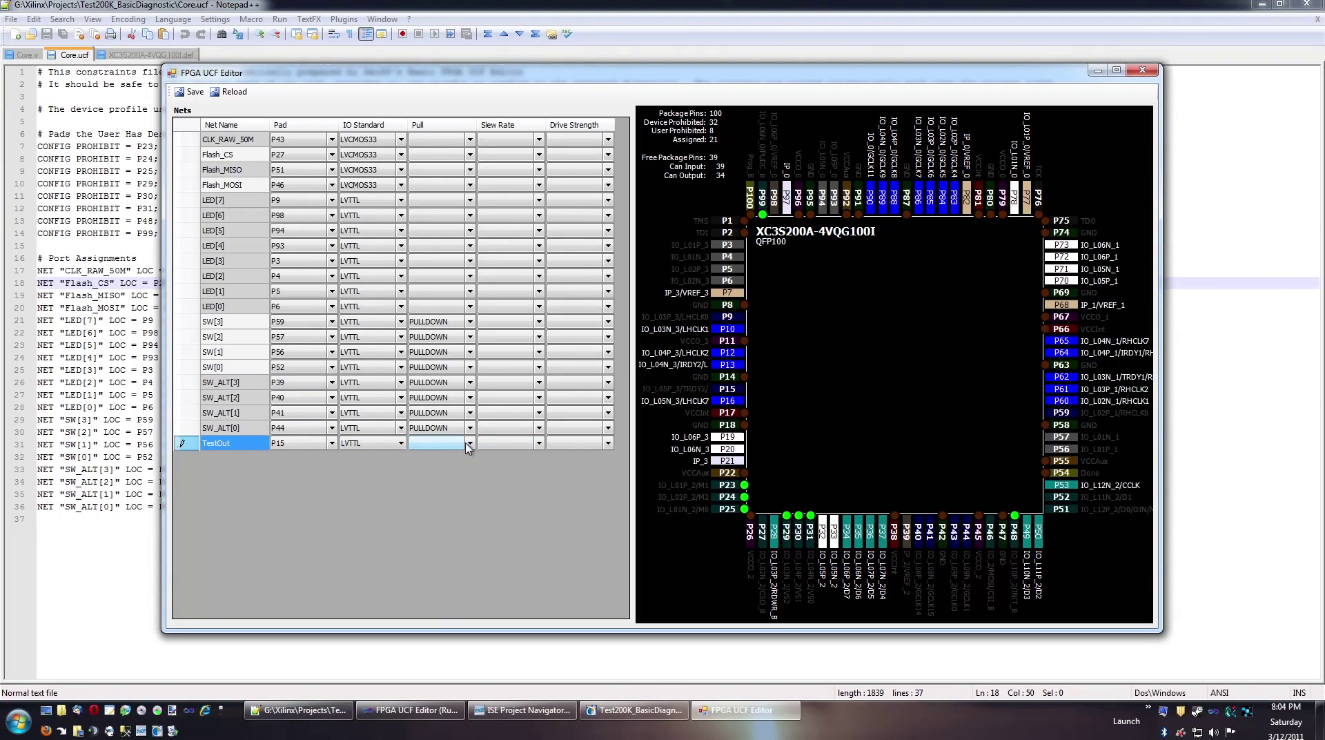
{"action": "left_click", "coordinate": [467, 443]}
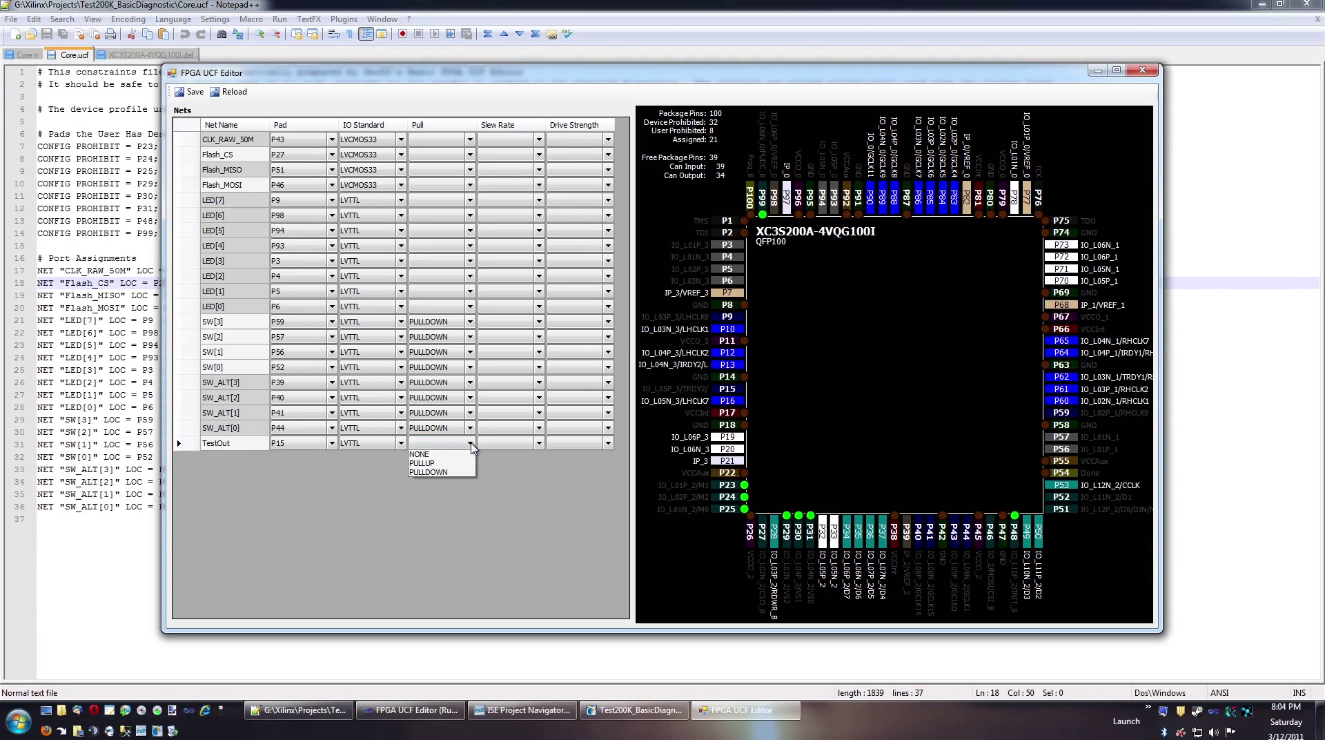
{"action": "left_click", "coordinate": [421, 454]}
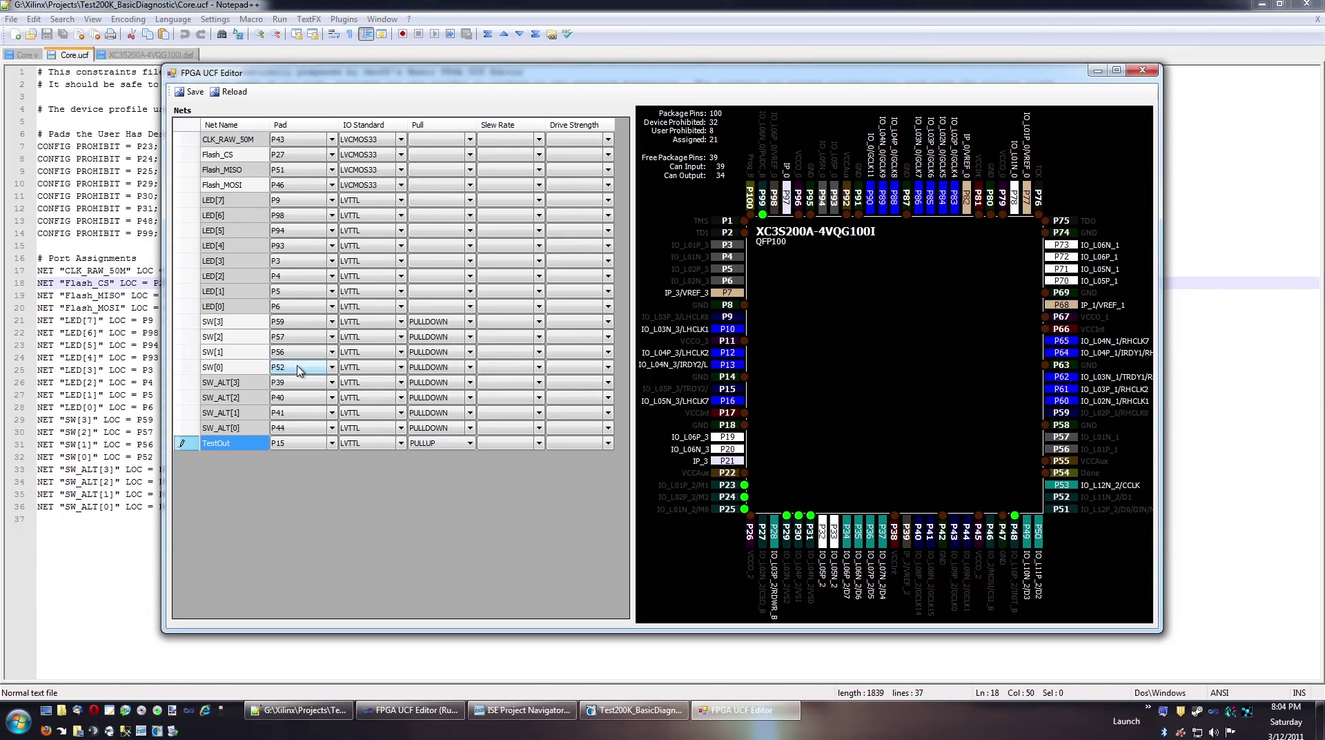
{"action": "left_click", "coordinate": [213, 336]}
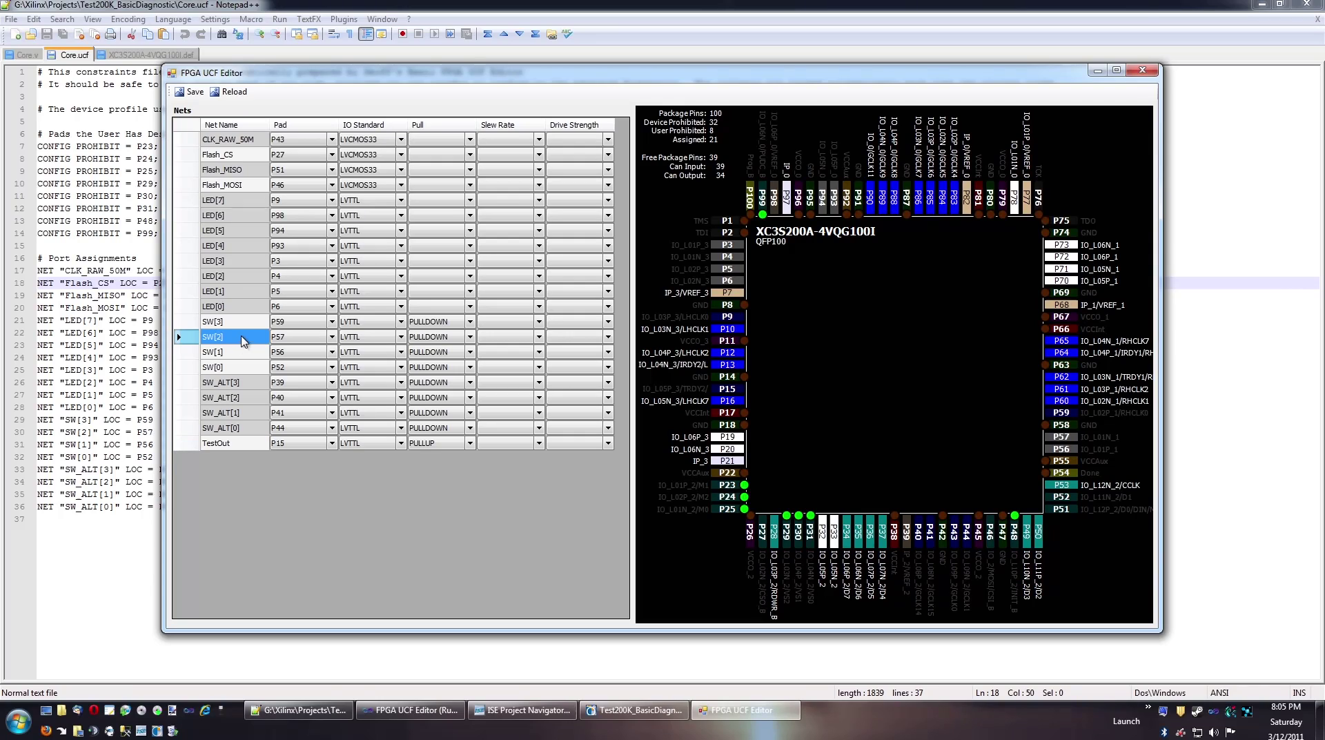
{"action": "mouse_move", "coordinate": [624, 425]}
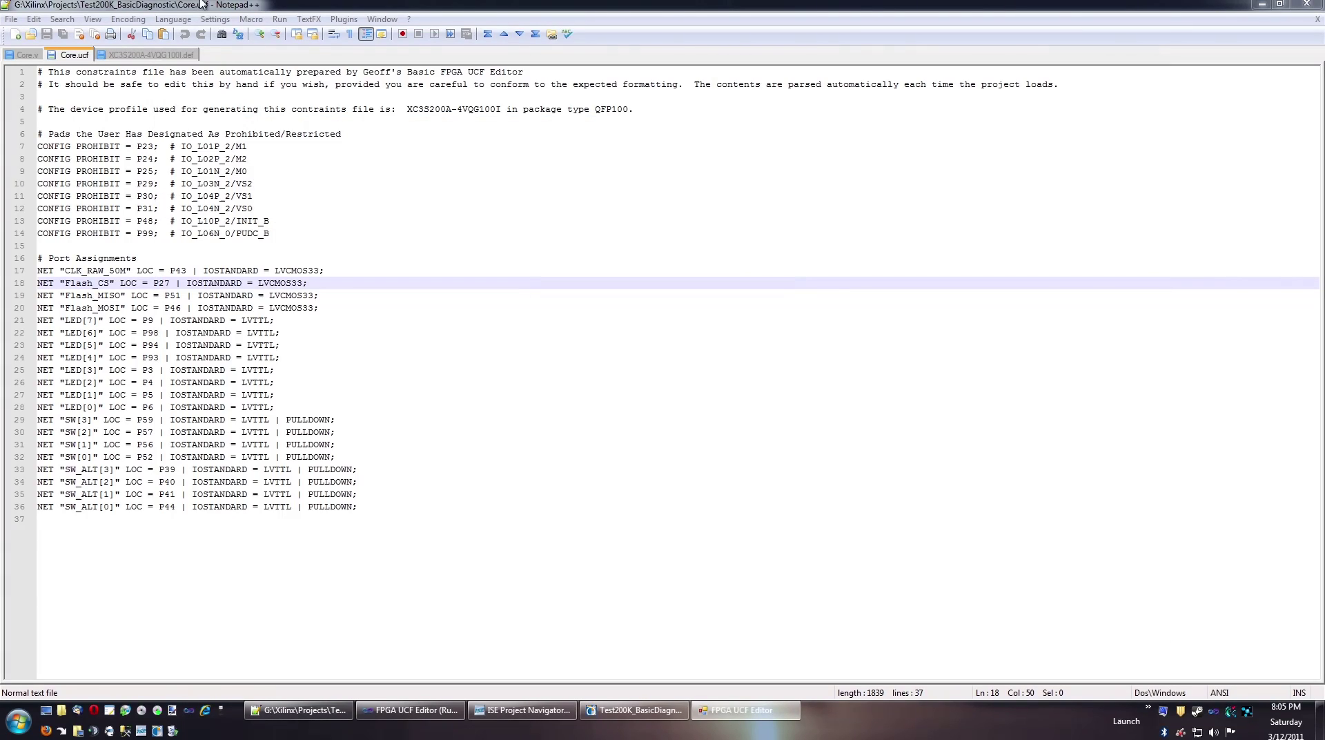
Confirm Core.ucf ends with NET "TestOut" LOC = P15 | IOSTANDARD = LVTTL | PULLUP;
{"action": "type", "text": "NET \"TestOut\" LOC = P15 | IOSTANDARD = LVTTL | PULLUP;"}
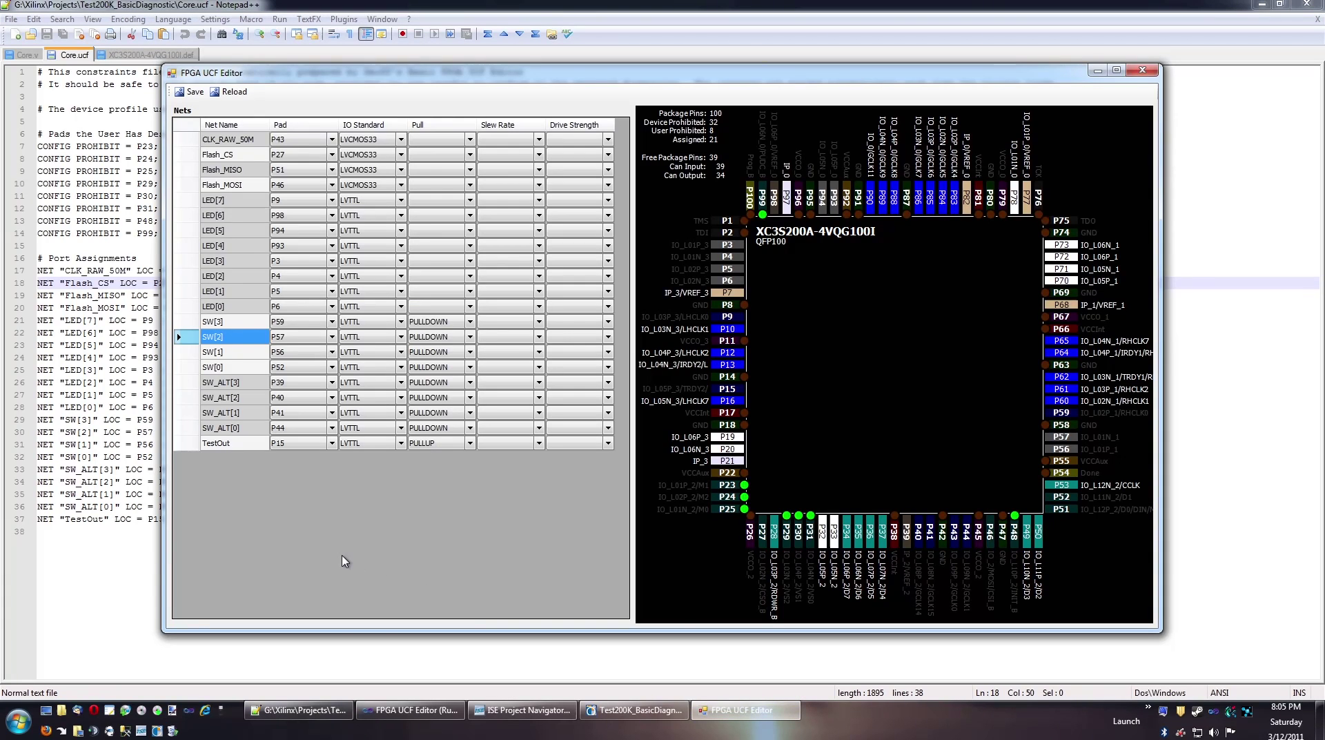
{"action": "mouse_move", "coordinate": [348, 532]}
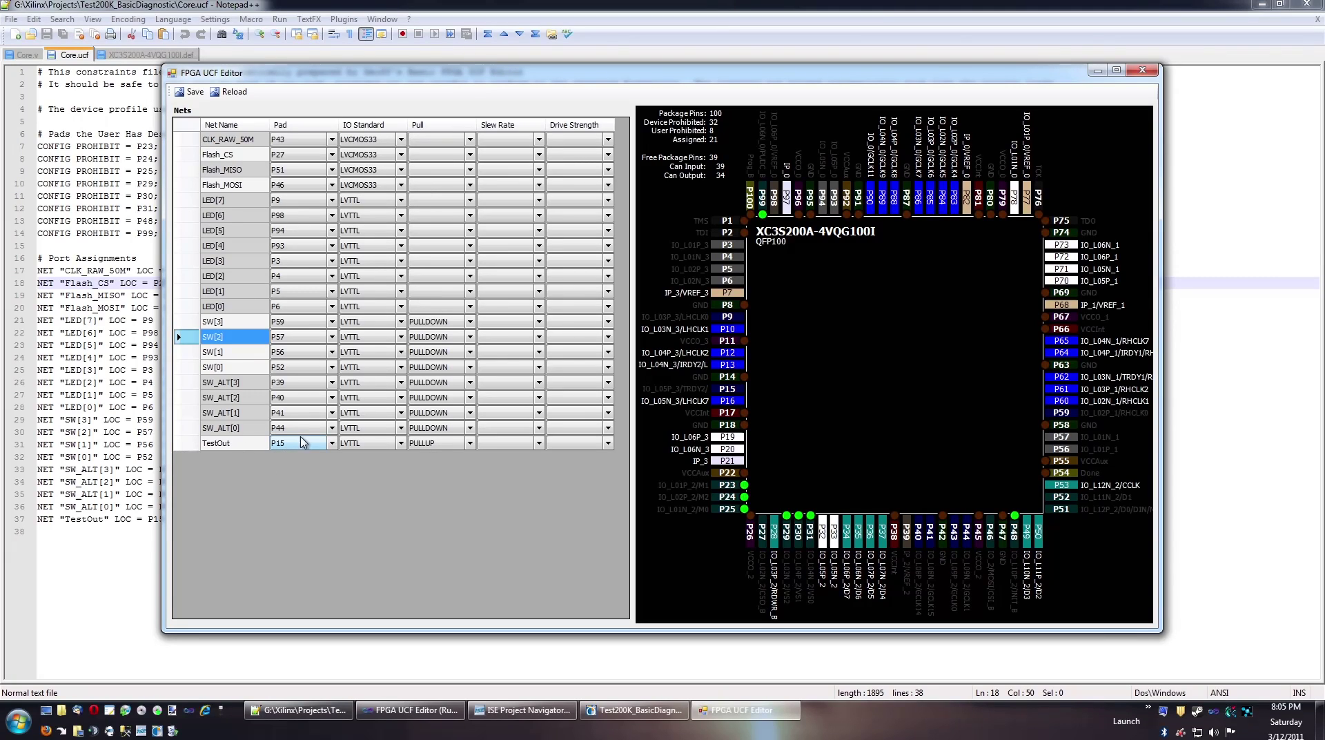
Attempt to move TestOut to pad P41, dismiss the Pad Already In Use error, leaving its pad blank
{"action": "left_click", "coordinate": [330, 442]}
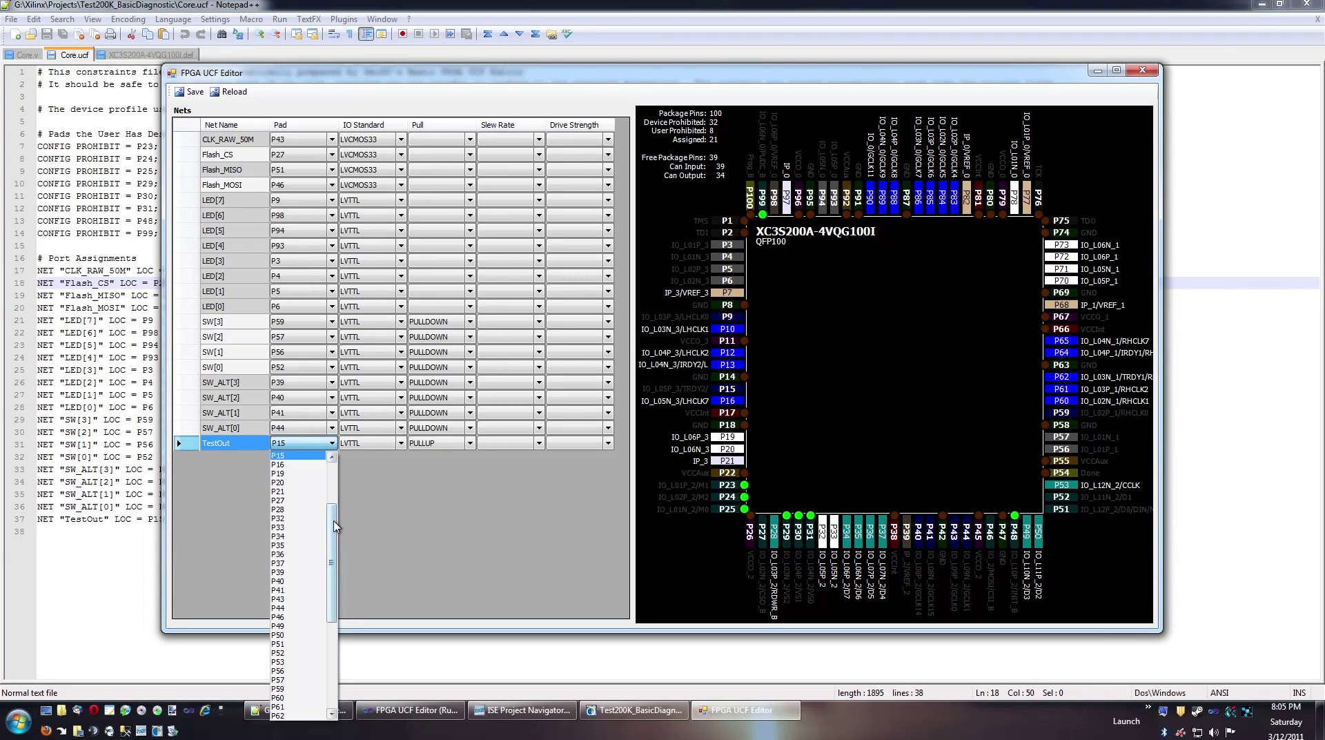
{"action": "scroll", "scroll_direction": "up", "scroll_amount": 3}
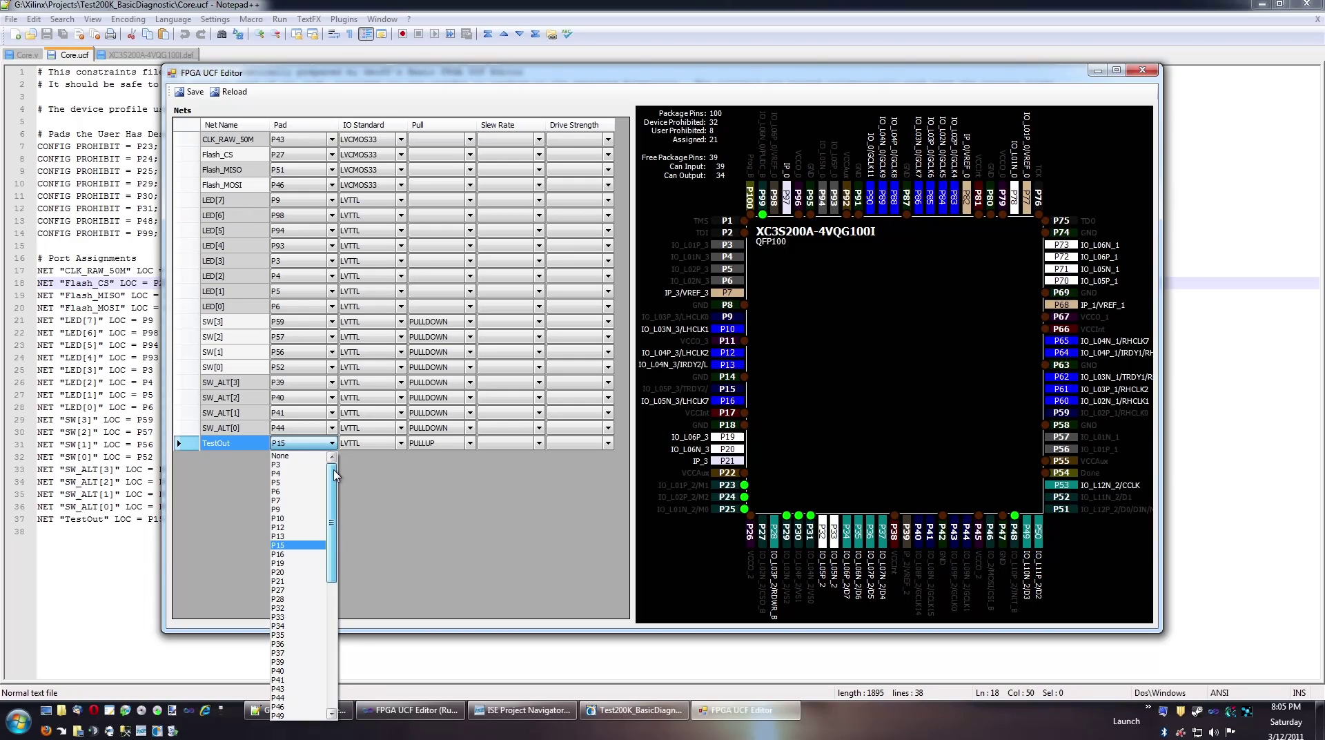
{"action": "scroll", "scroll_direction": "down", "scroll_amount": 3}
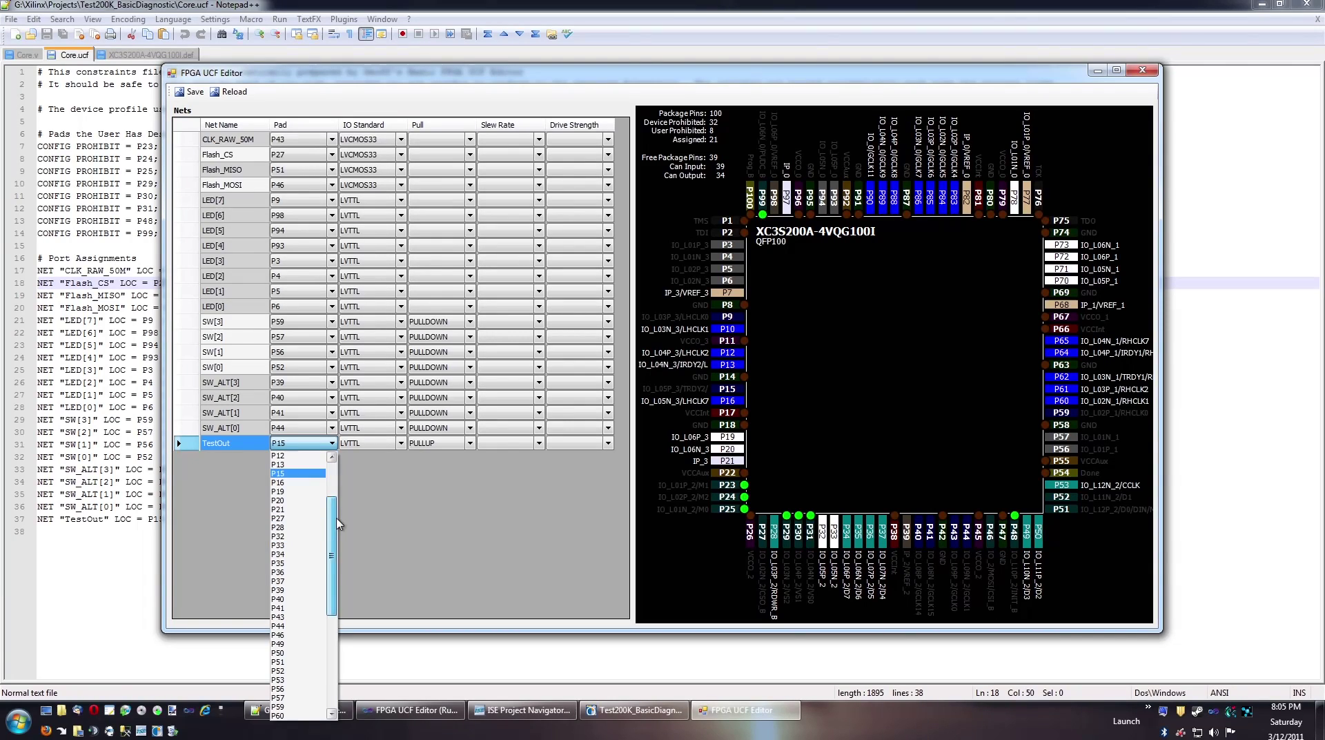
{"action": "scroll", "scroll_direction": "up", "scroll_amount": 3}
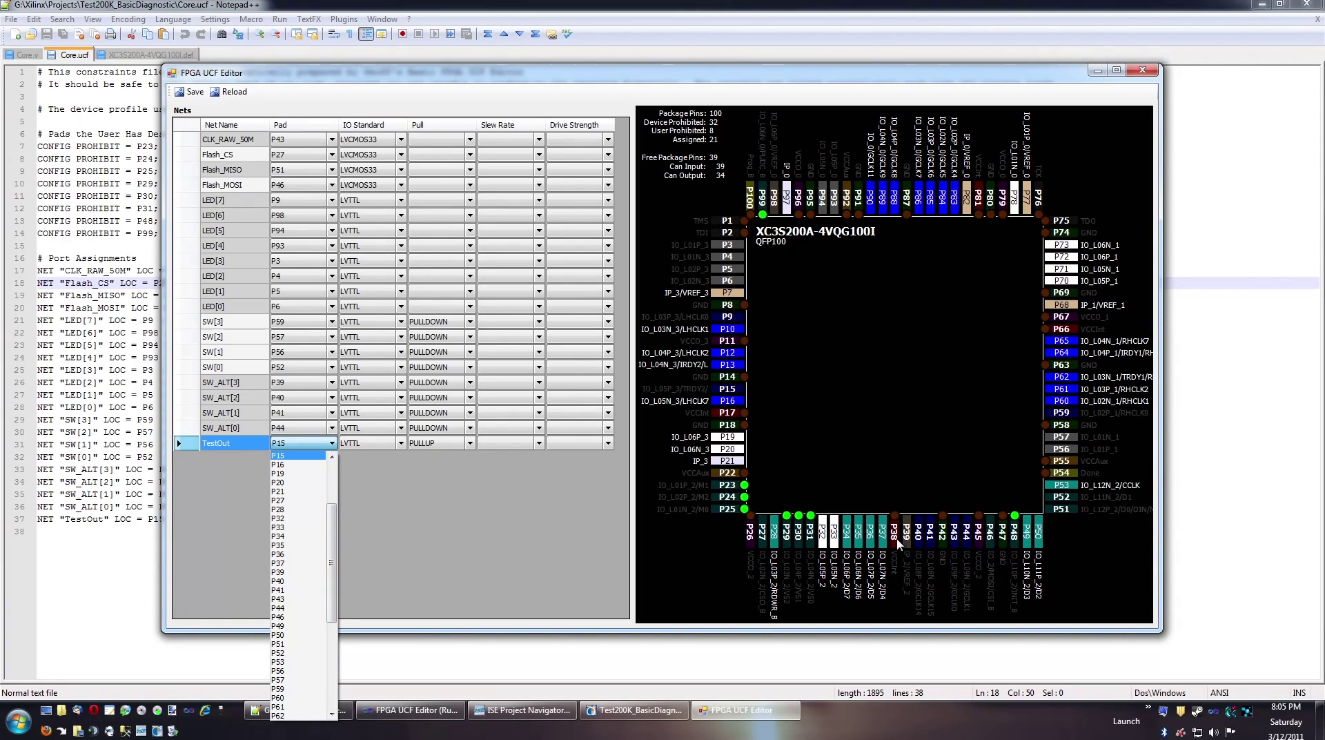
{"action": "mouse_move", "coordinate": [306, 599]}
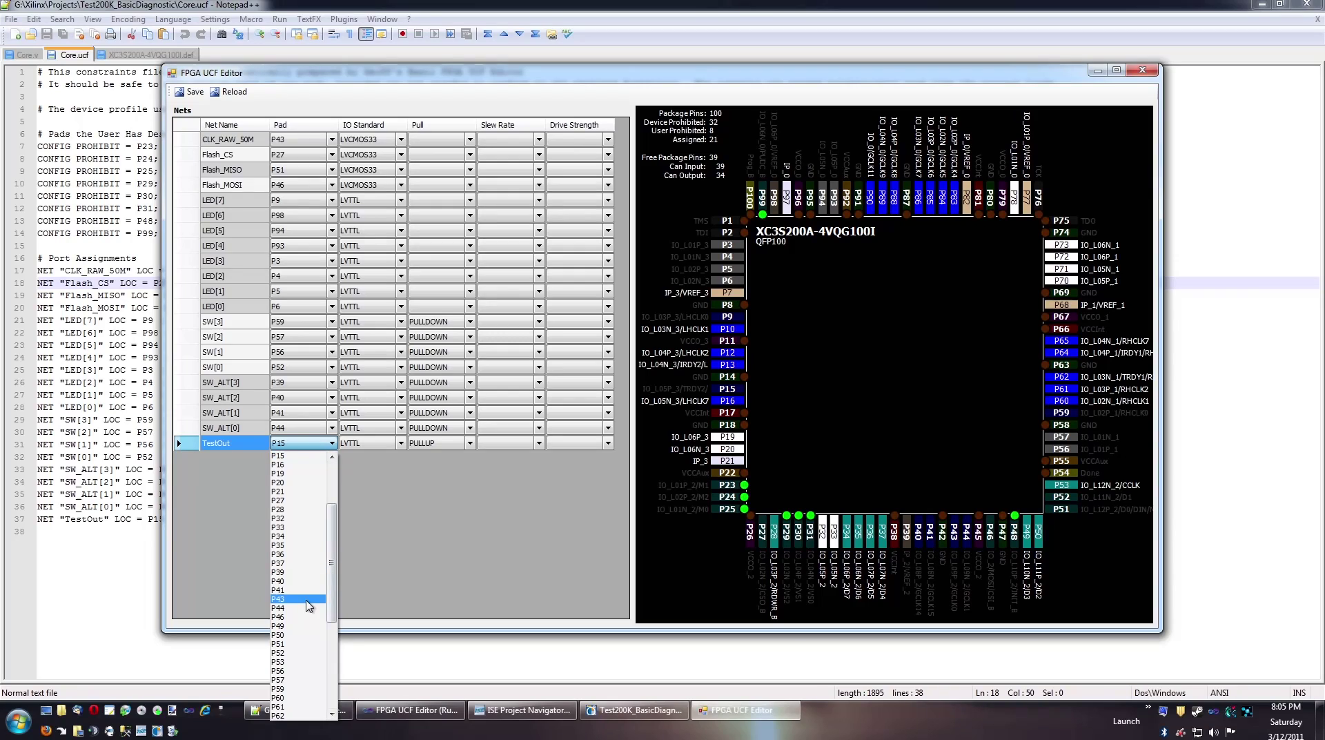
{"action": "left_click", "coordinate": [279, 600]}
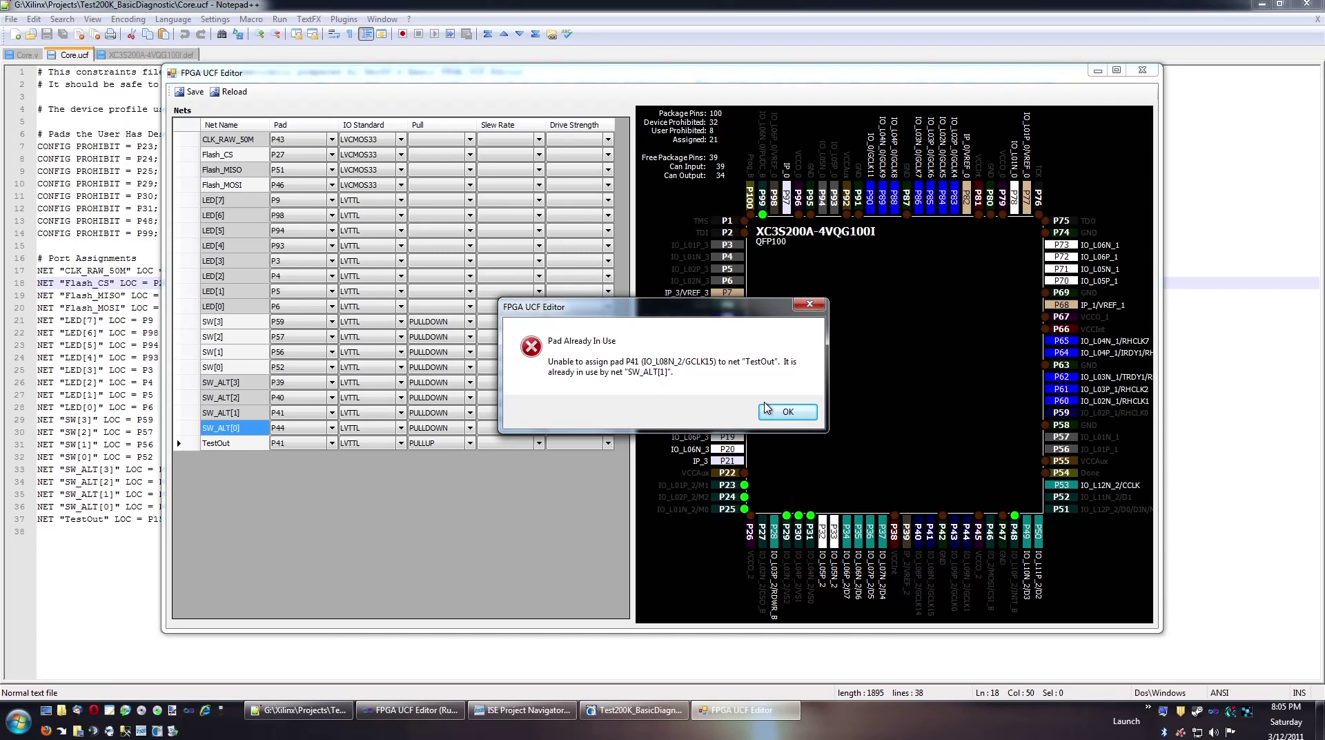
{"action": "left_click", "coordinate": [786, 411]}
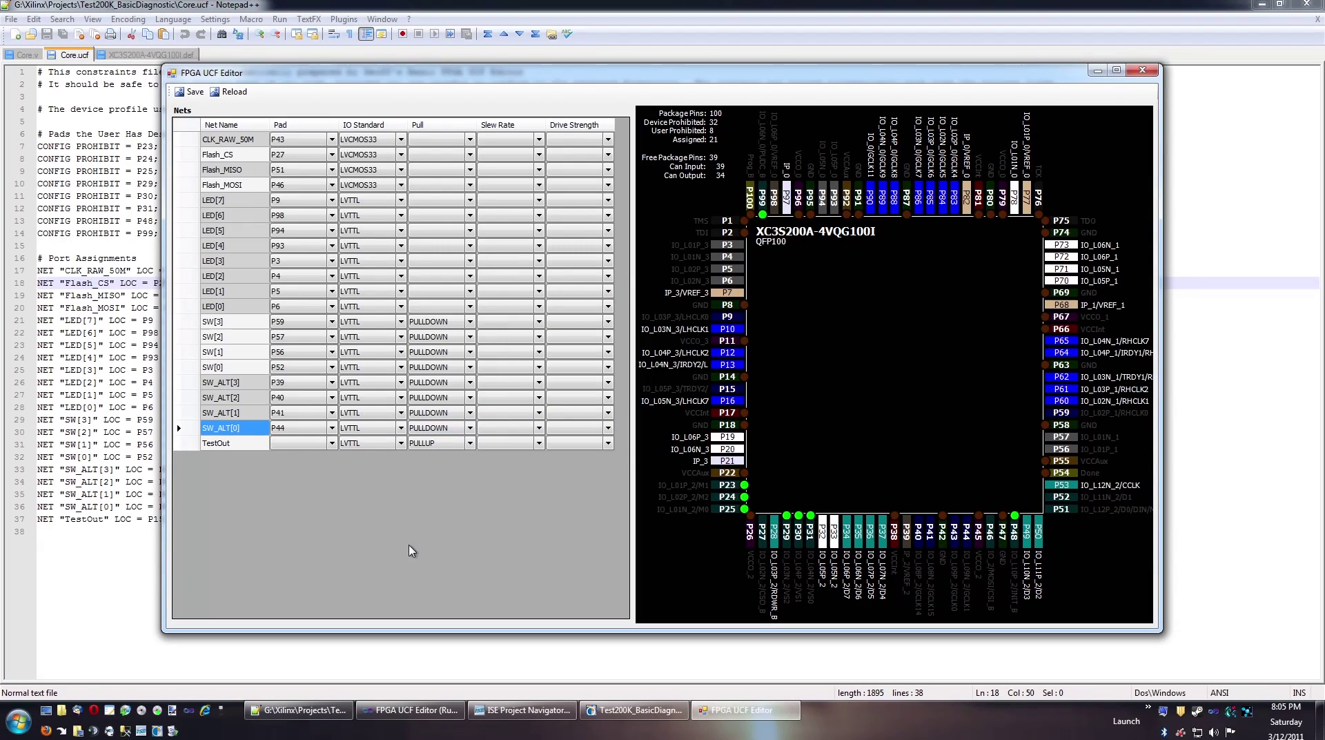
{"action": "mouse_move", "coordinate": [566, 511]}
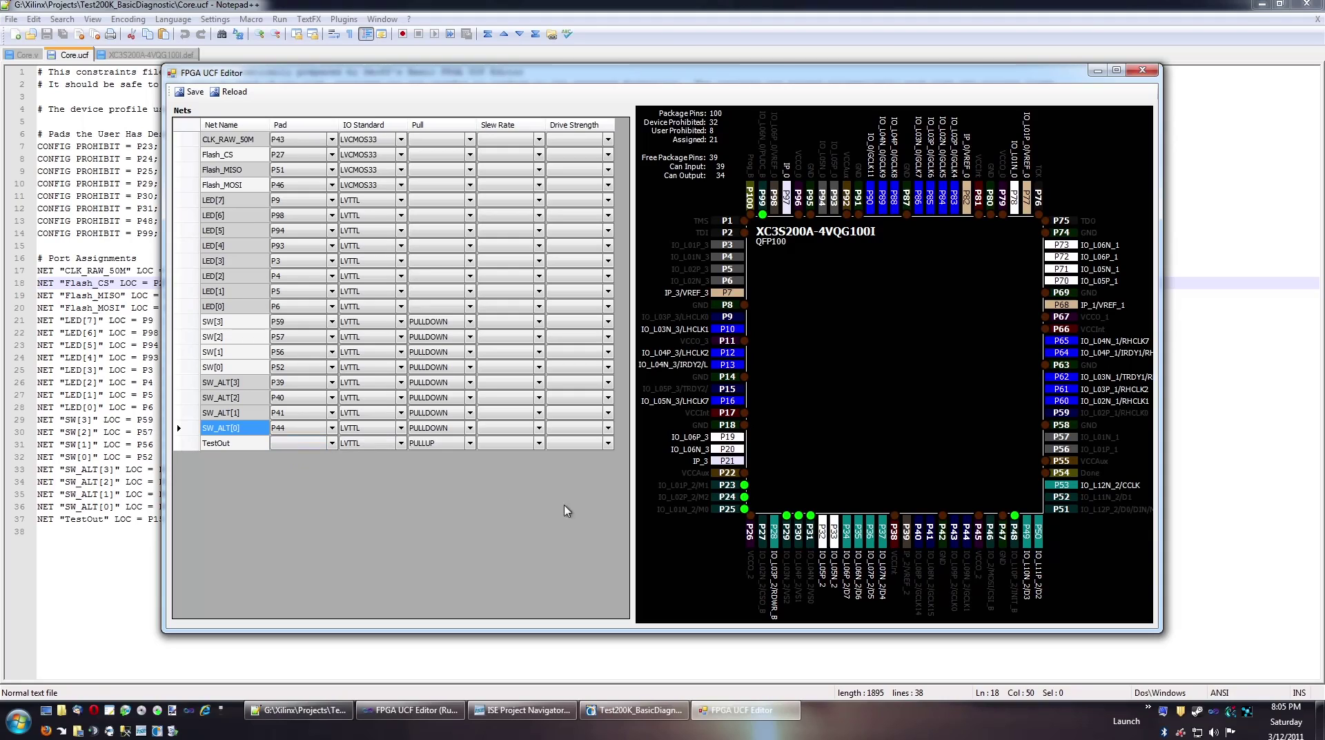
{"action": "mouse_move", "coordinate": [340, 529]}
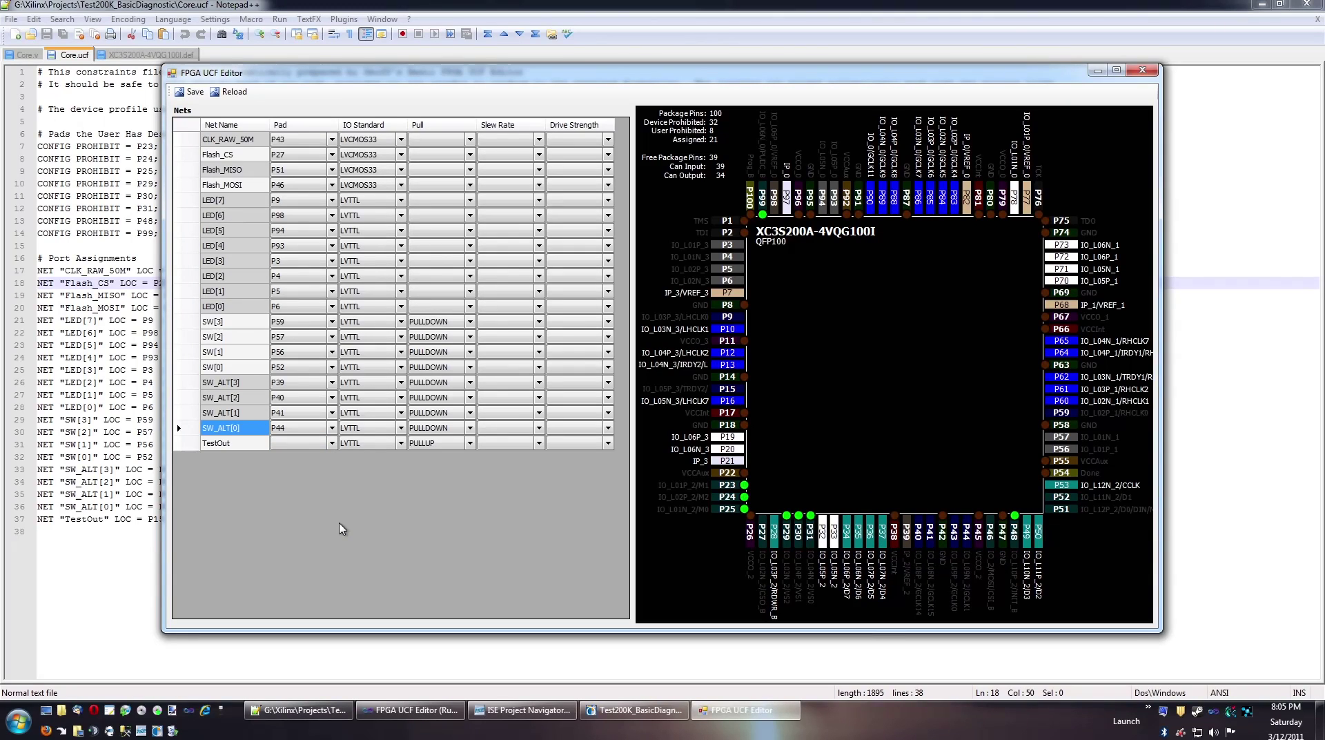
{"action": "mouse_move", "coordinate": [754, 226]}
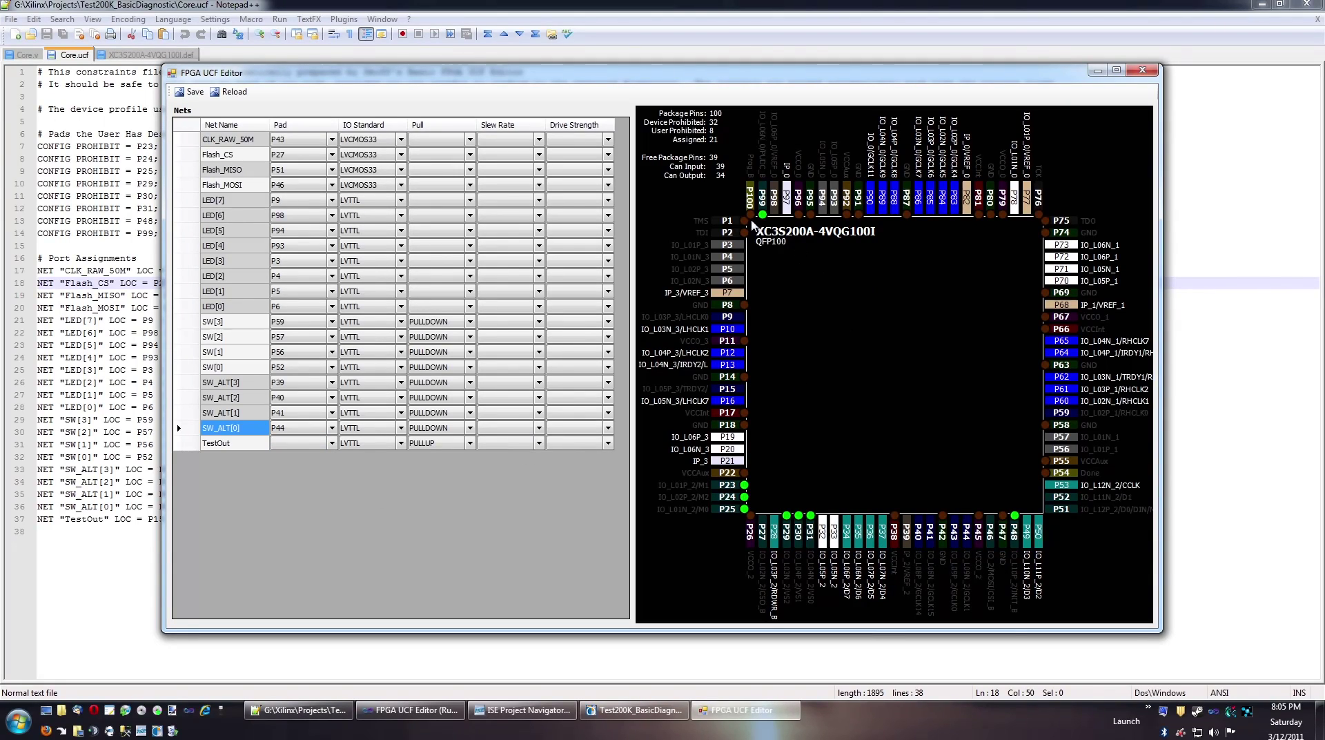
{"action": "mouse_move", "coordinate": [888, 320]}
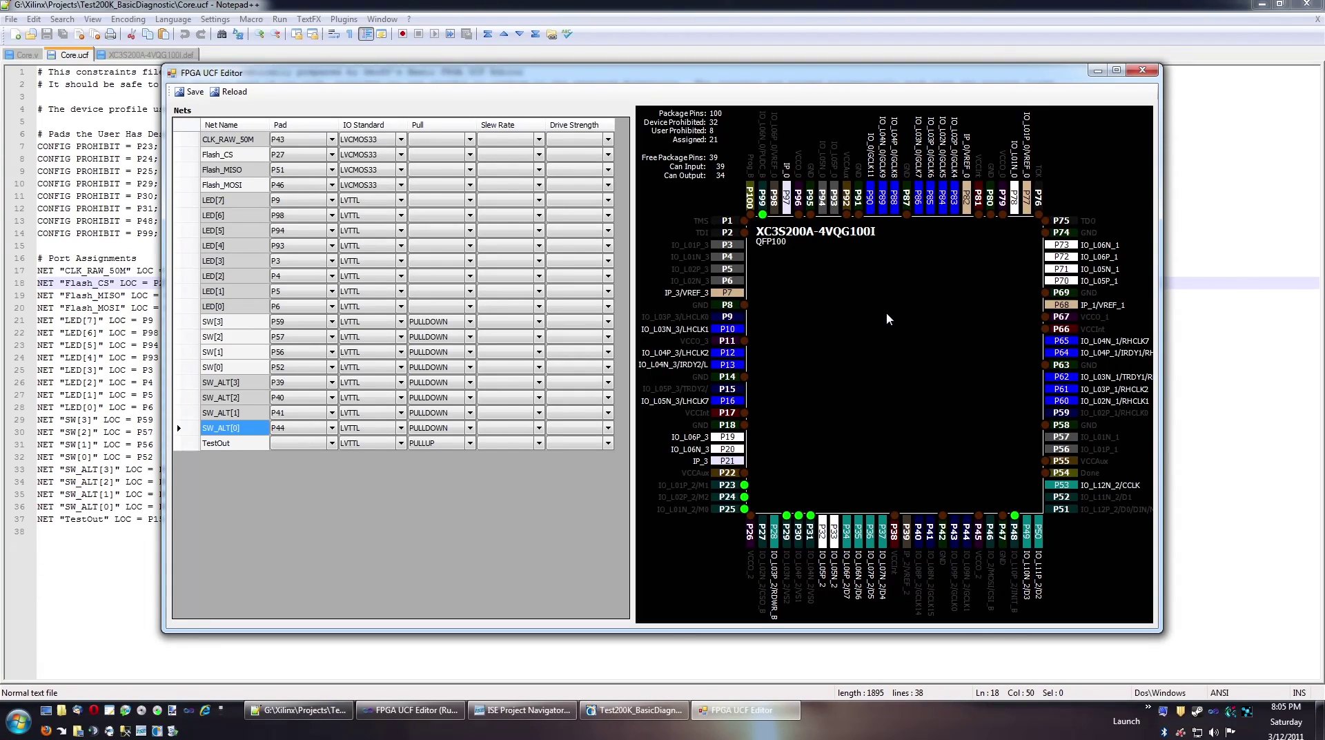
{"action": "left_click", "coordinate": [298, 442]}
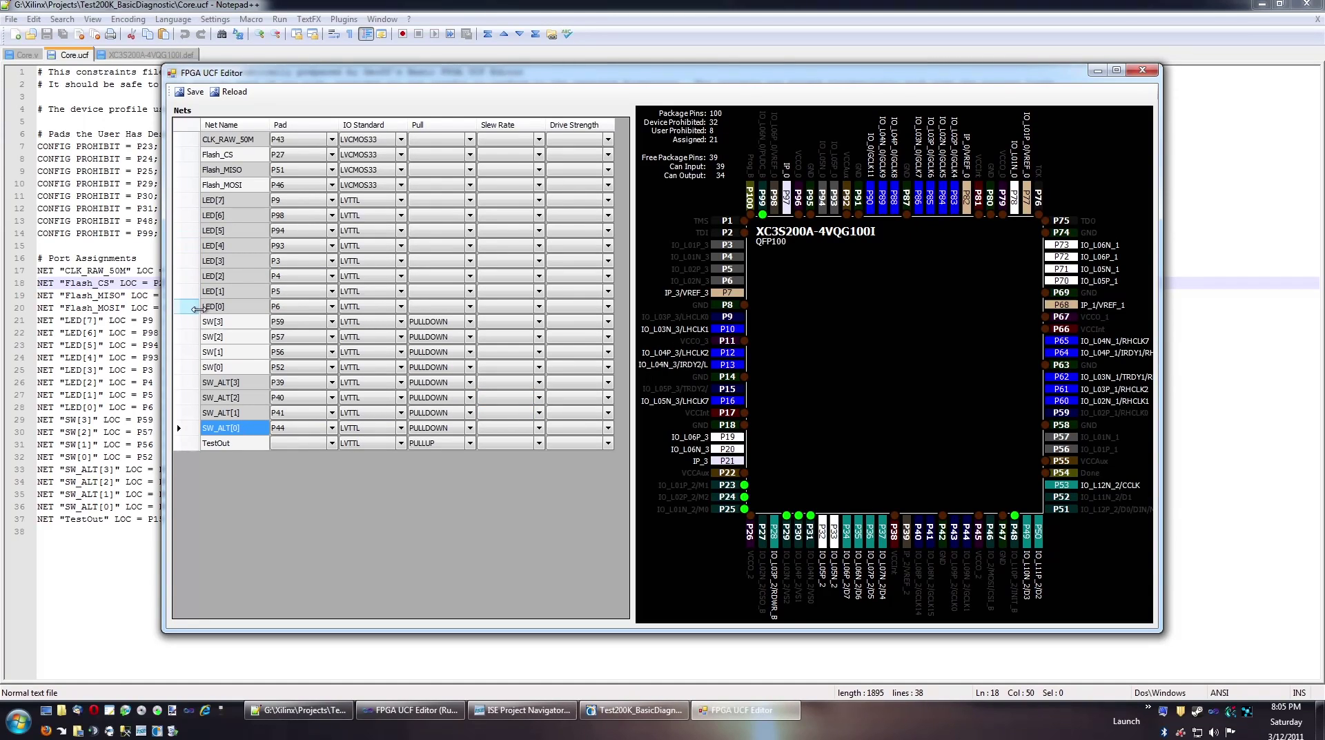
Set drive strength 15 on all selected LED nets and save the constraints to Core.ucf
{"action": "right_click", "coordinate": [228, 200]}
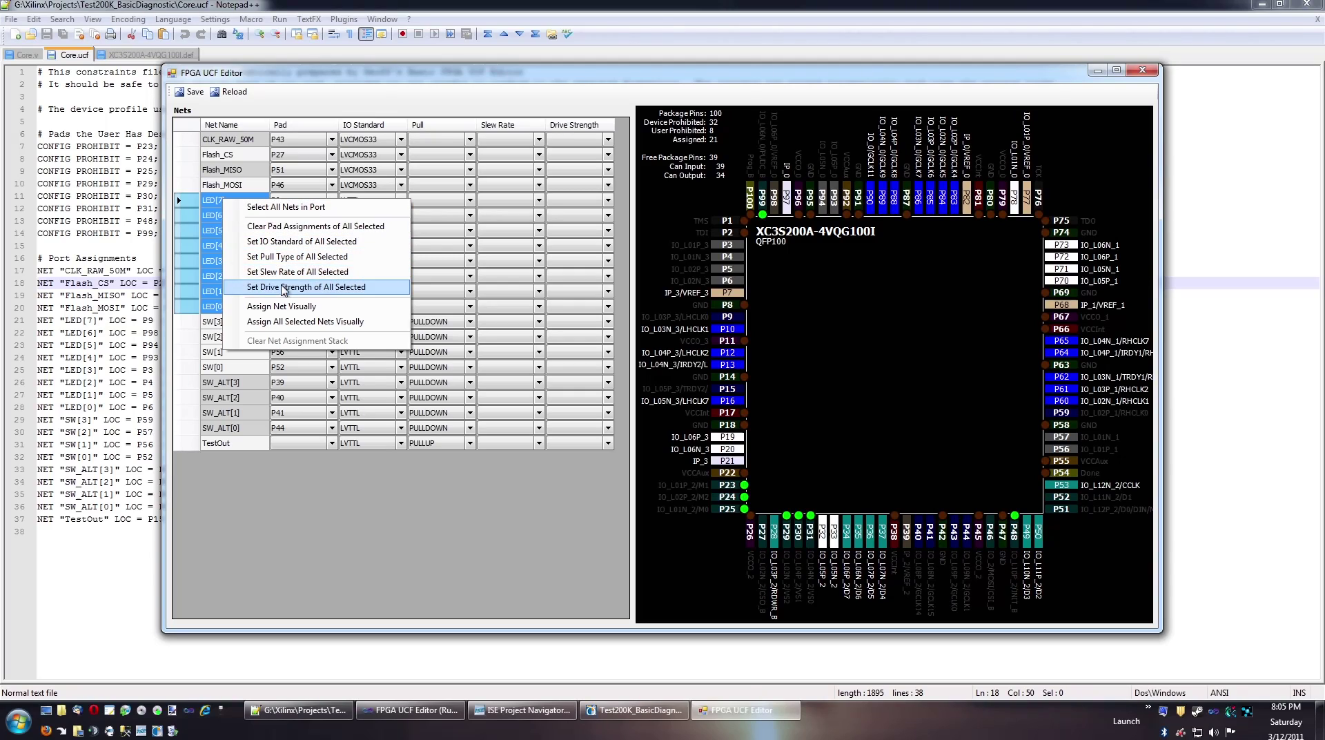
{"action": "left_click", "coordinate": [298, 287]}
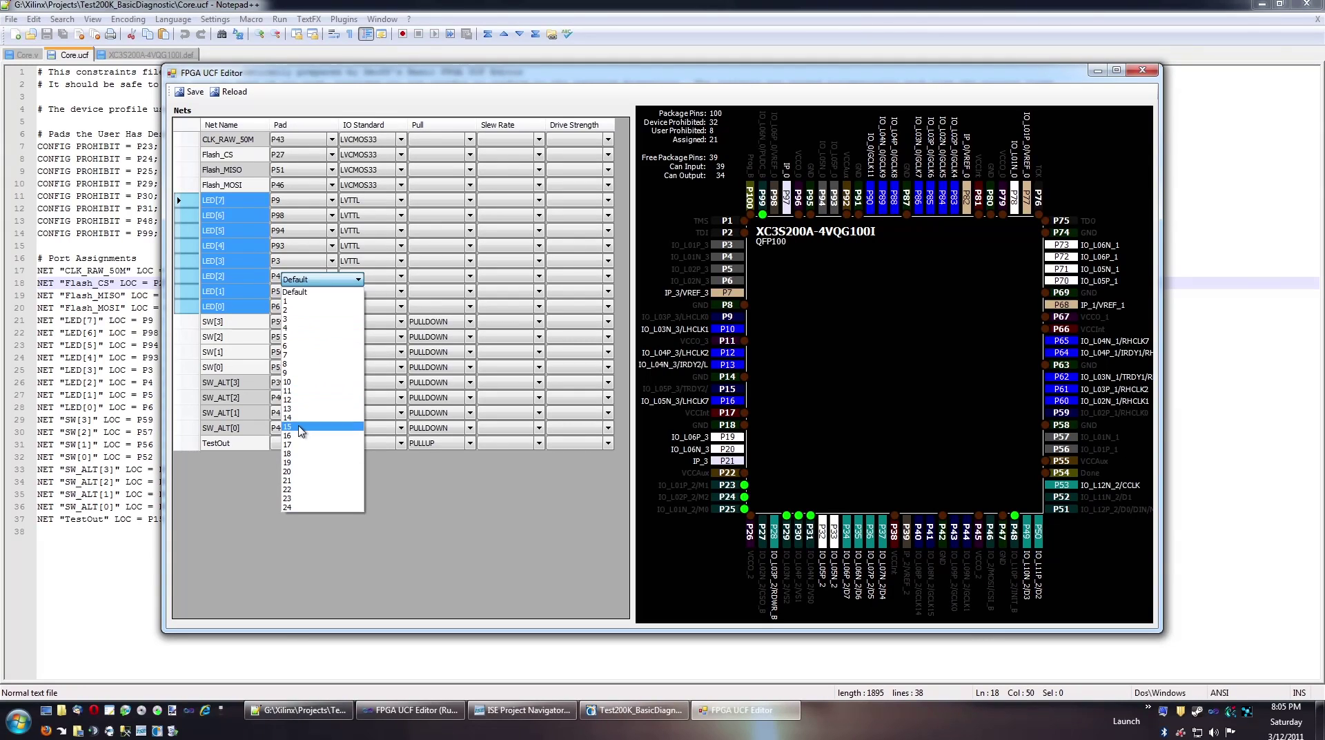
{"action": "left_click", "coordinate": [287, 426]}
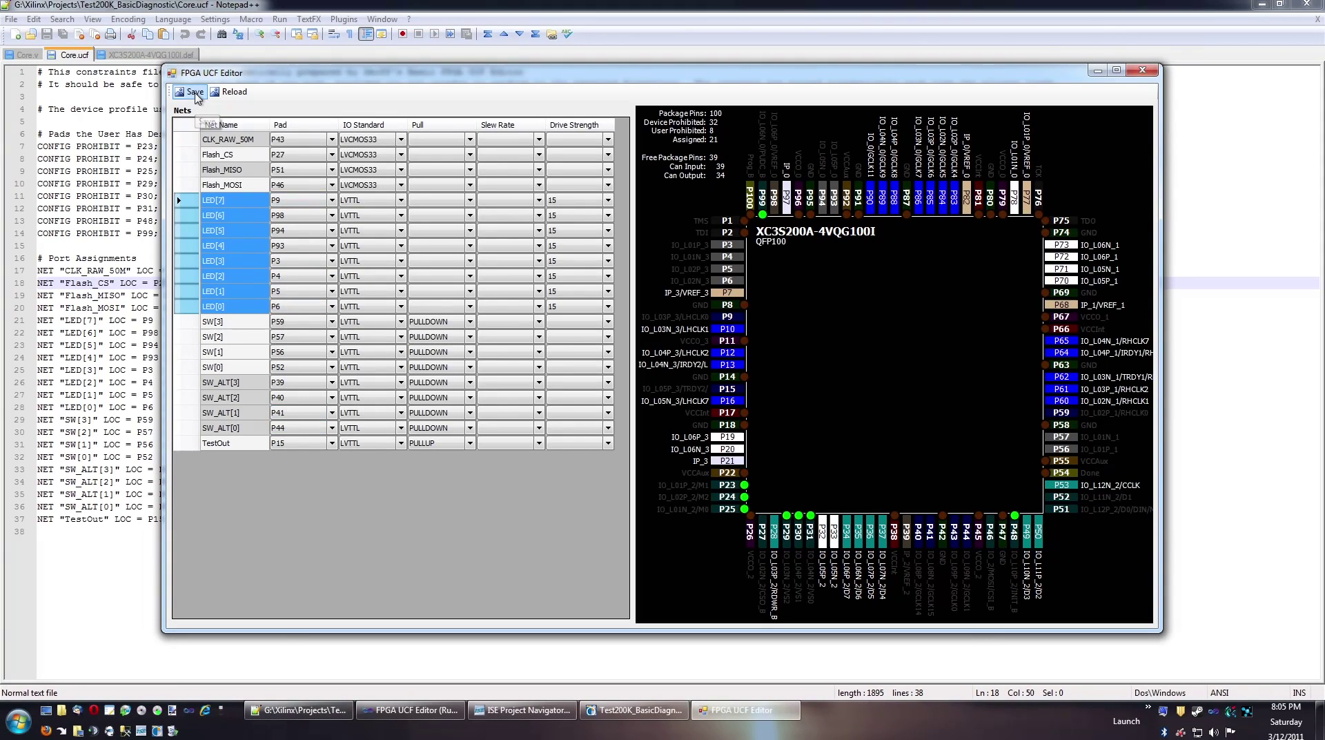
{"action": "left_click", "coordinate": [193, 91]}
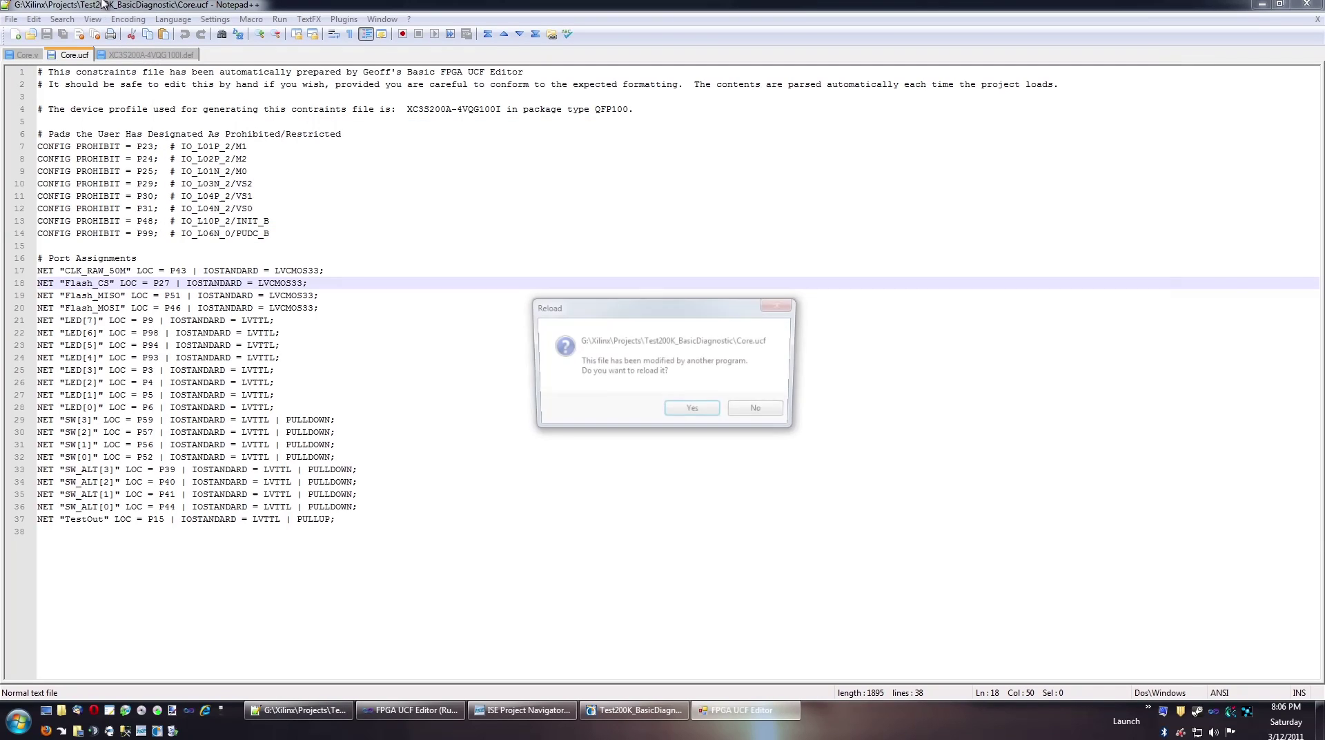
Reload Core.ucf in Notepad++ and hand-edit LED[5]'s IOSTANDARD to LVCMOS33
{"action": "left_click", "coordinate": [690, 407]}
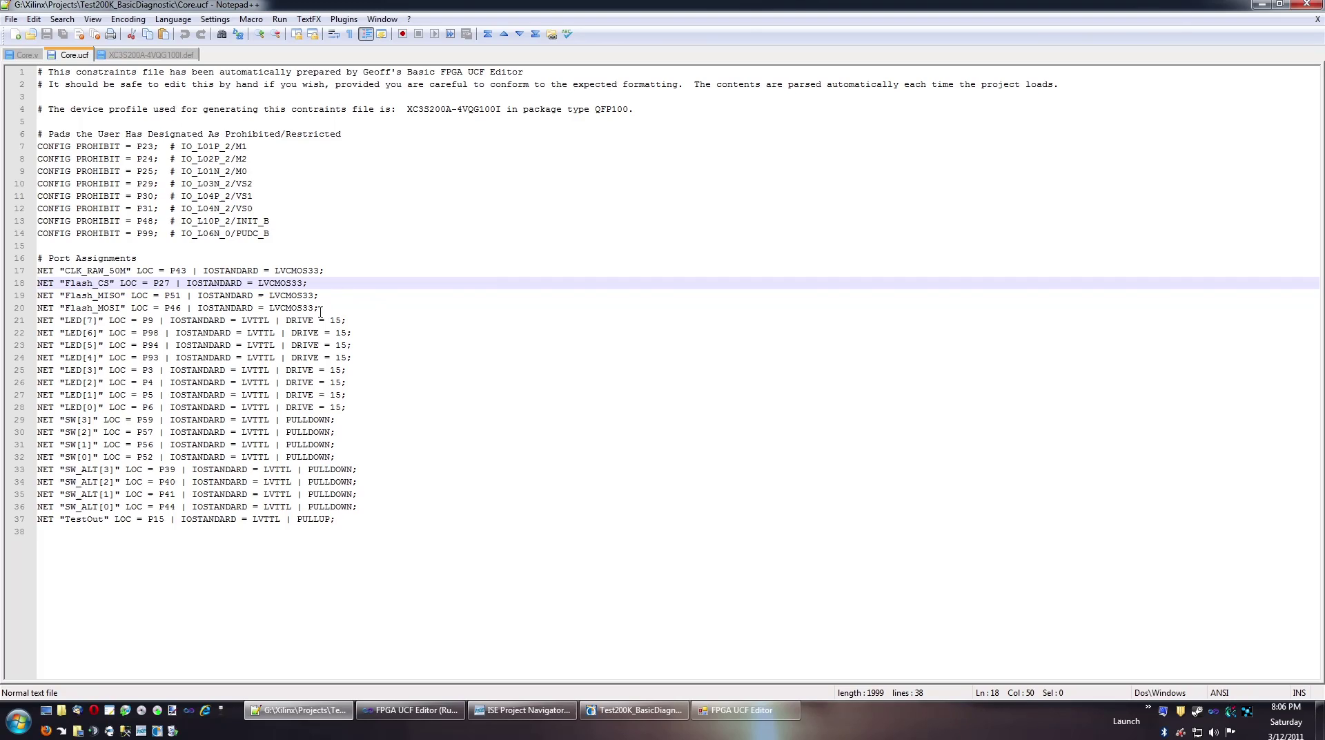
{"action": "mouse_move", "coordinate": [417, 357]}
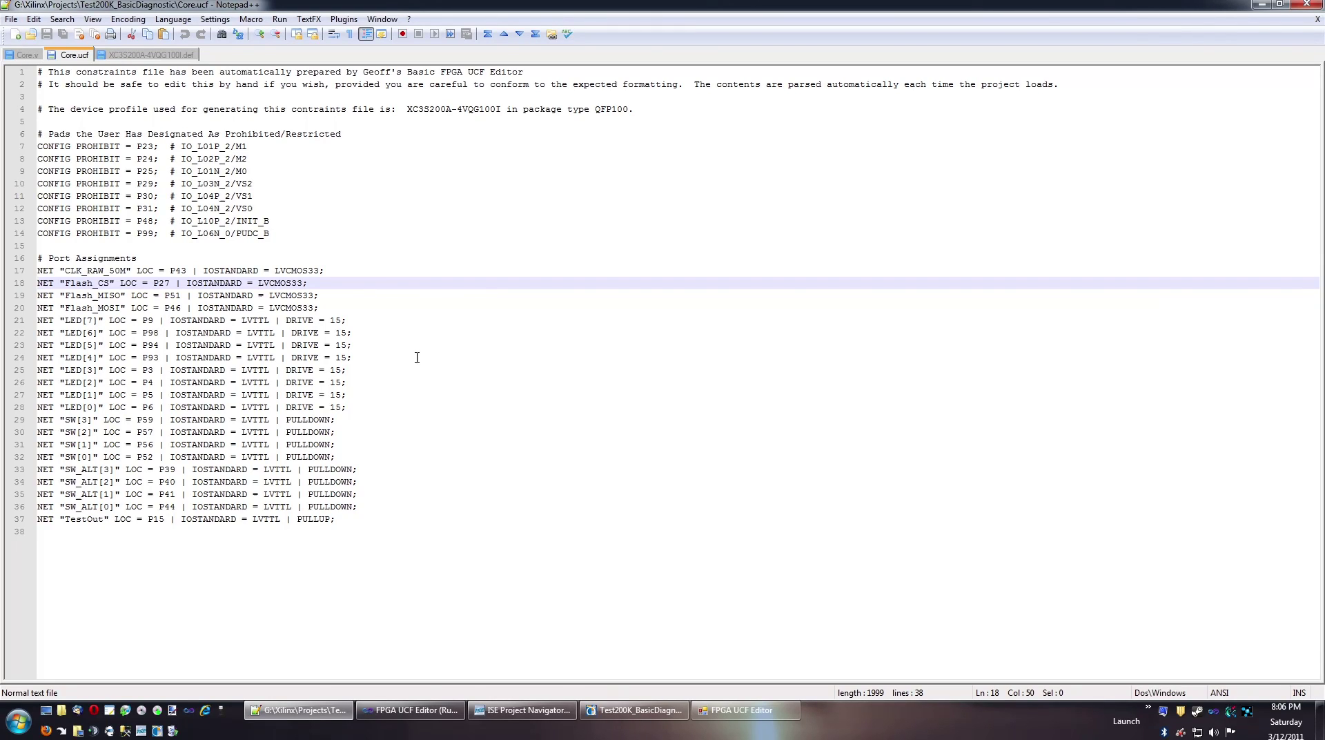
{"action": "mouse_move", "coordinate": [217, 305]}
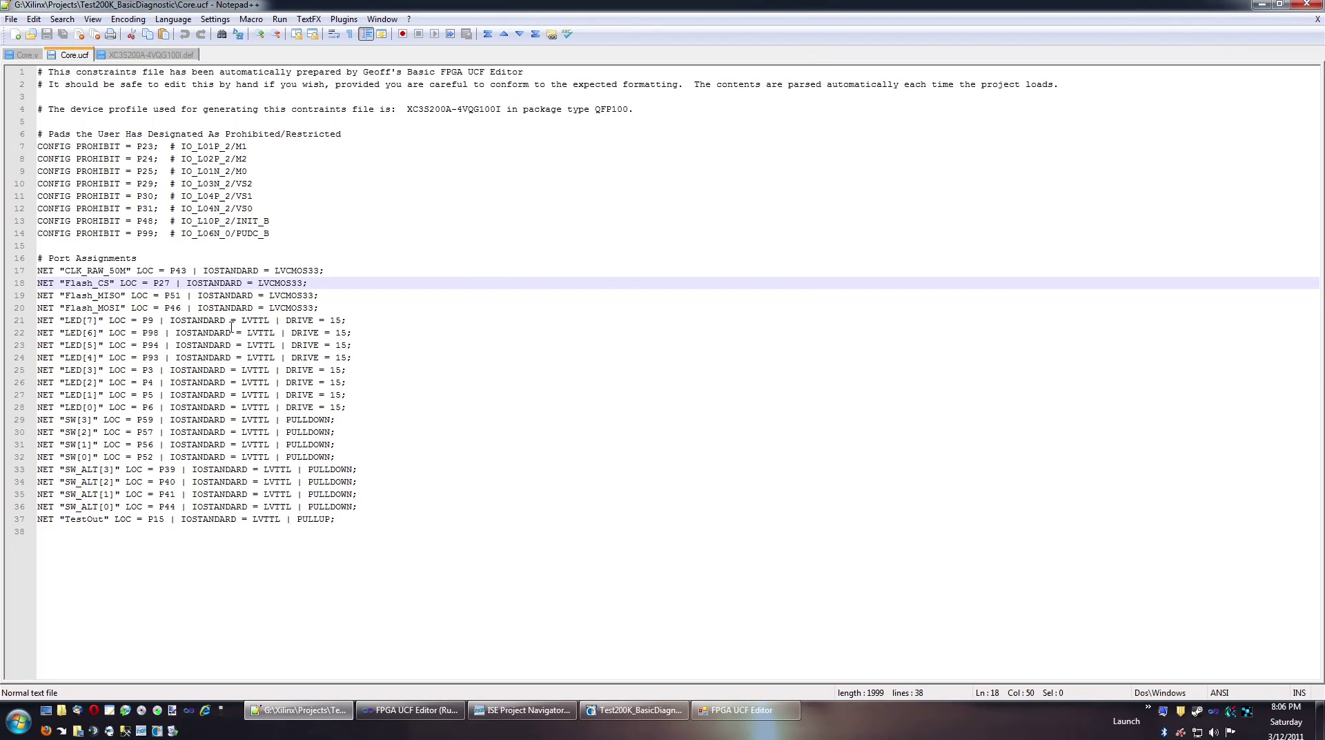
{"action": "left_click", "coordinate": [337, 320]}
{"action": "type", "text": "2"}
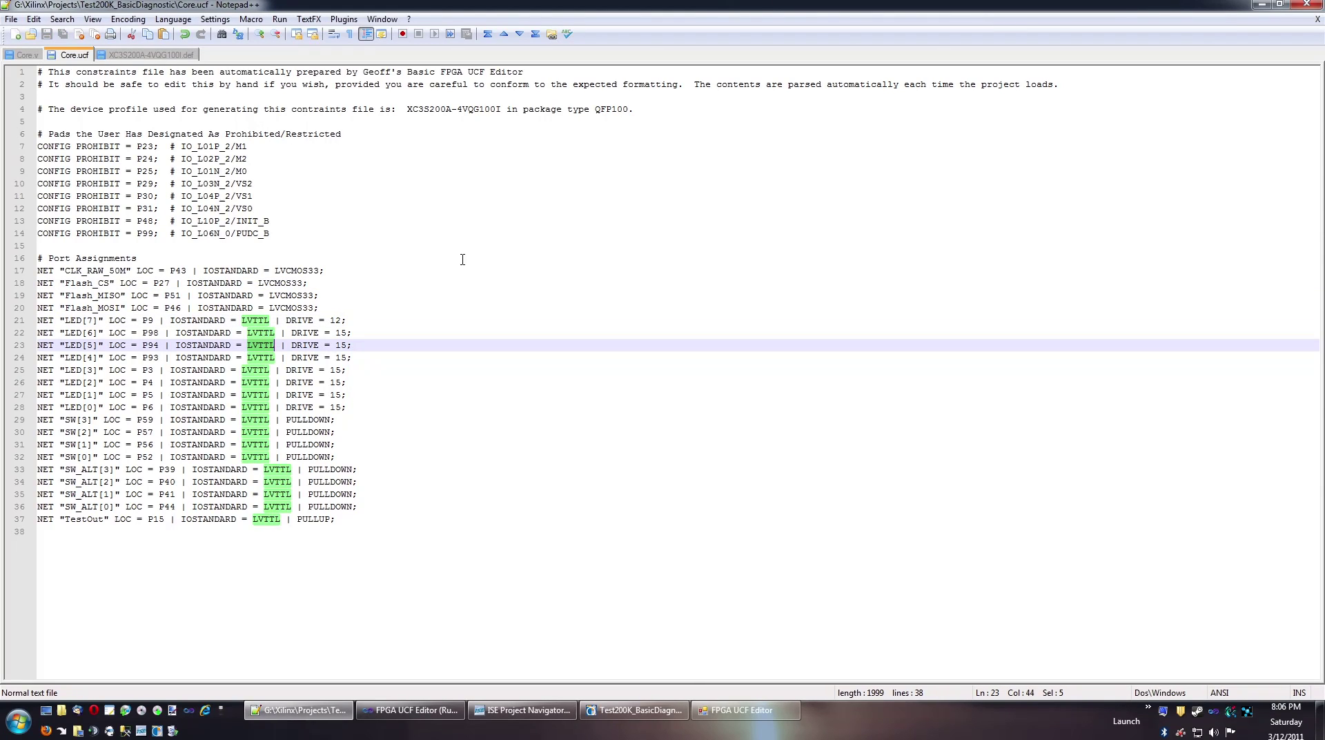
{"action": "type", "text": "LVCMOS"}
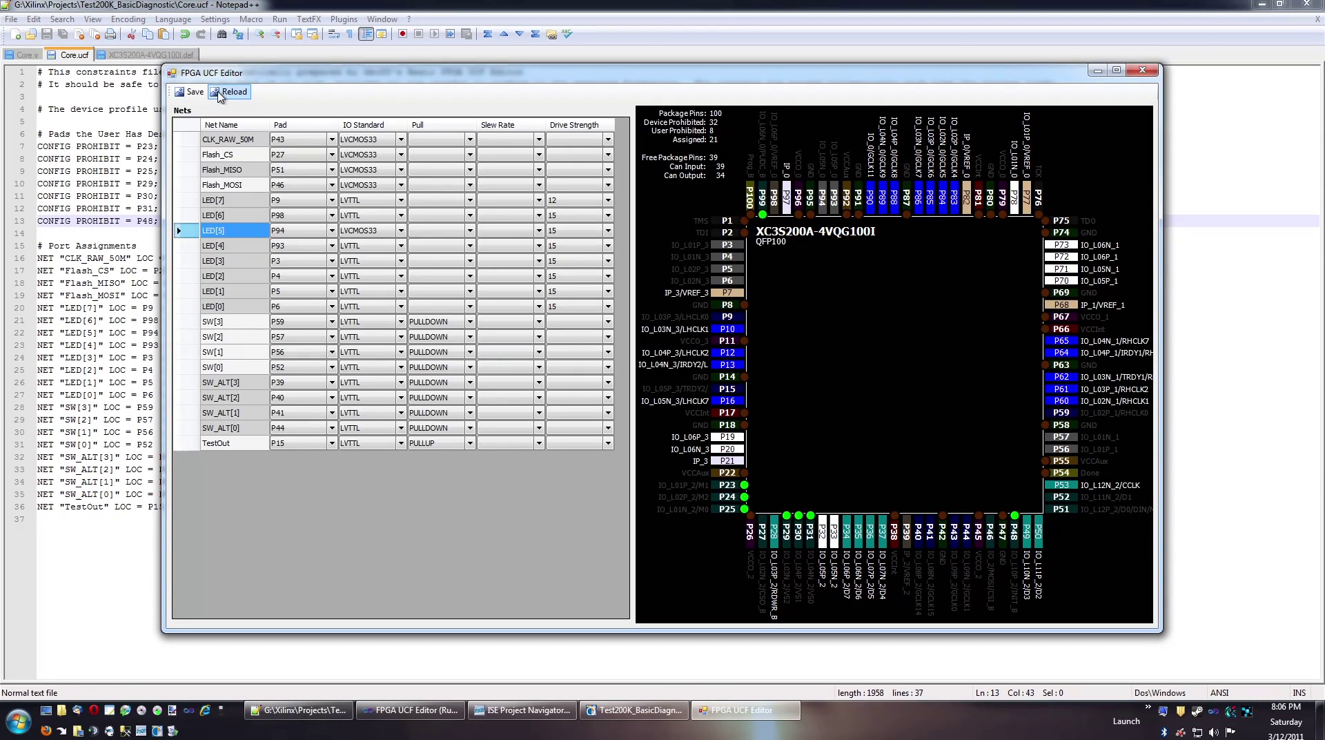
Reload the constraints in FPGA UCF Editor to pick up the Notepad++ edits
{"action": "left_click", "coordinate": [228, 91]}
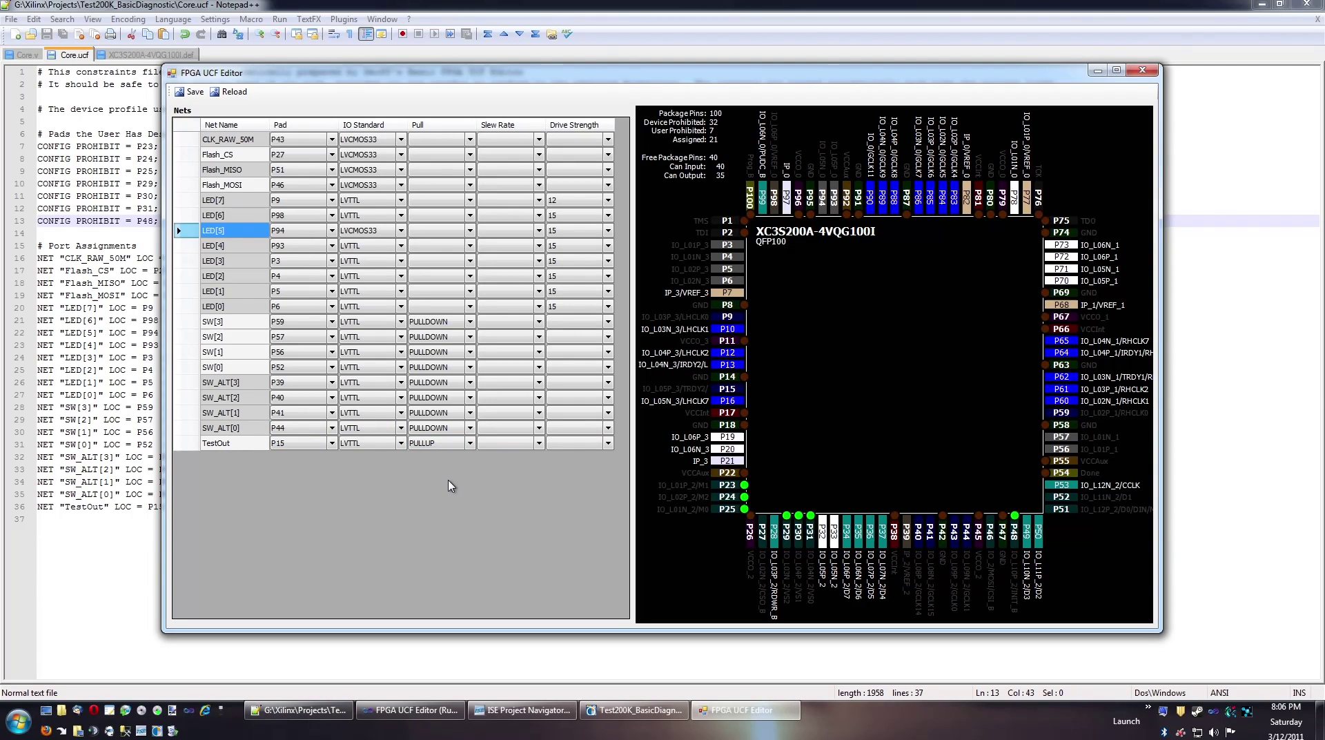
{"action": "mouse_move", "coordinate": [457, 493]}
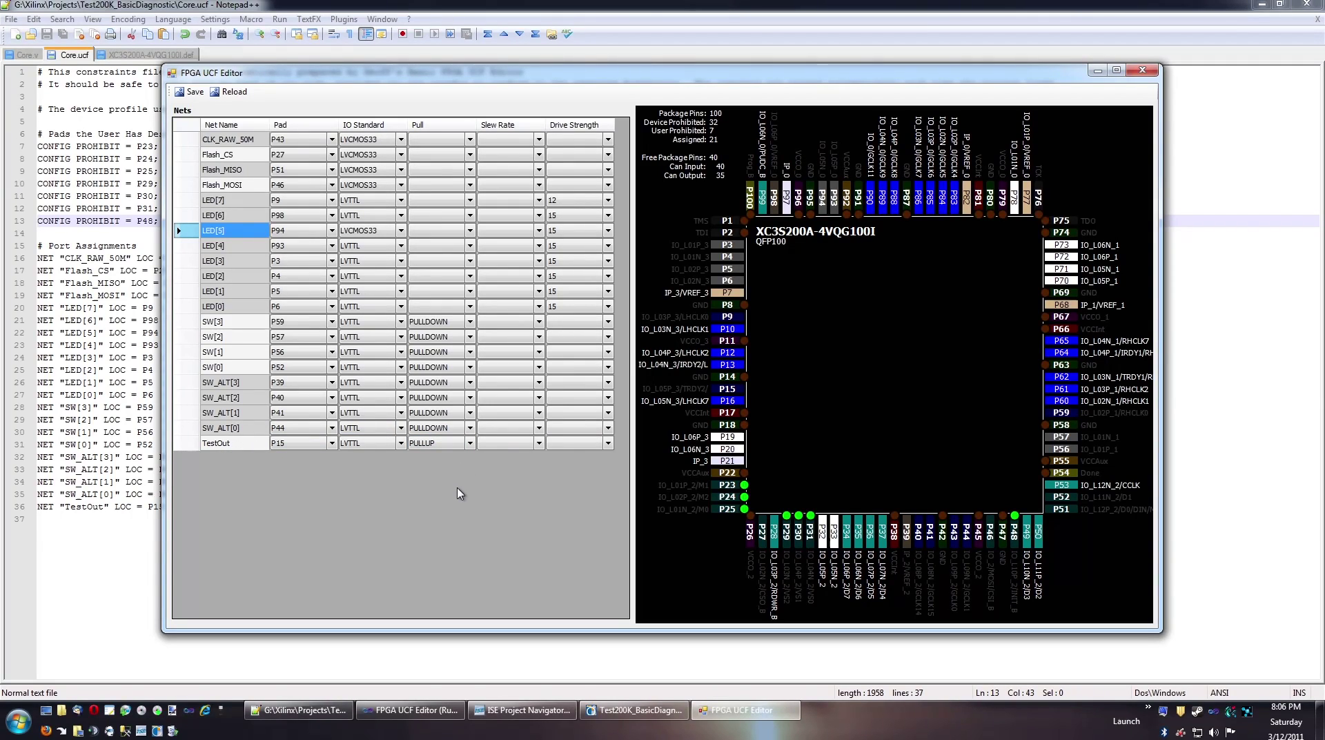